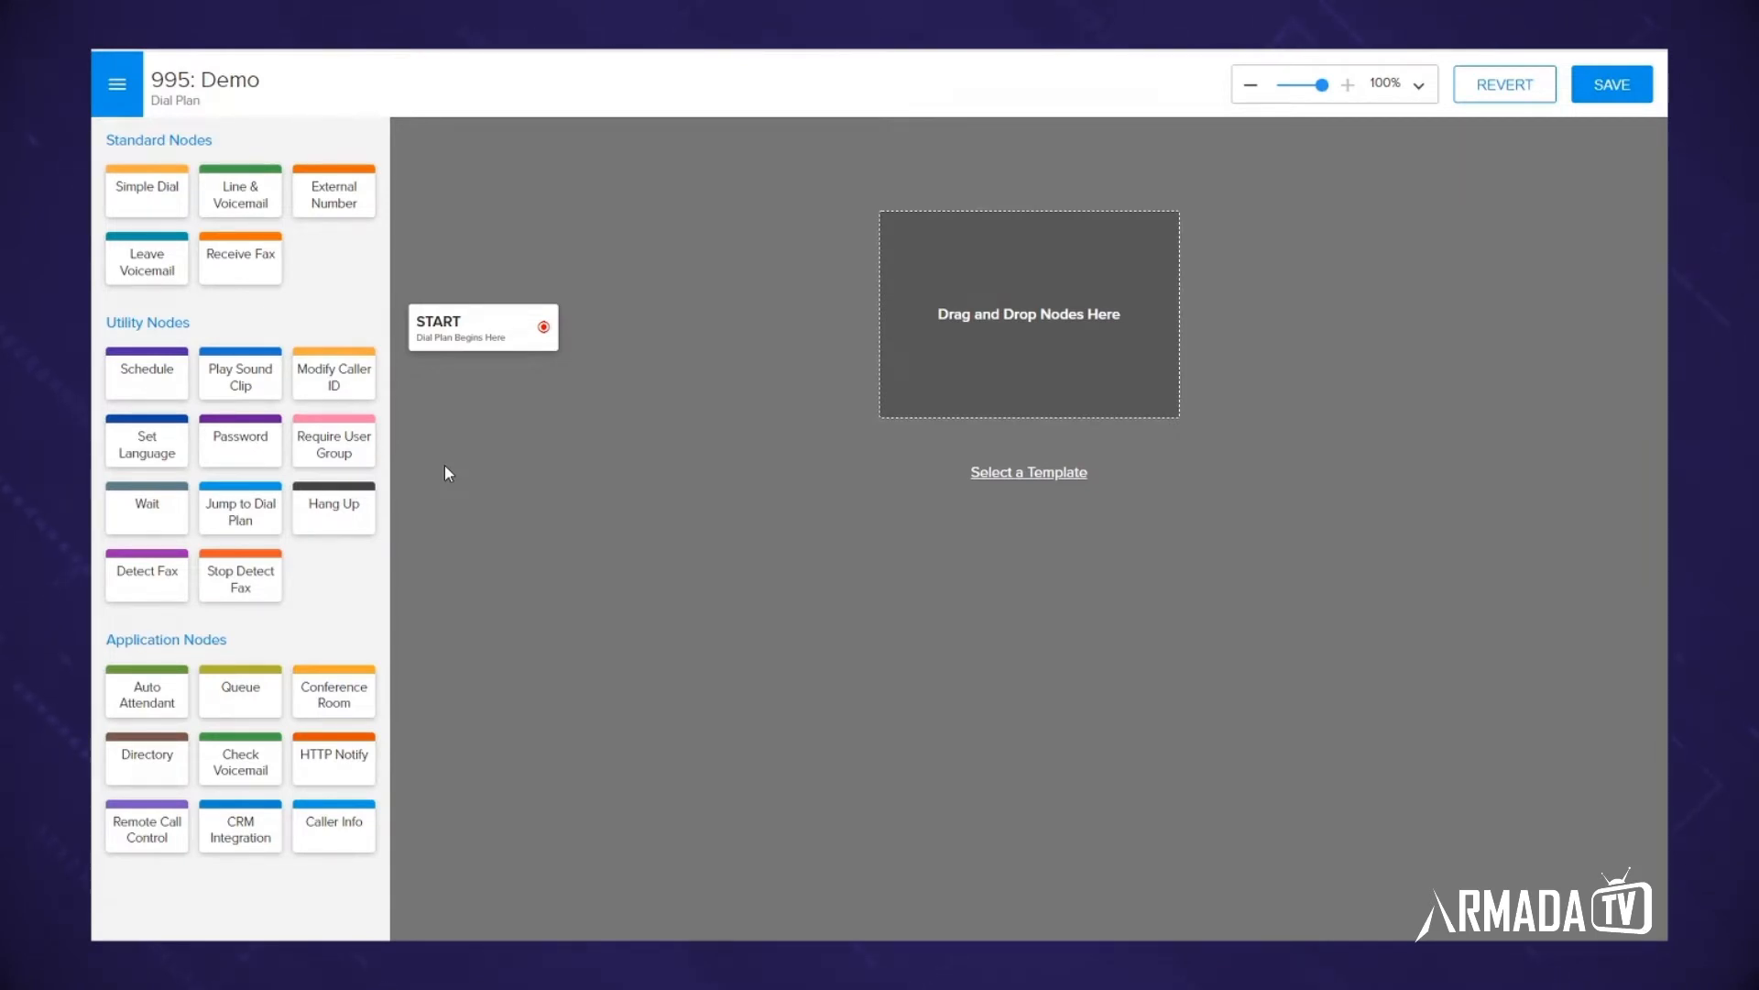
{"action": "mouse_move", "coordinate": [438, 369]}
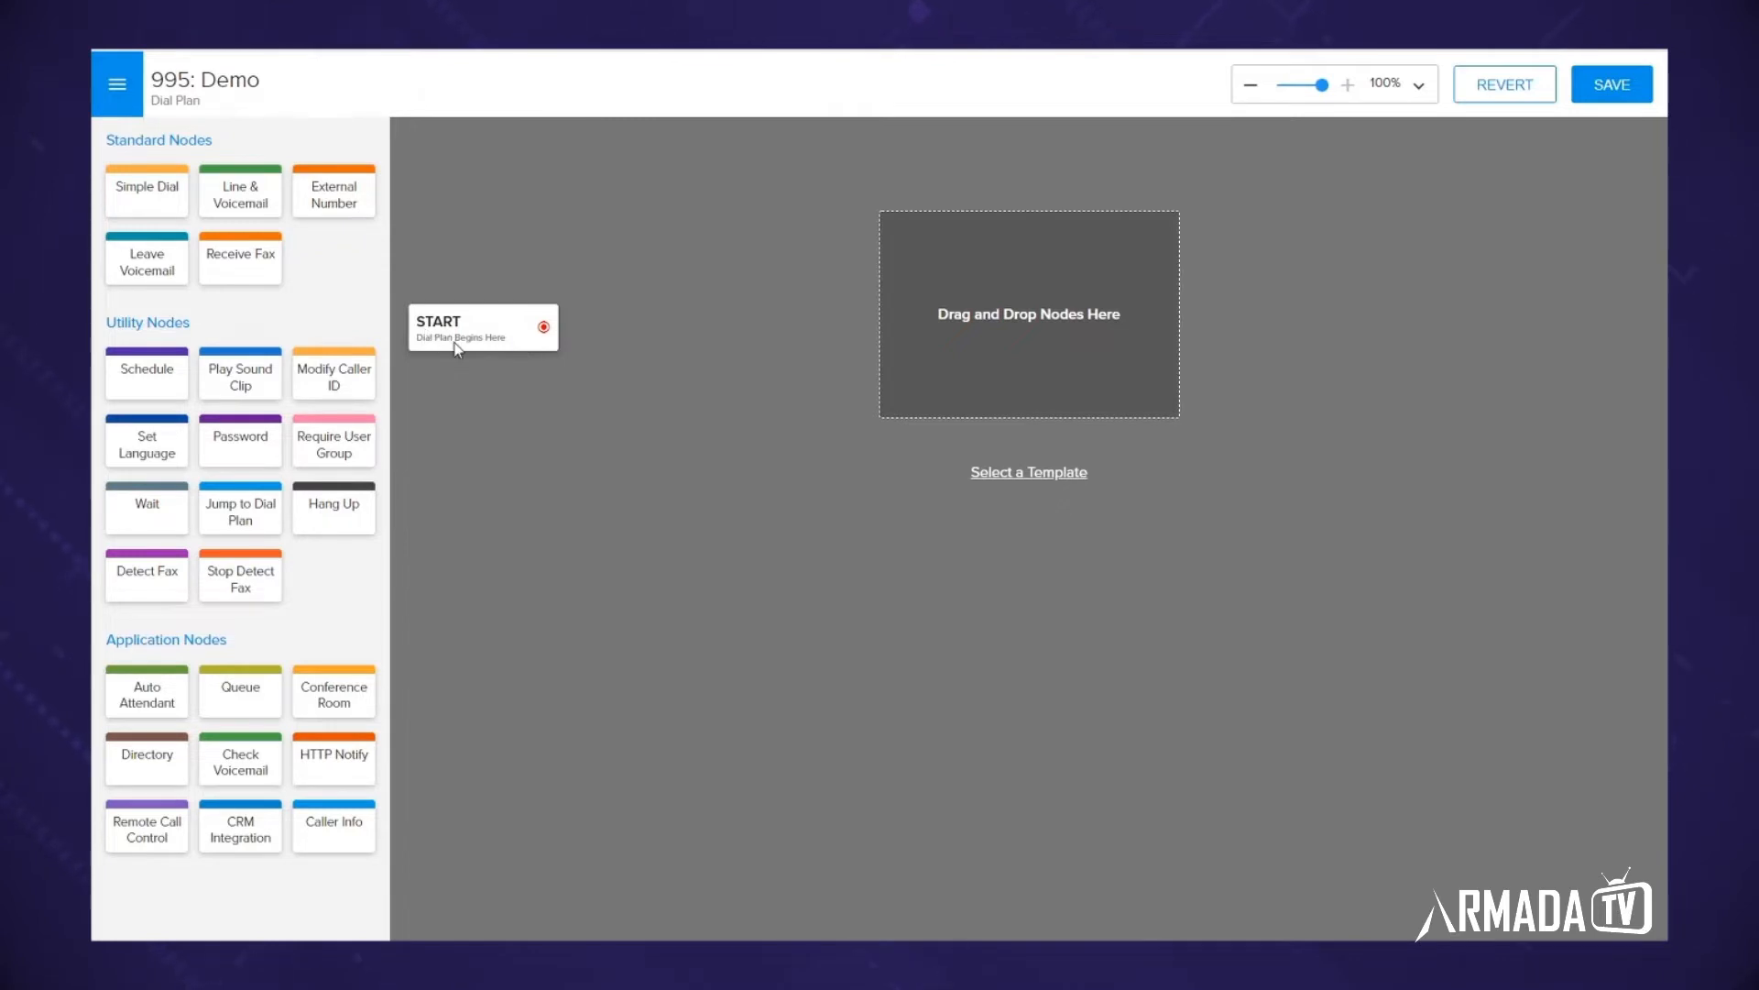
{"action": "mouse_move", "coordinate": [471, 353]}
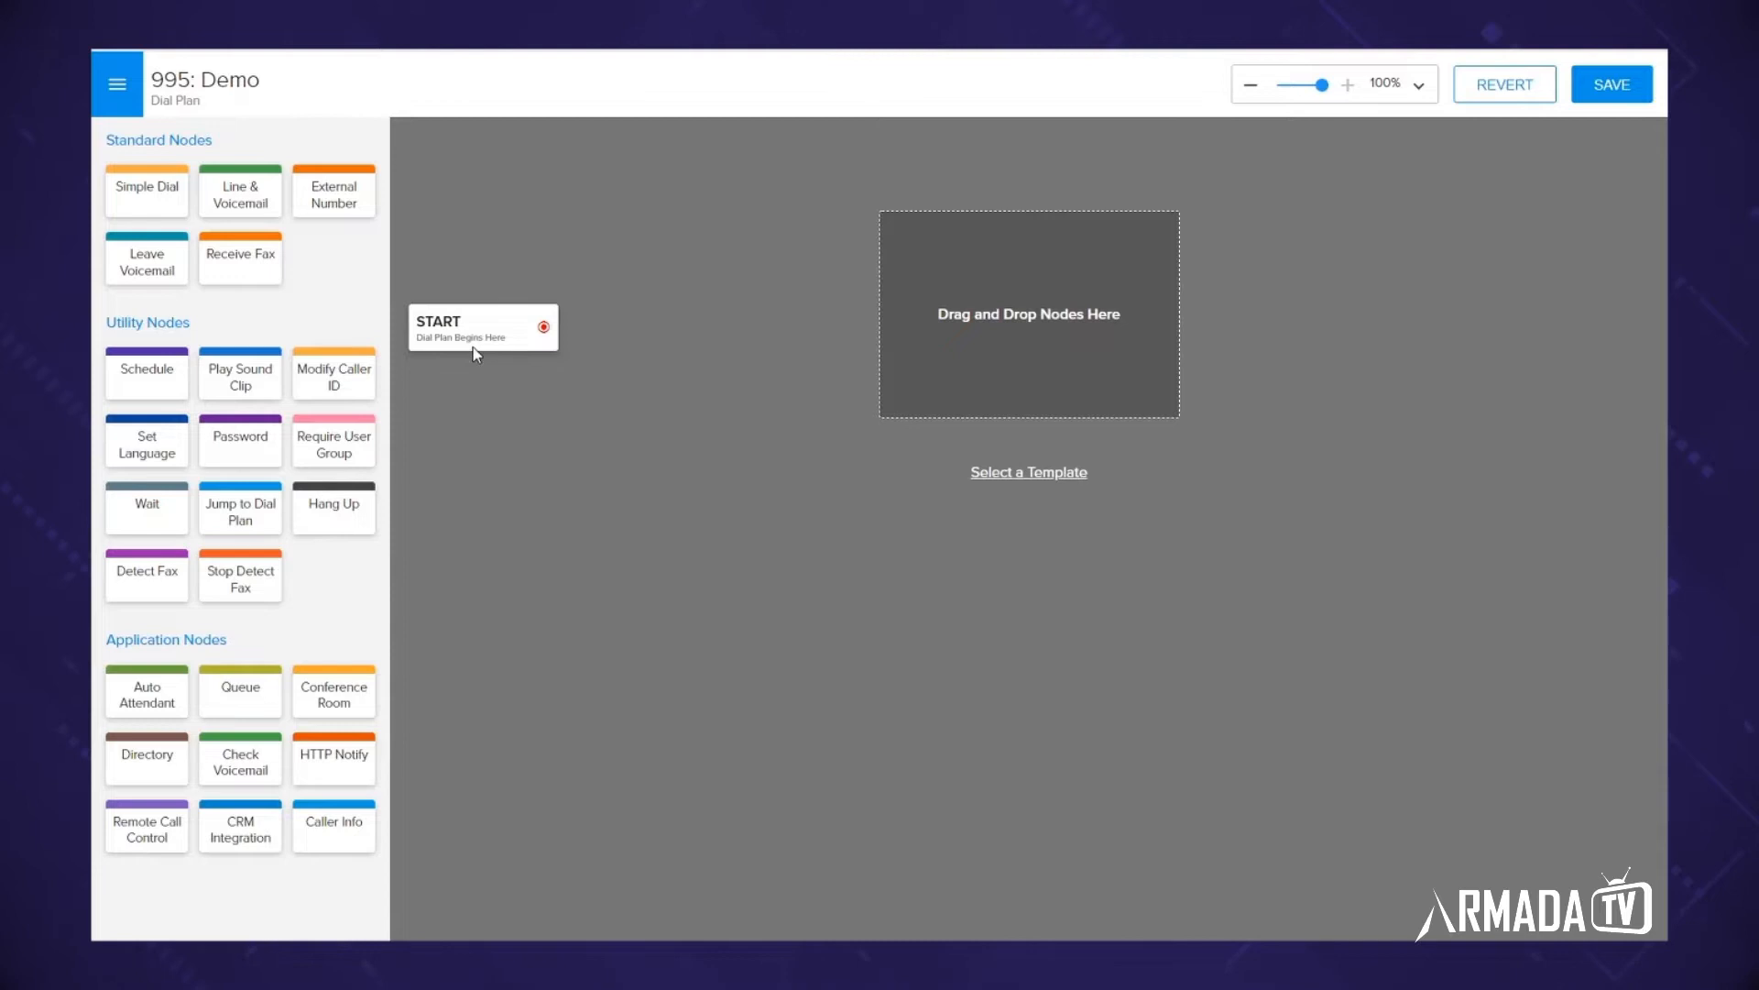
{"action": "mouse_move", "coordinate": [471, 388]}
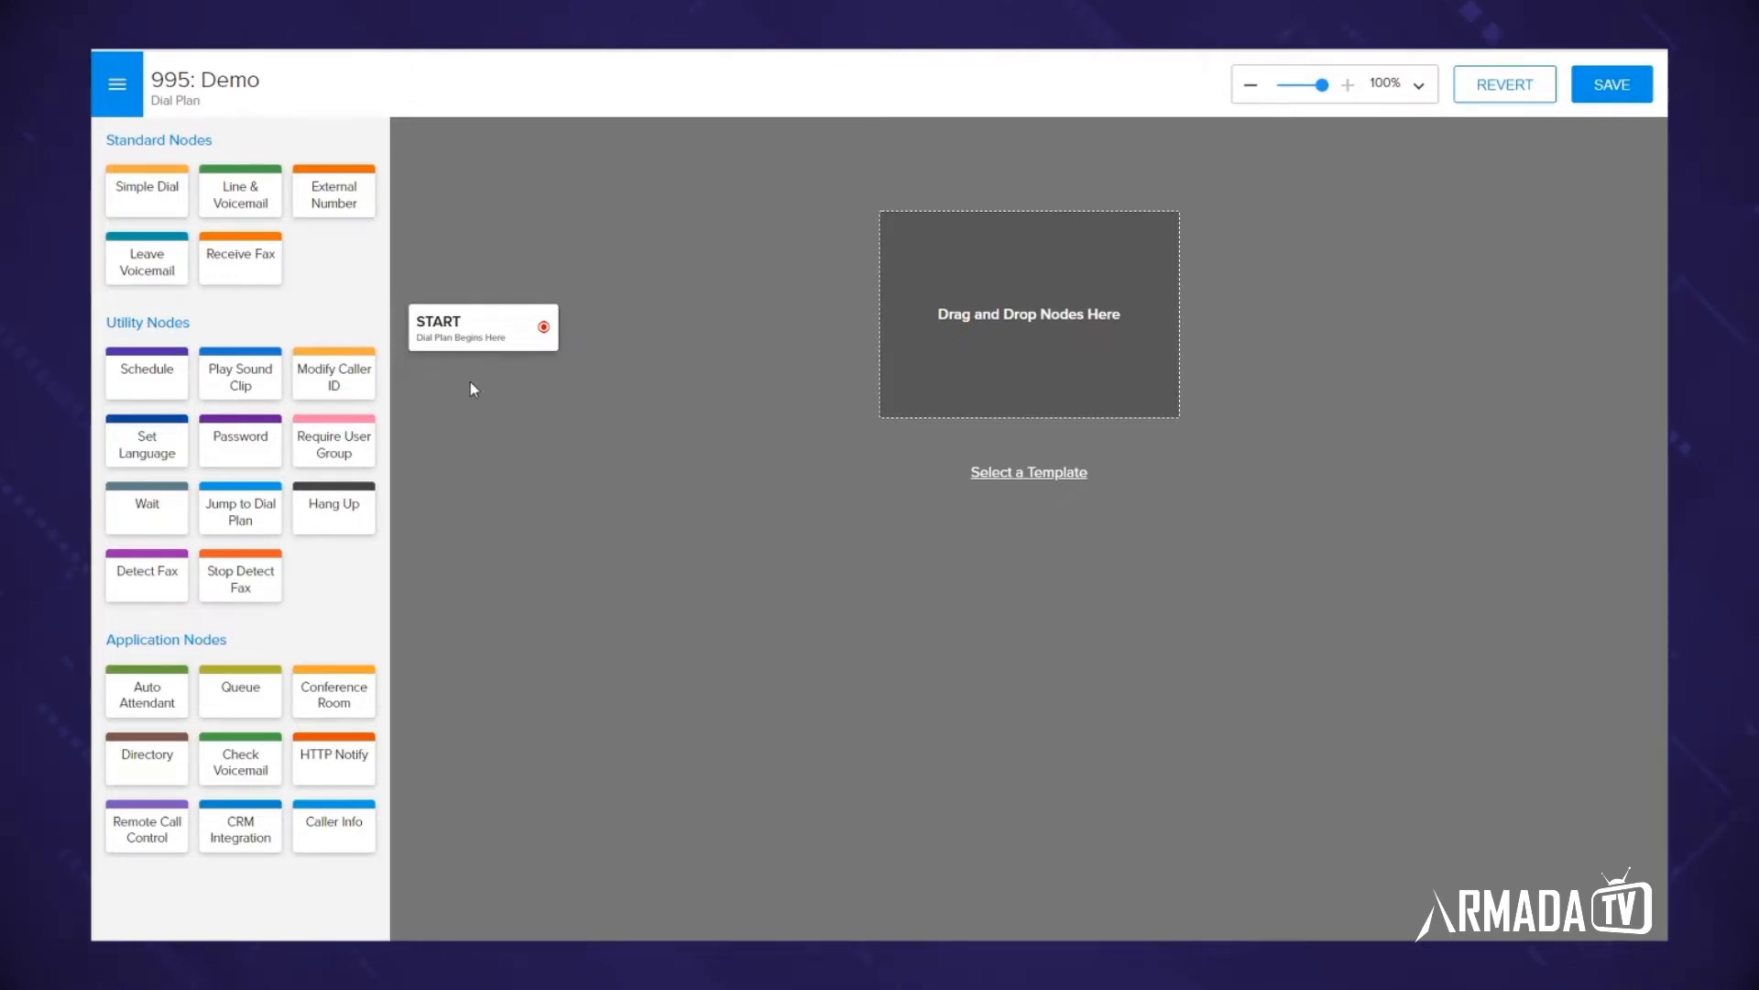
{"action": "mouse_move", "coordinate": [317, 240]}
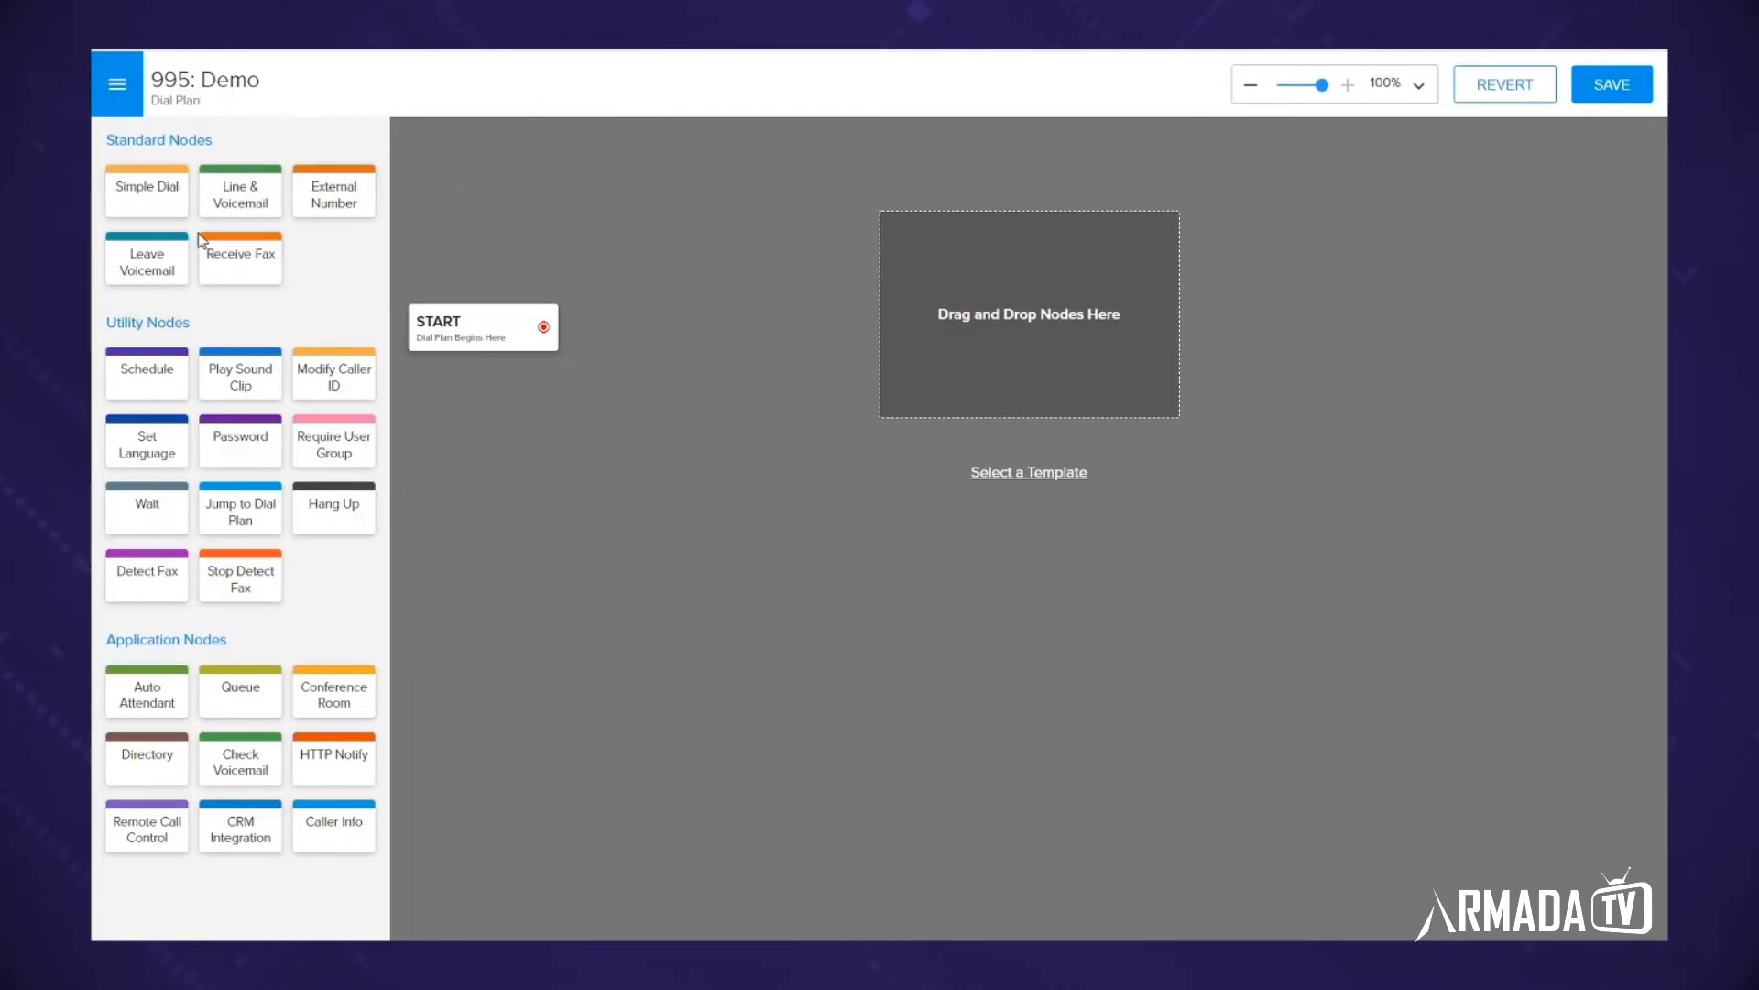
{"action": "mouse_move", "coordinate": [328, 276]}
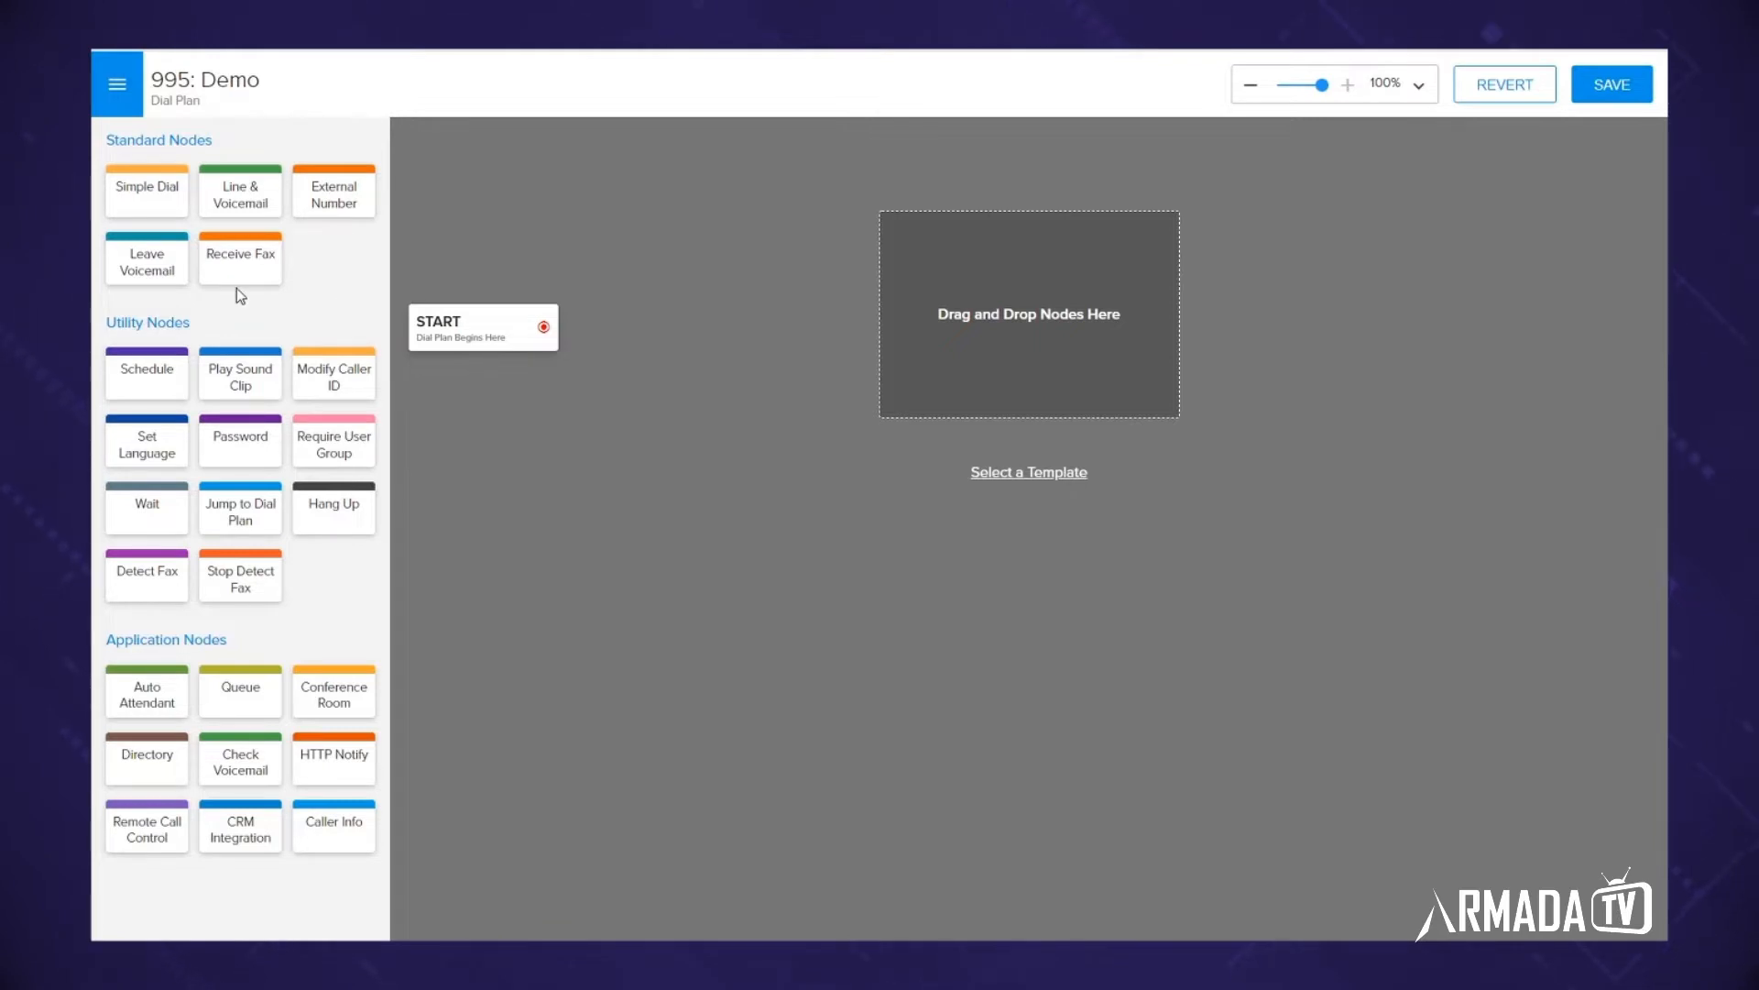
{"action": "mouse_move", "coordinate": [352, 292]}
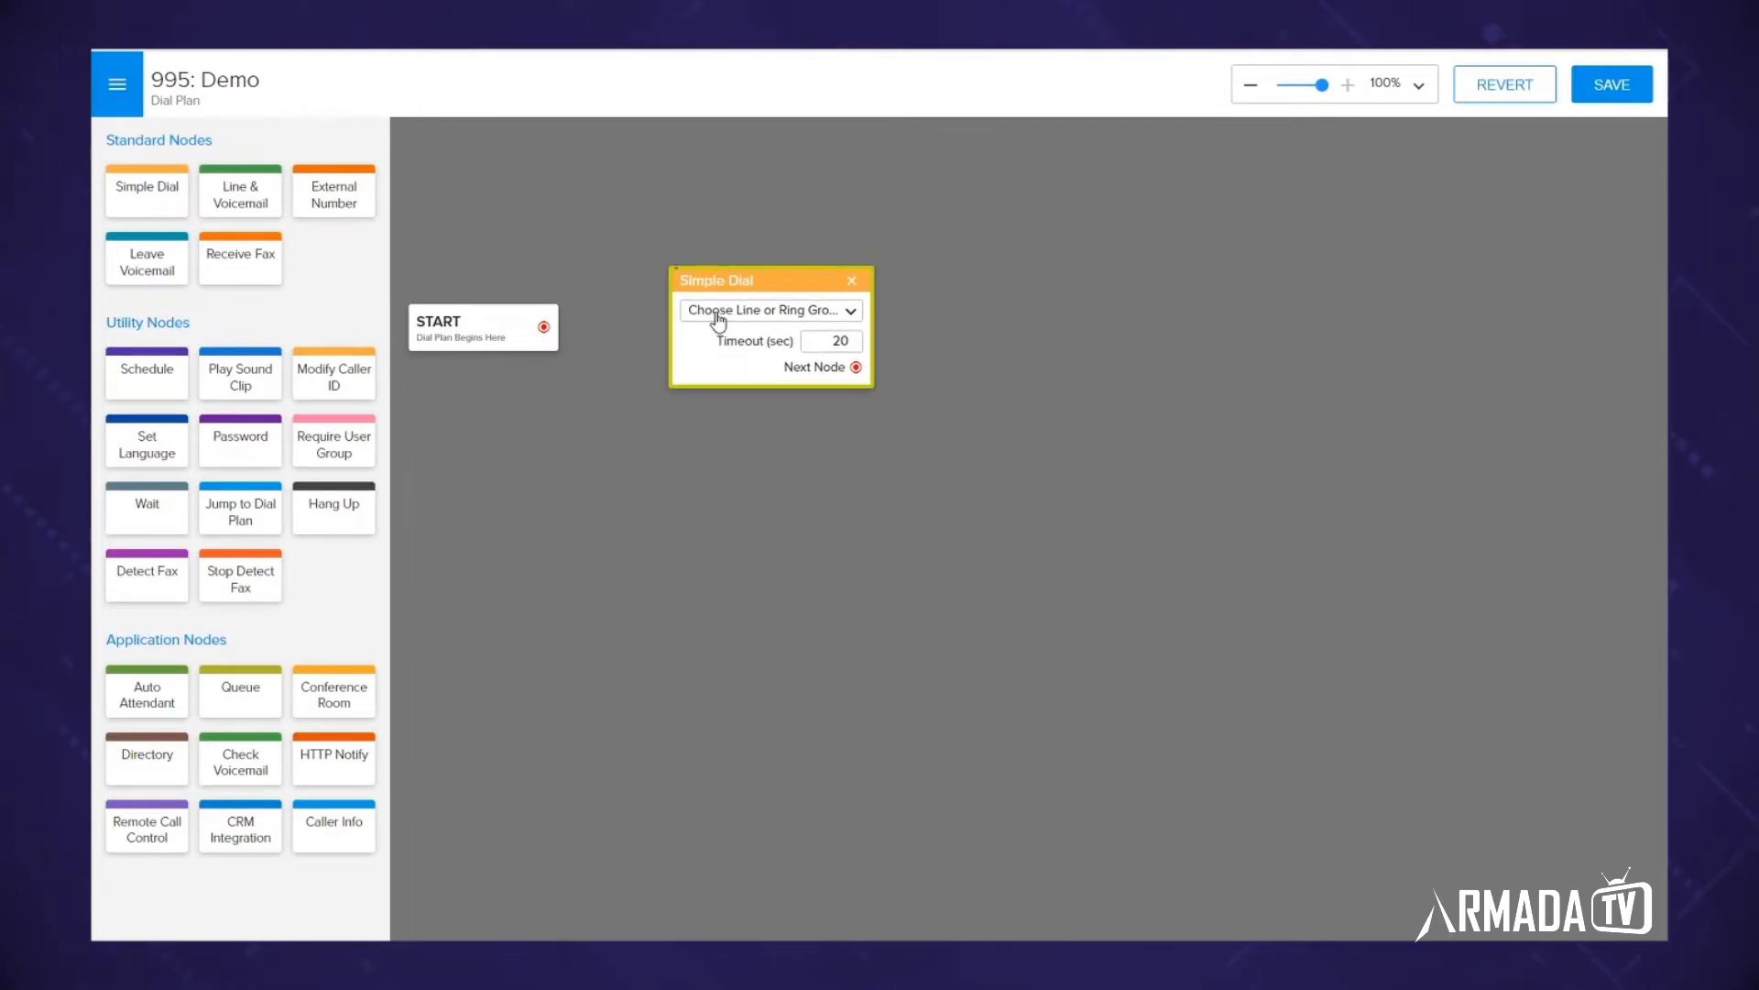
Leave the Simple Dial node's line unchosen and connect START's output to it.
{"action": "left_click", "coordinate": [768, 309]}
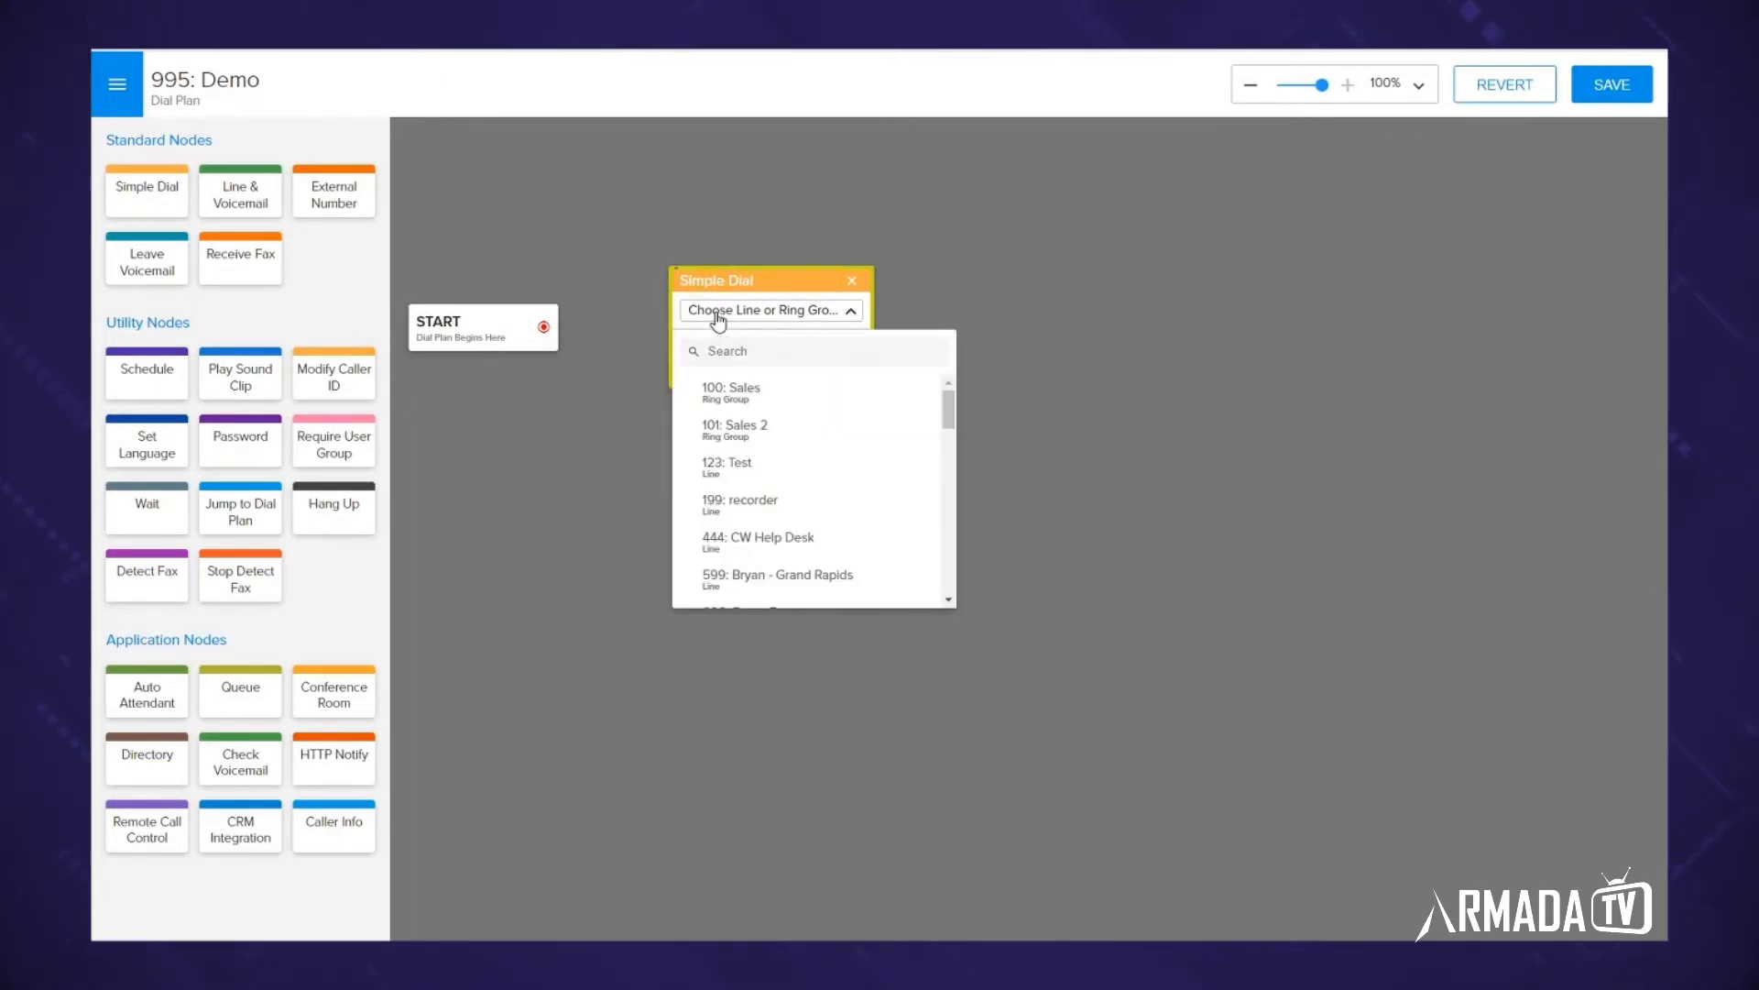
{"action": "left_click", "coordinate": [770, 310]}
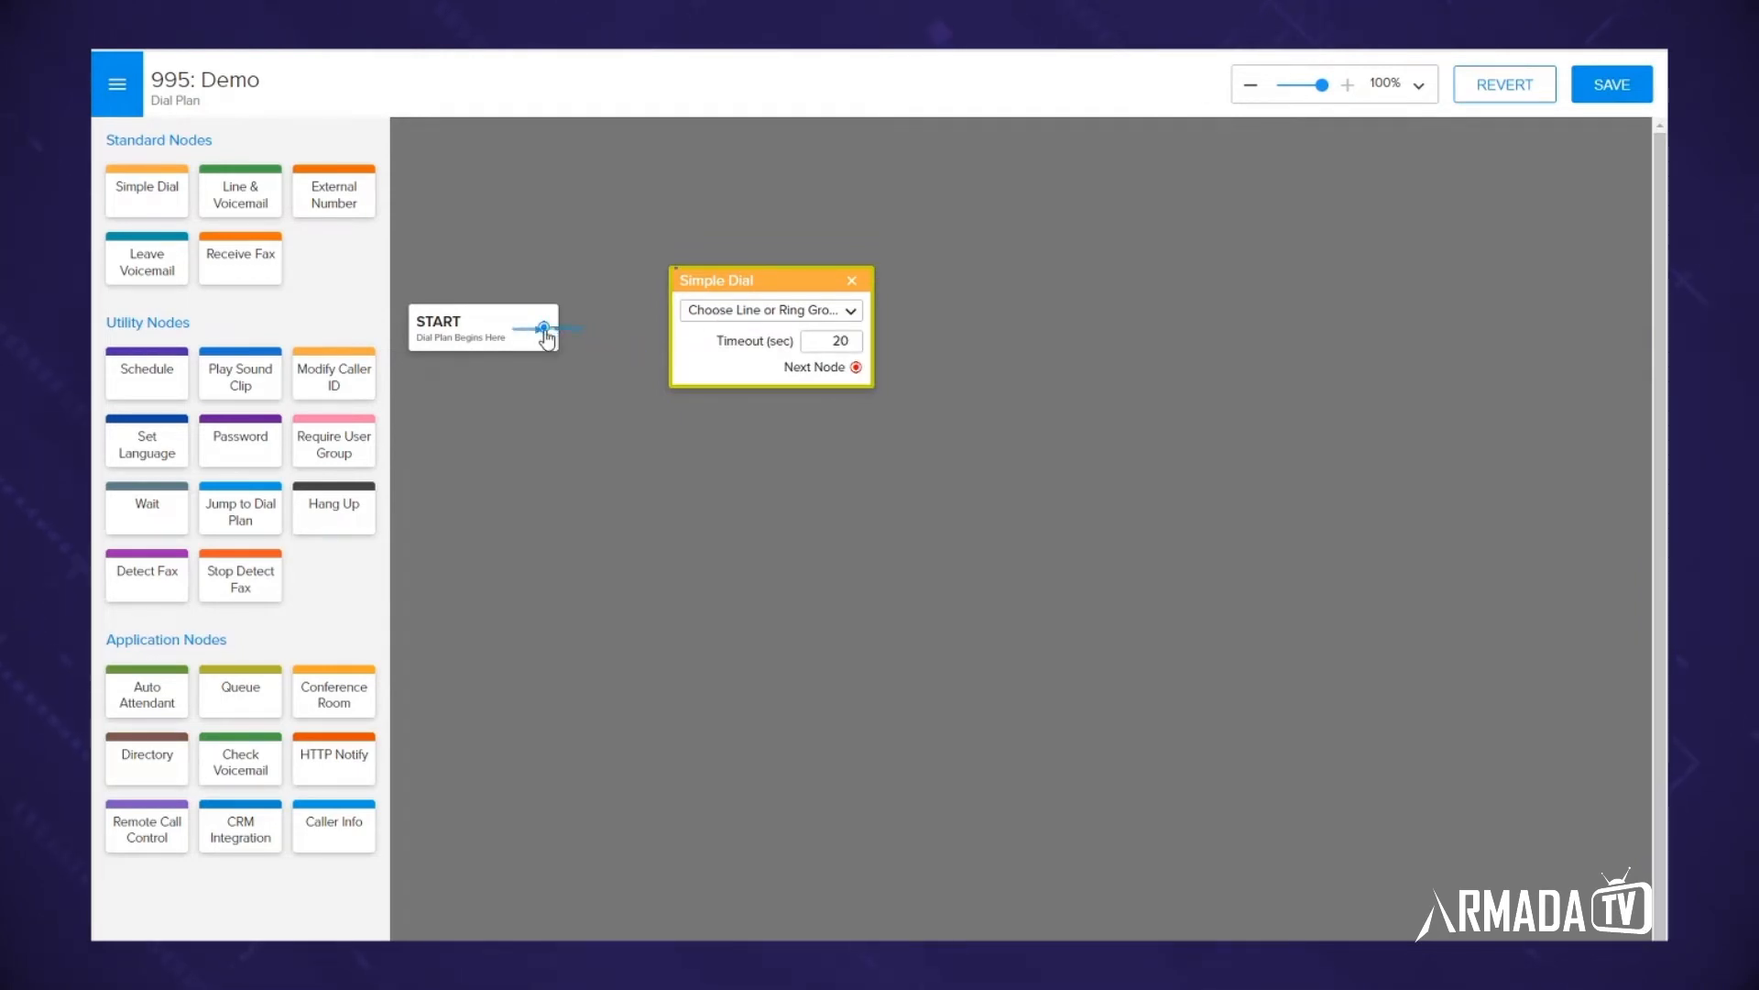
{"action": "left_click_drag", "start_coordinate": [546, 328], "coordinate": [673, 326]}
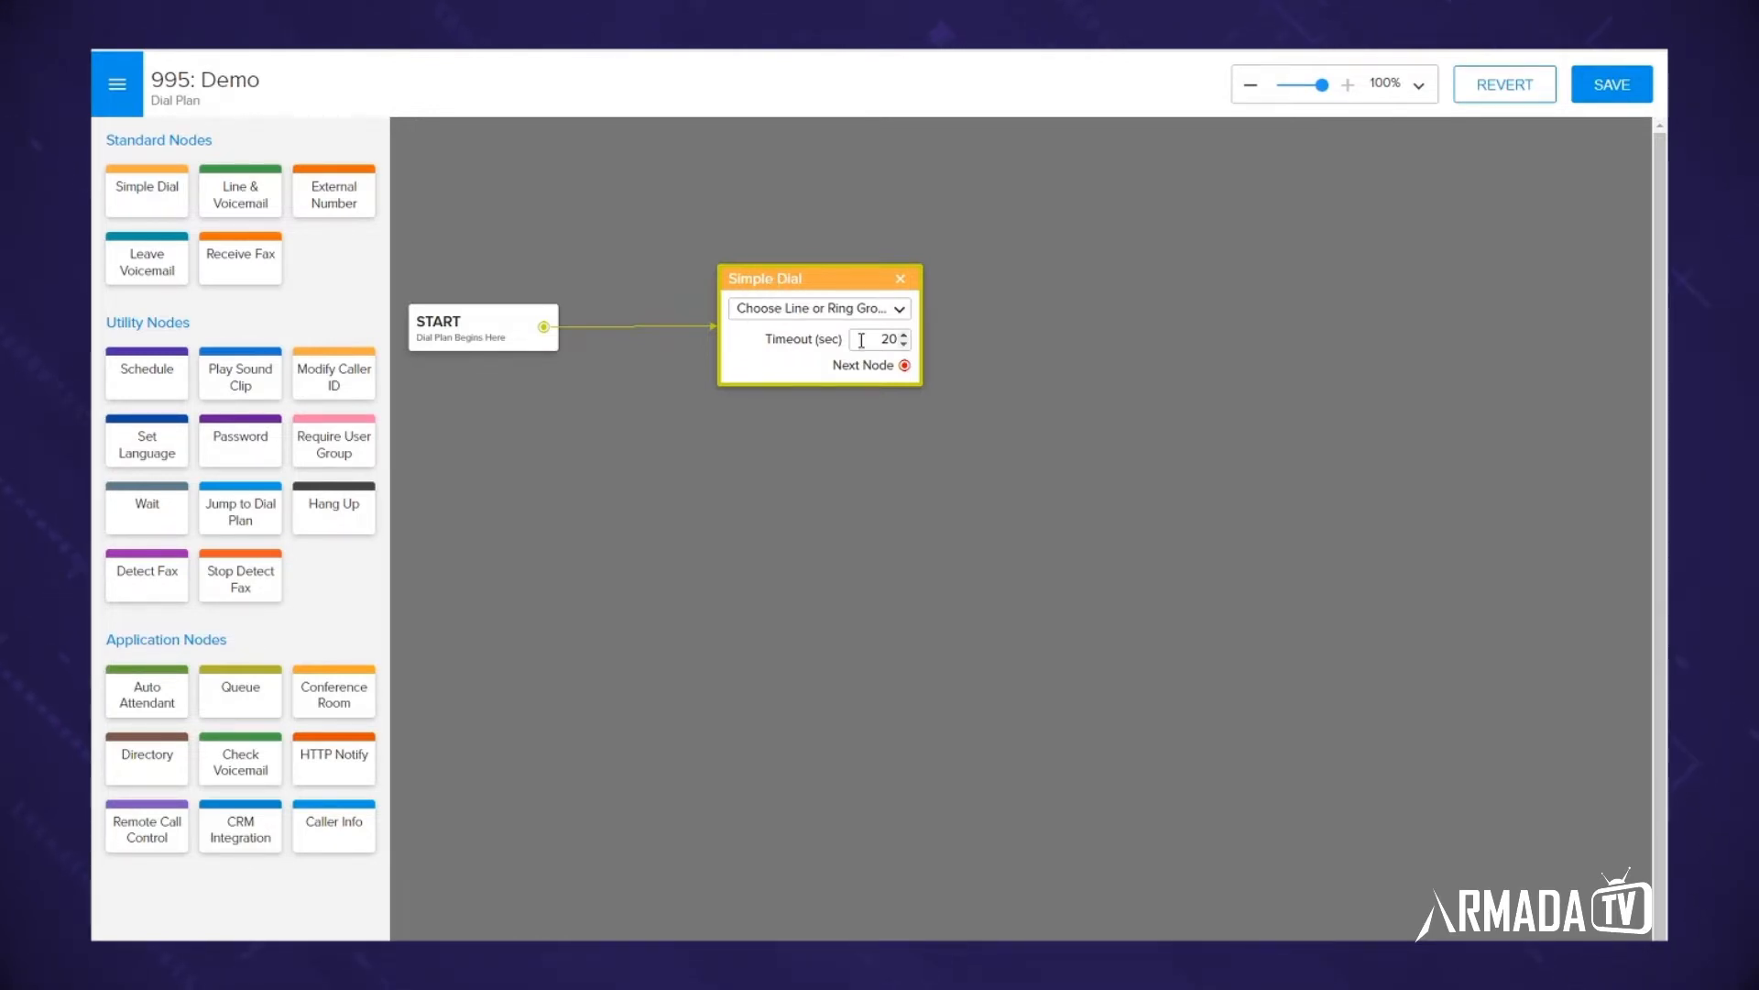
{"action": "mouse_move", "coordinate": [834, 333]}
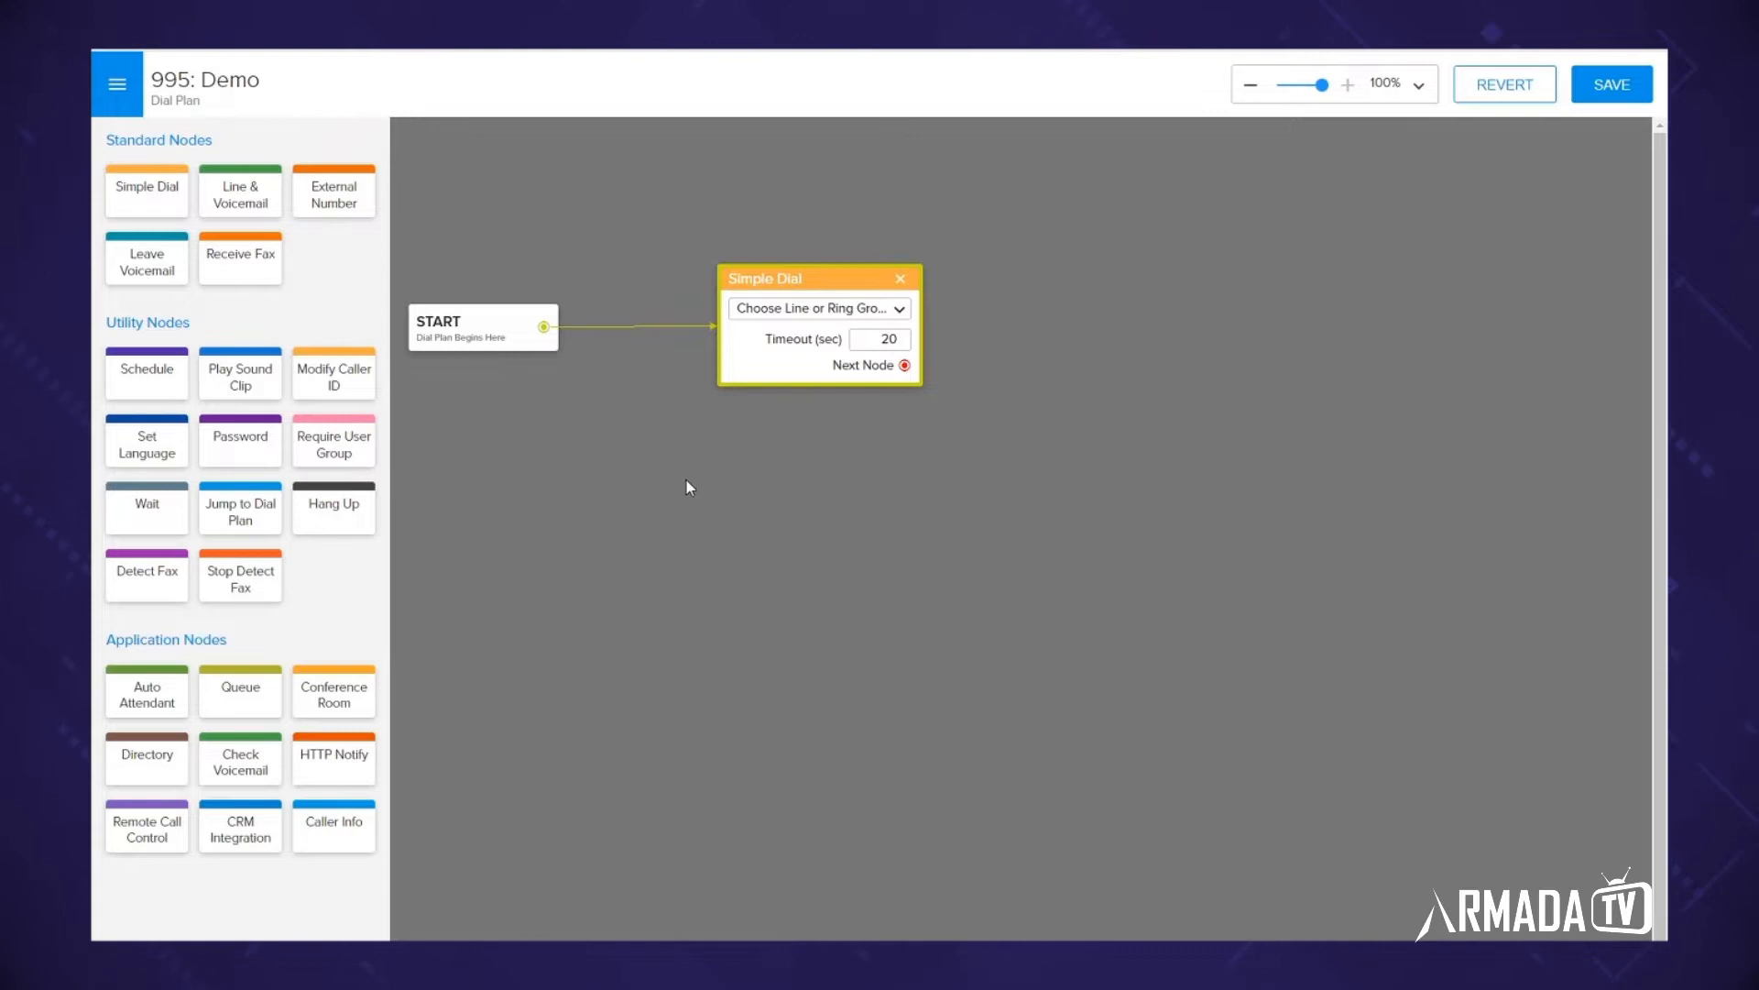
{"action": "mouse_move", "coordinate": [117, 691]}
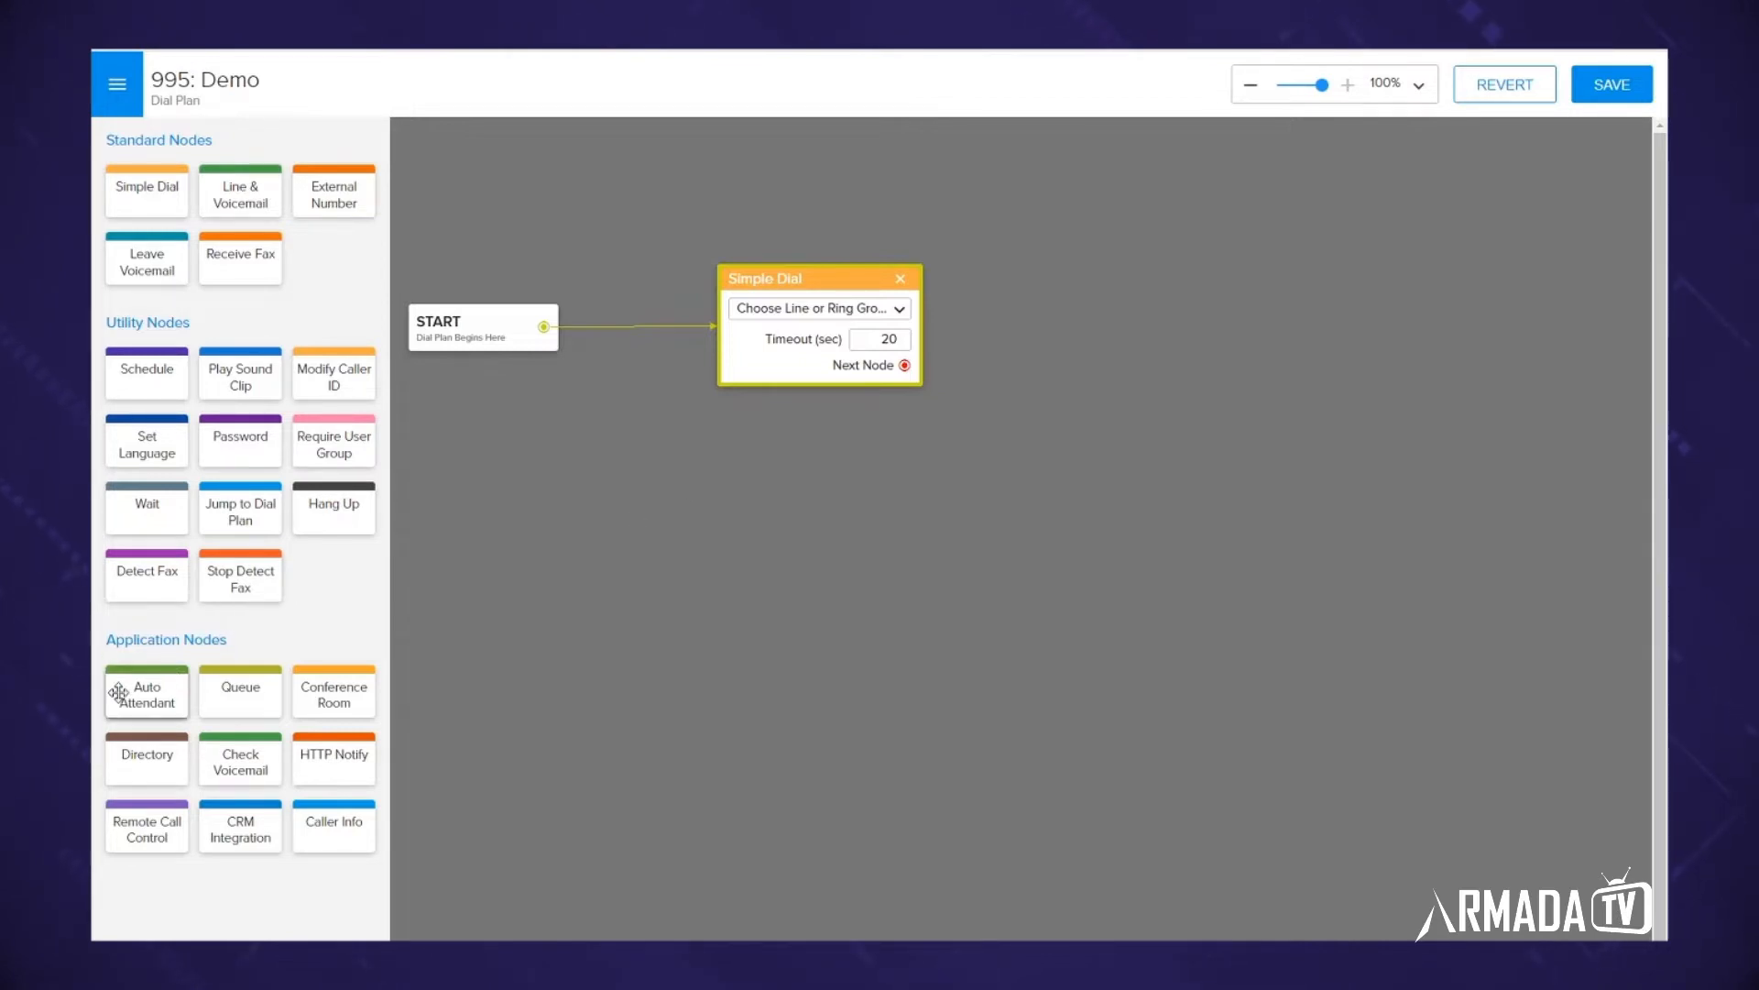
{"action": "mouse_move", "coordinate": [147, 687]}
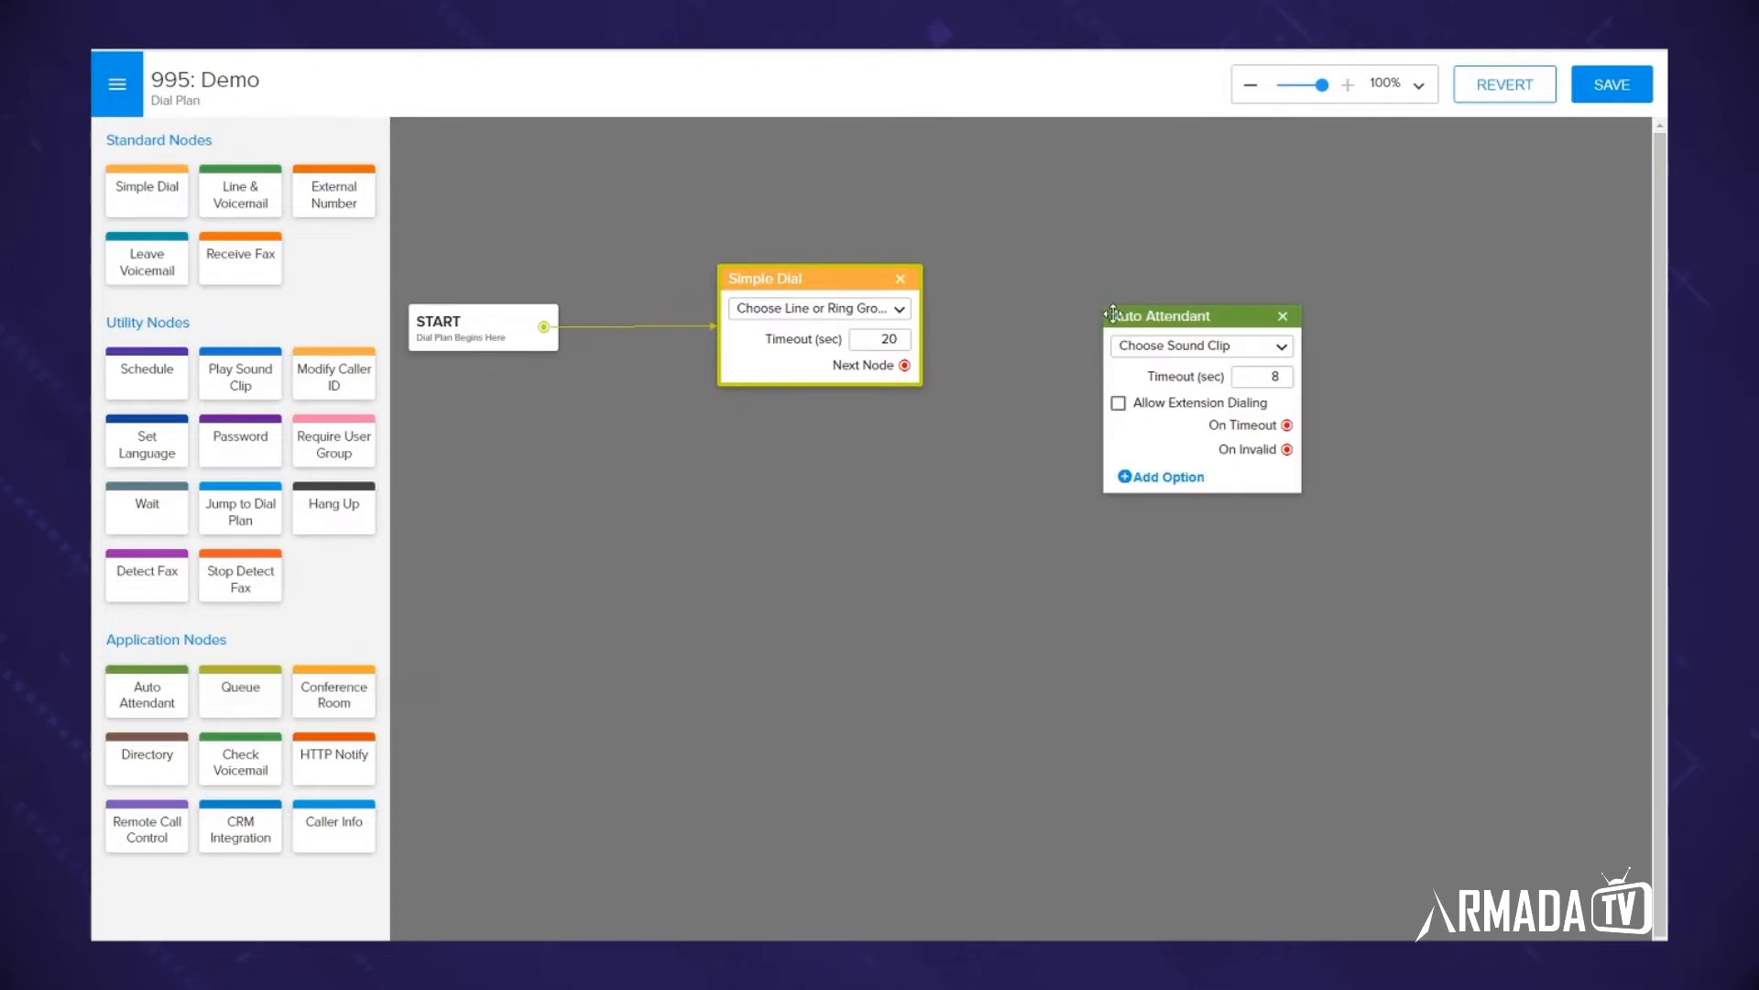
Place Auto Attendant after Simple Dial's Next Node and add blank menu options.
{"action": "left_click_drag", "start_coordinate": [1162, 315], "coordinate": [1138, 253]}
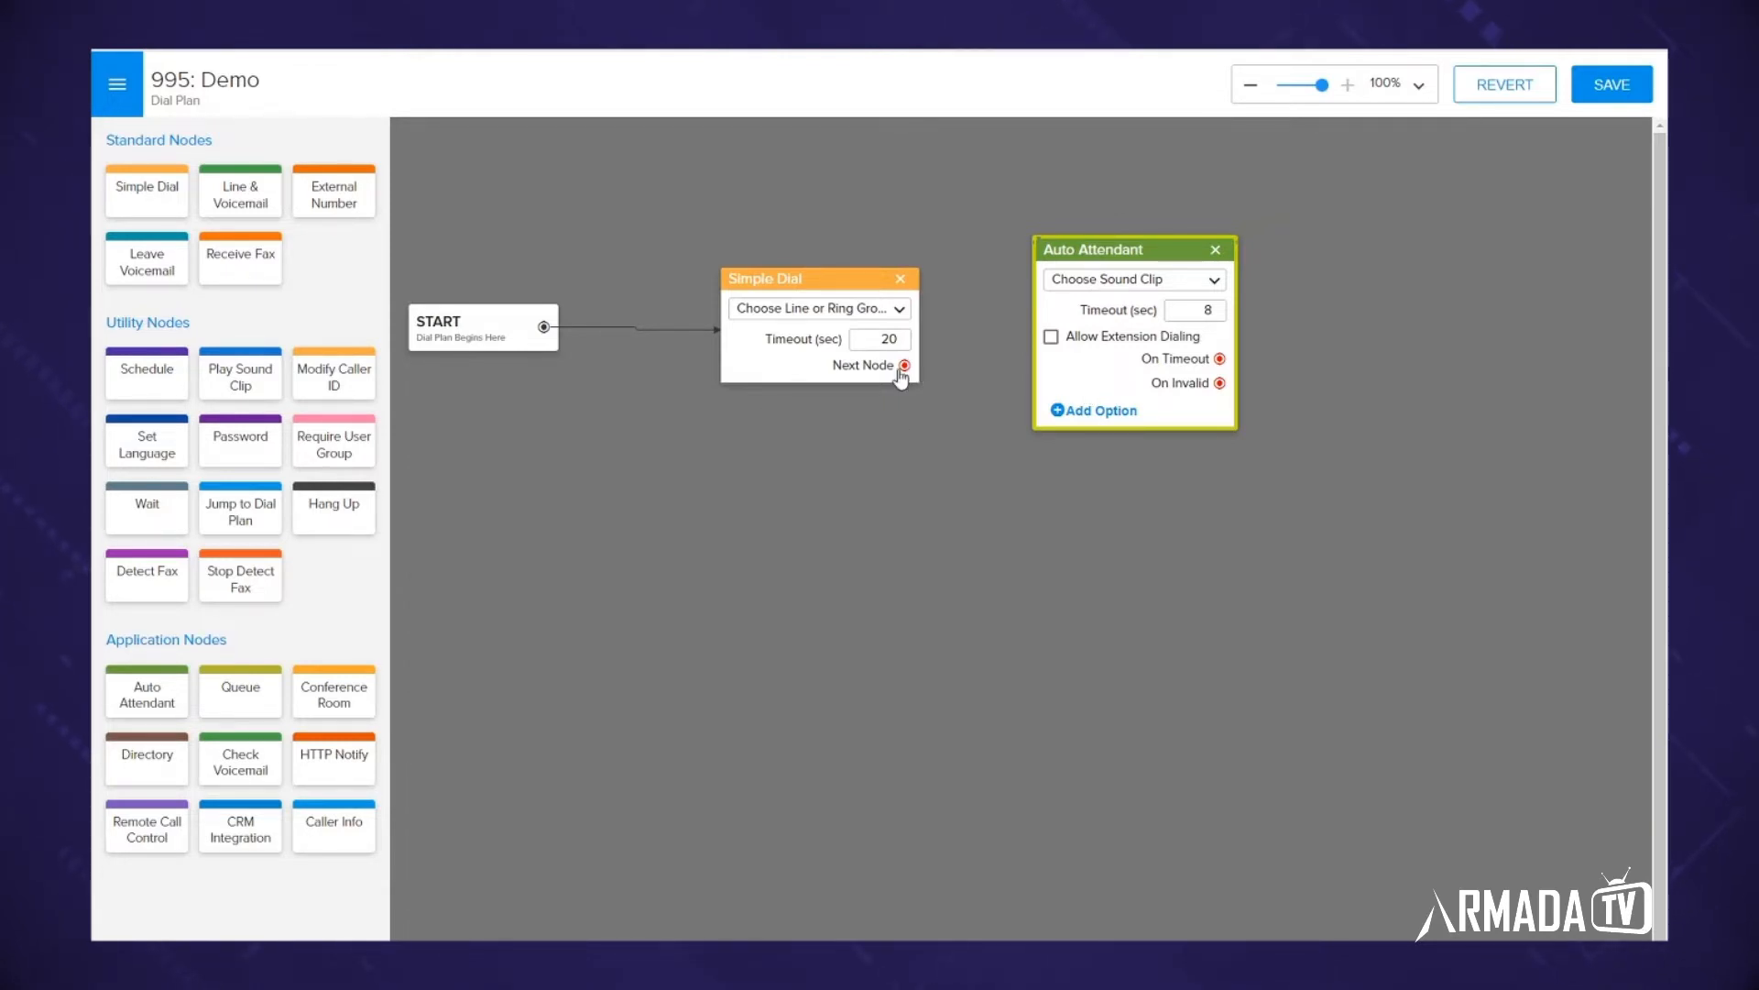
{"action": "left_click_drag", "start_coordinate": [903, 364], "coordinate": [1055, 337]}
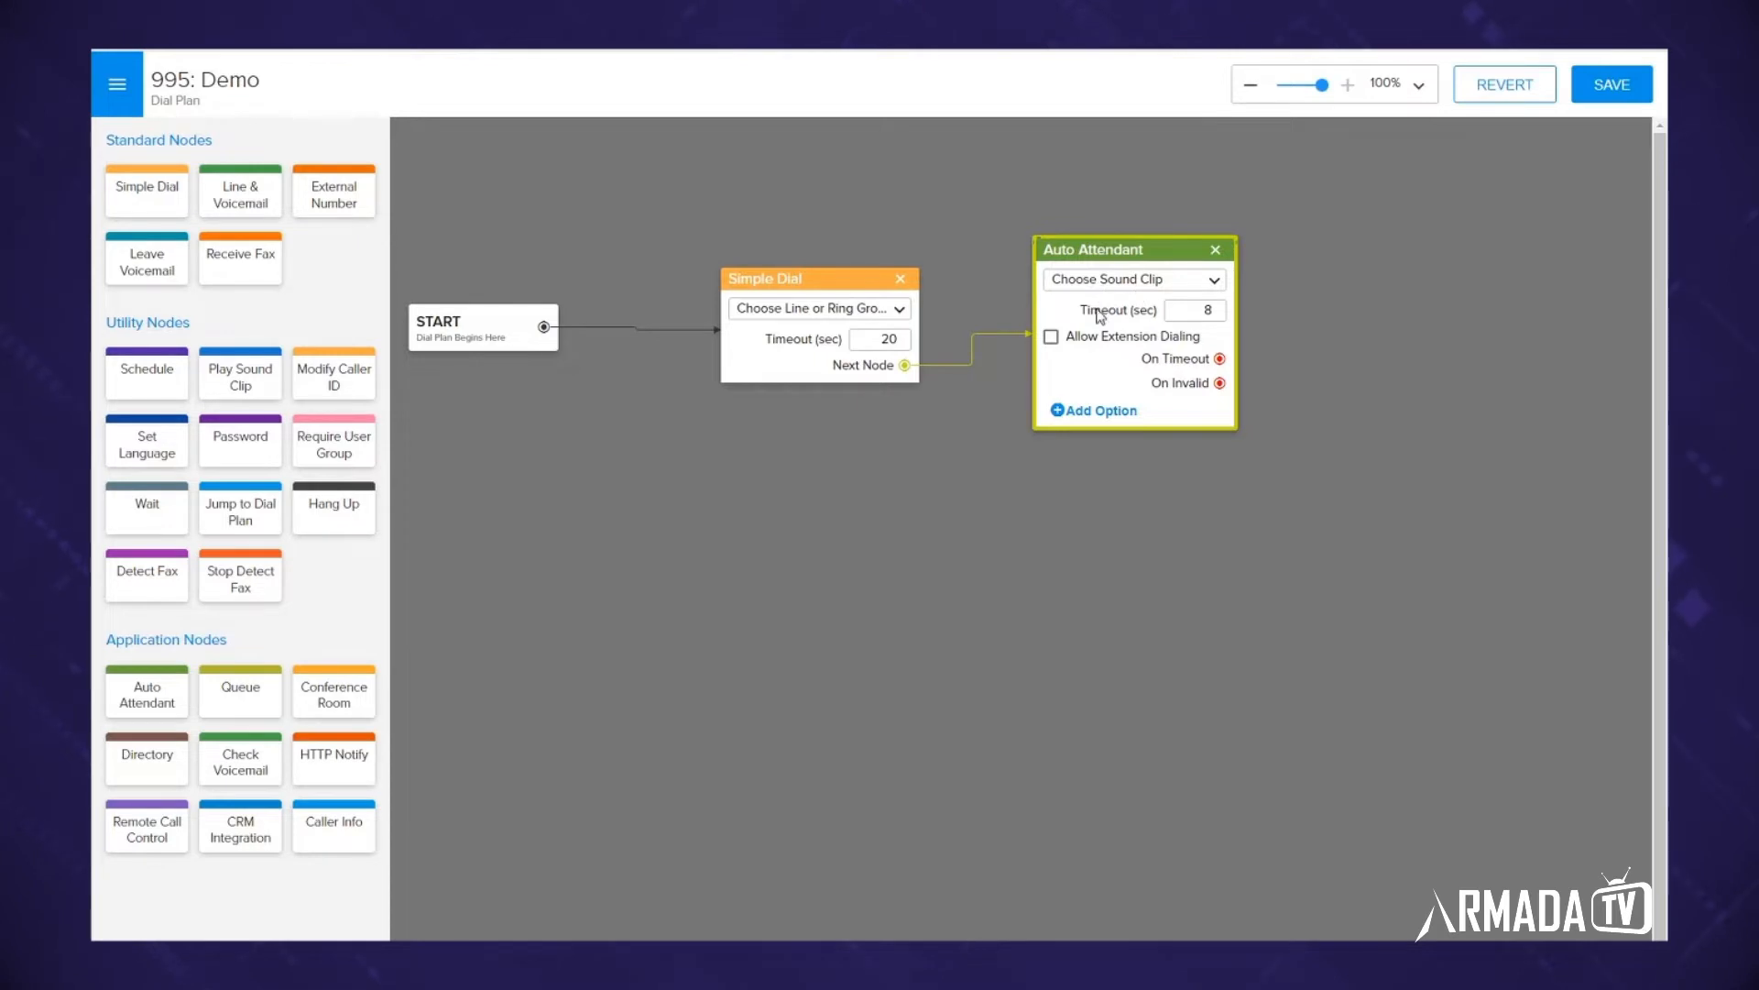
{"action": "mouse_move", "coordinate": [1107, 358]}
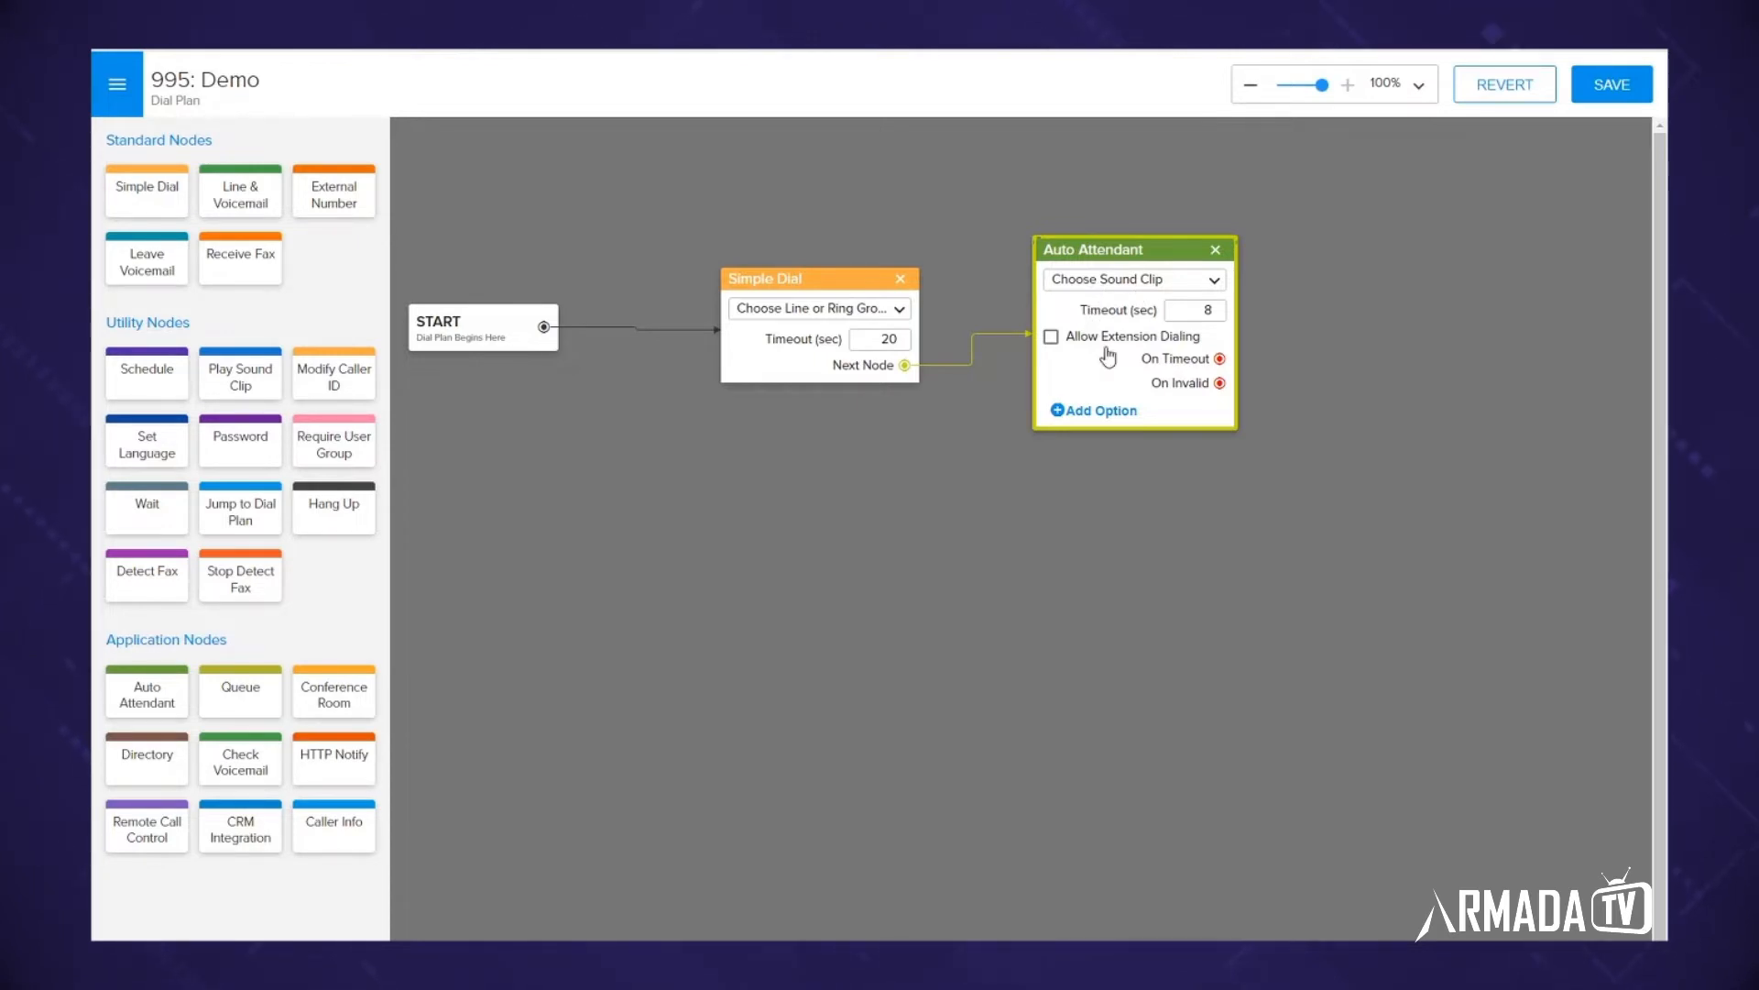
{"action": "mouse_move", "coordinate": [1110, 387]}
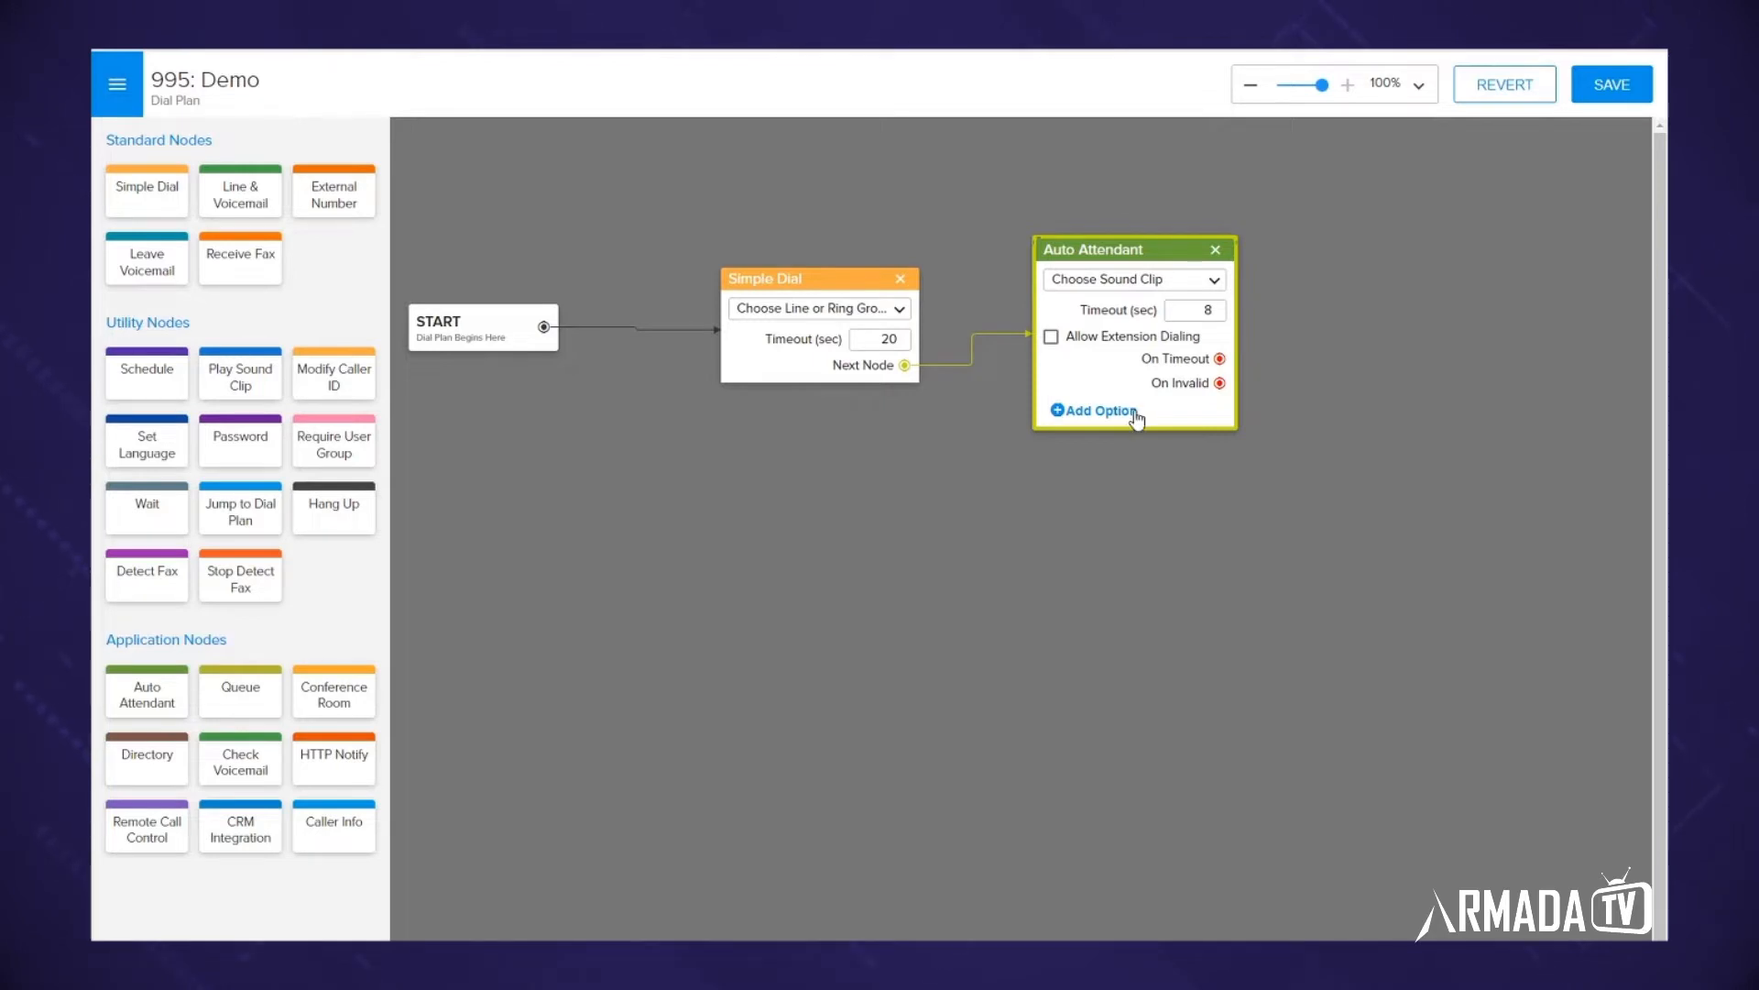
{"action": "mouse_move", "coordinate": [1140, 423]}
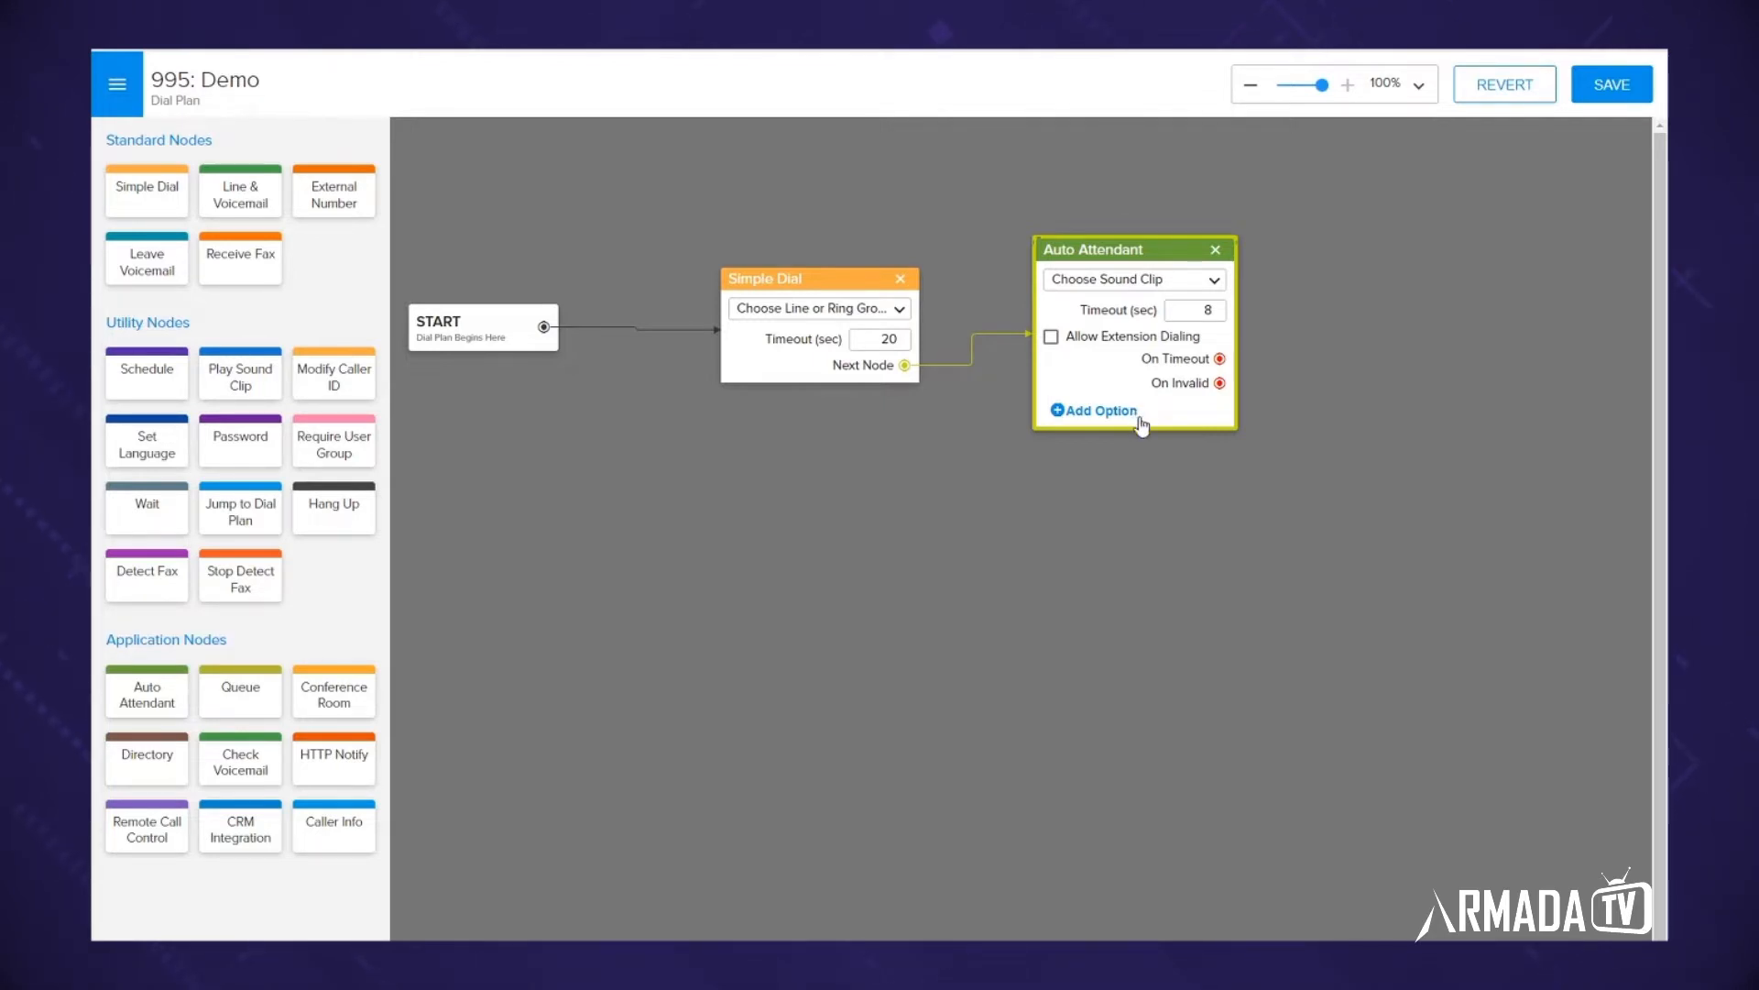
{"action": "mouse_move", "coordinate": [1149, 418]}
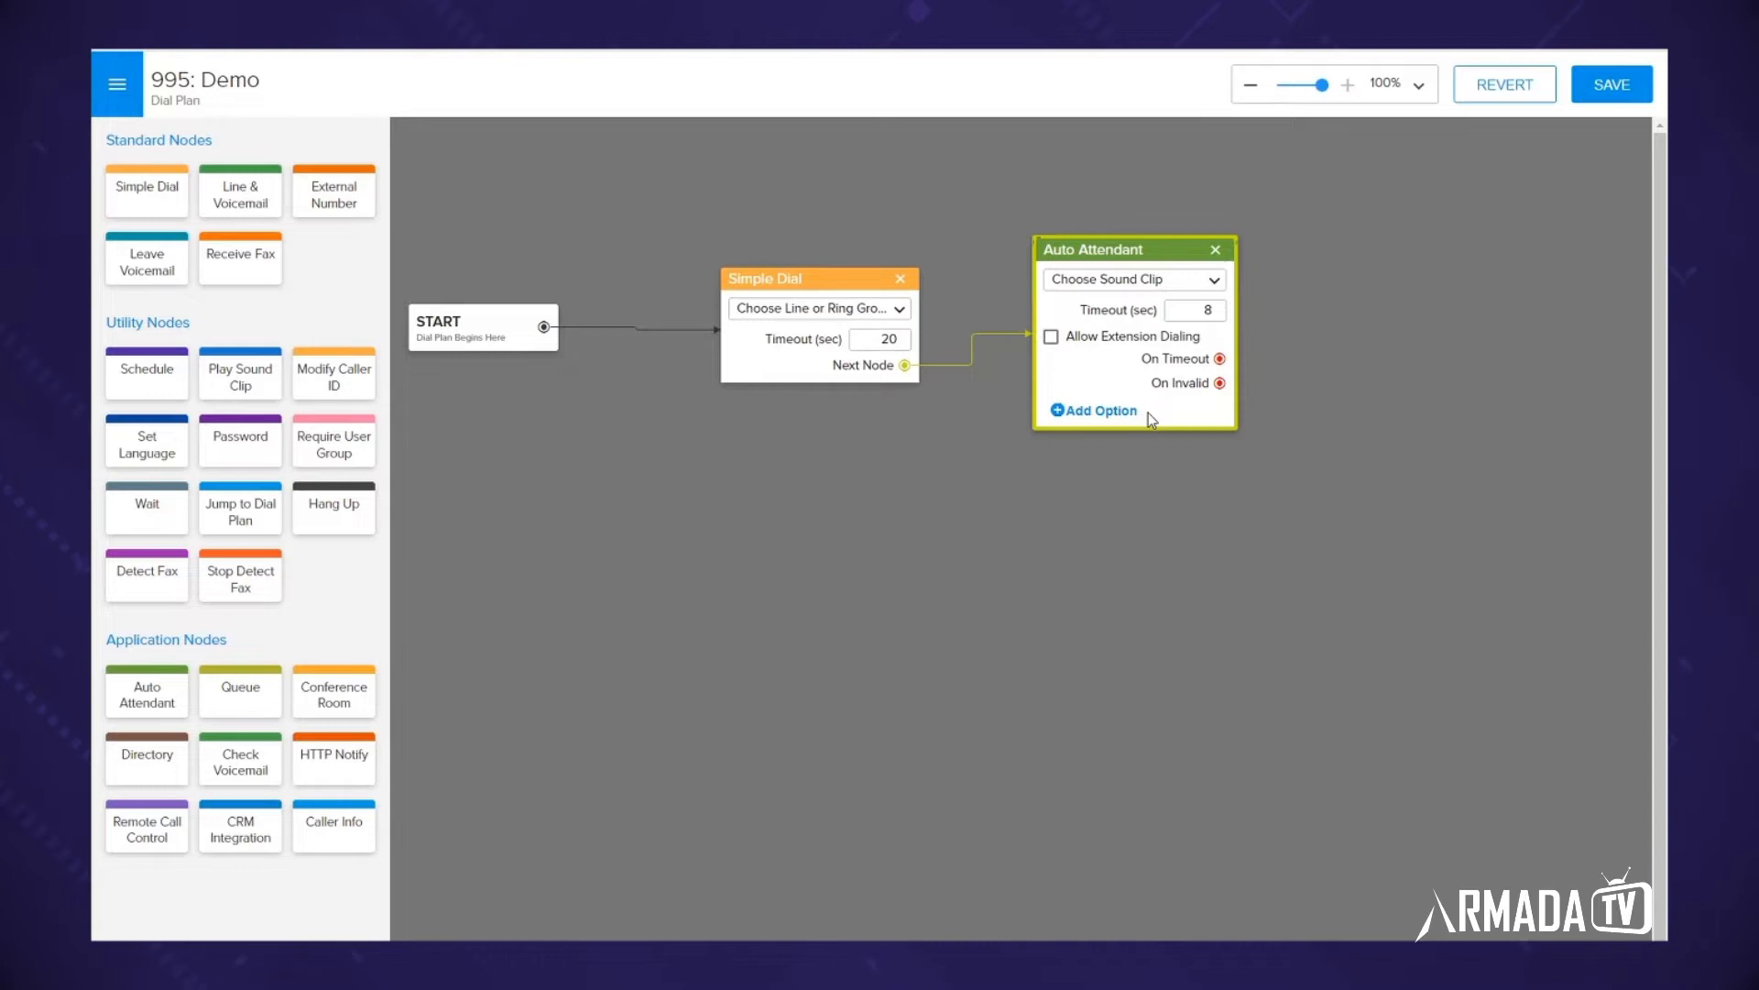
{"action": "mouse_move", "coordinate": [1094, 407]}
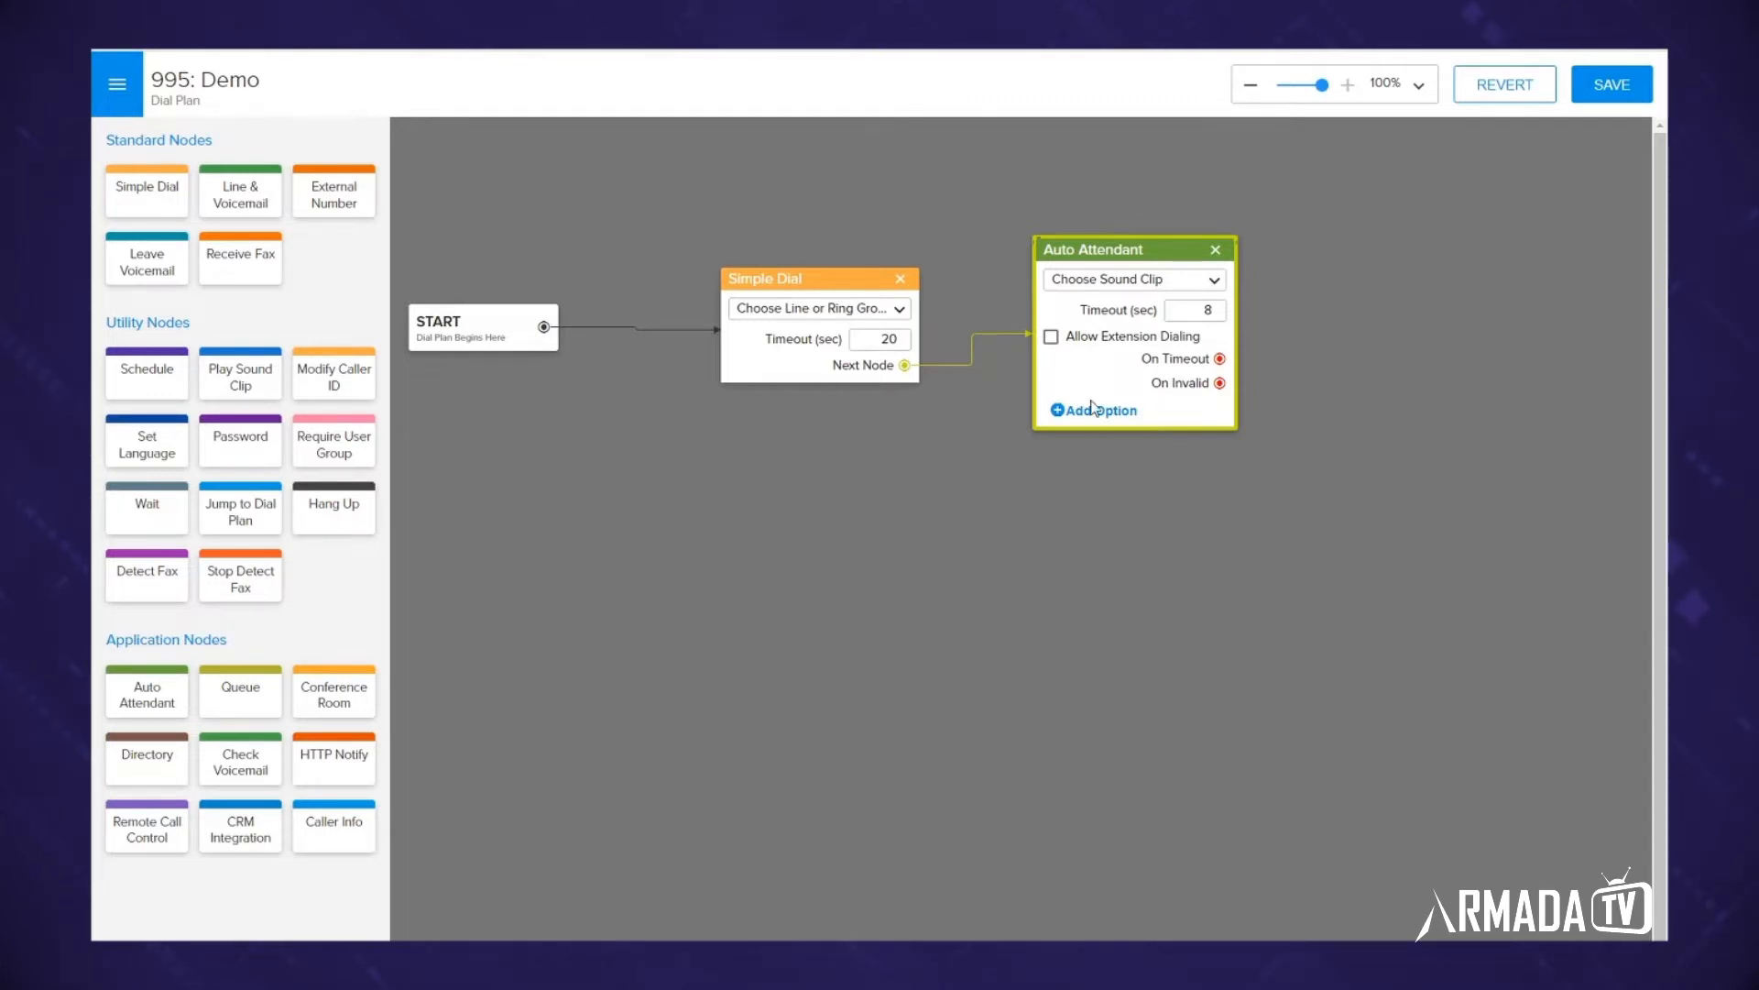
{"action": "left_click", "coordinate": [1091, 409]}
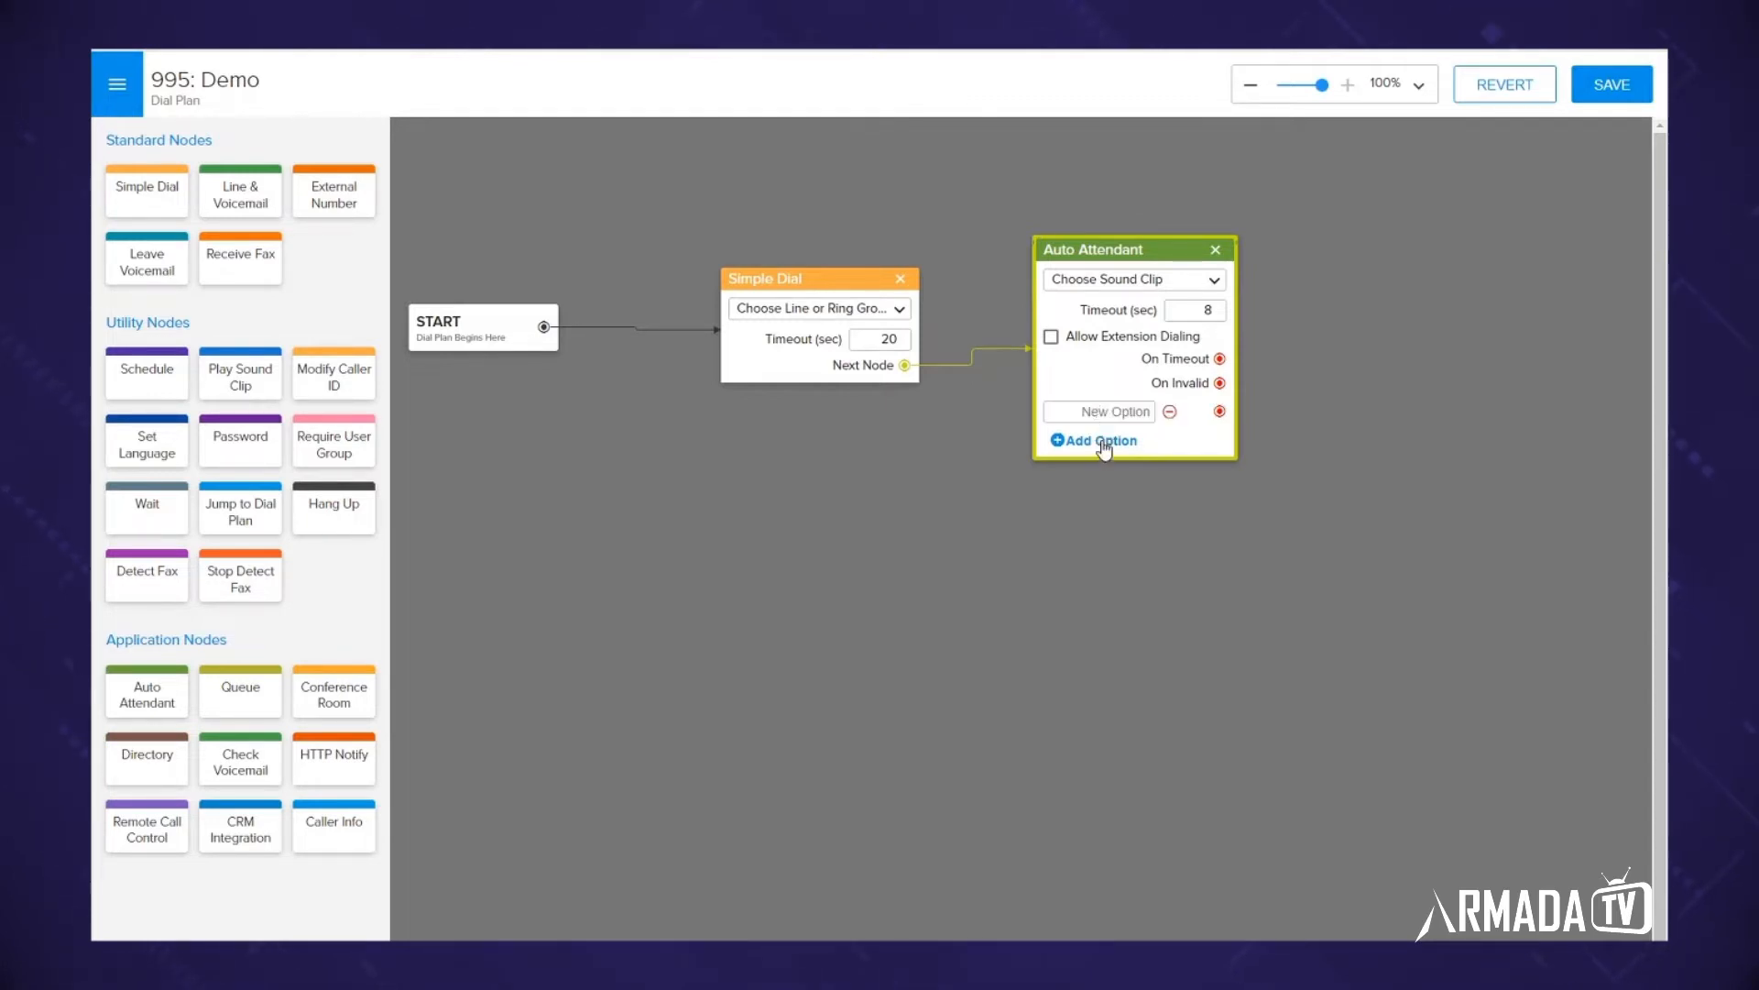
{"action": "left_click", "coordinate": [1092, 439]}
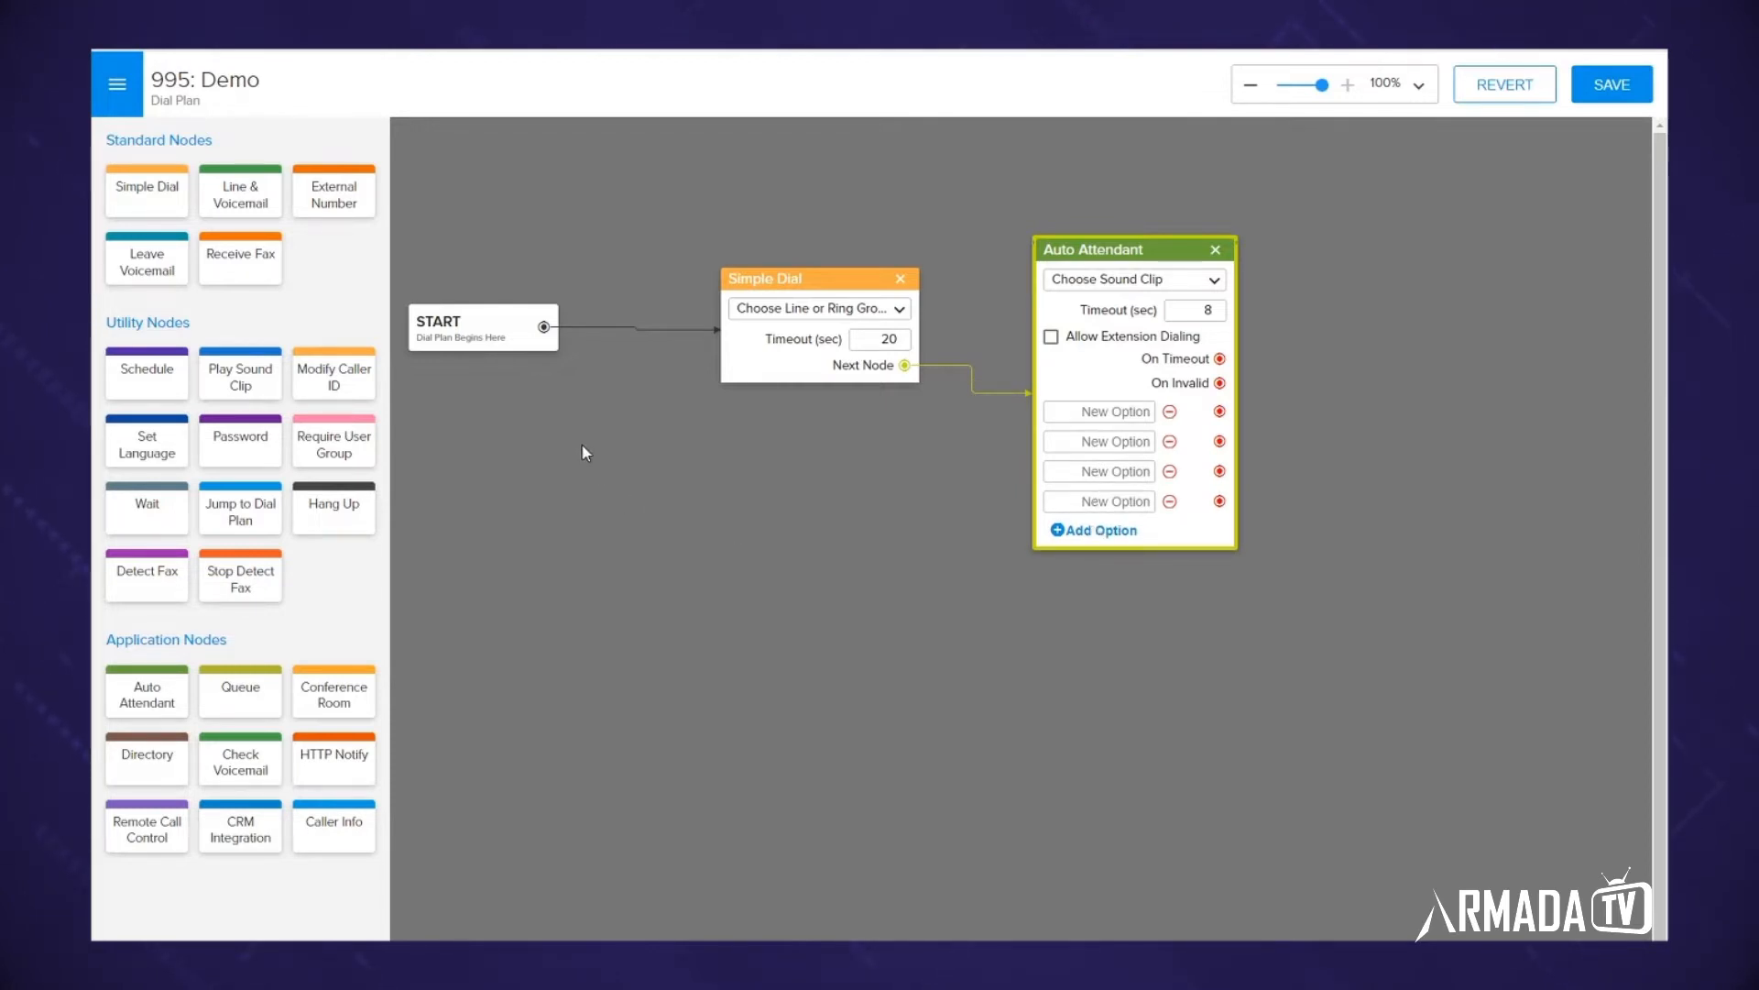
{"action": "mouse_move", "coordinate": [240, 257]}
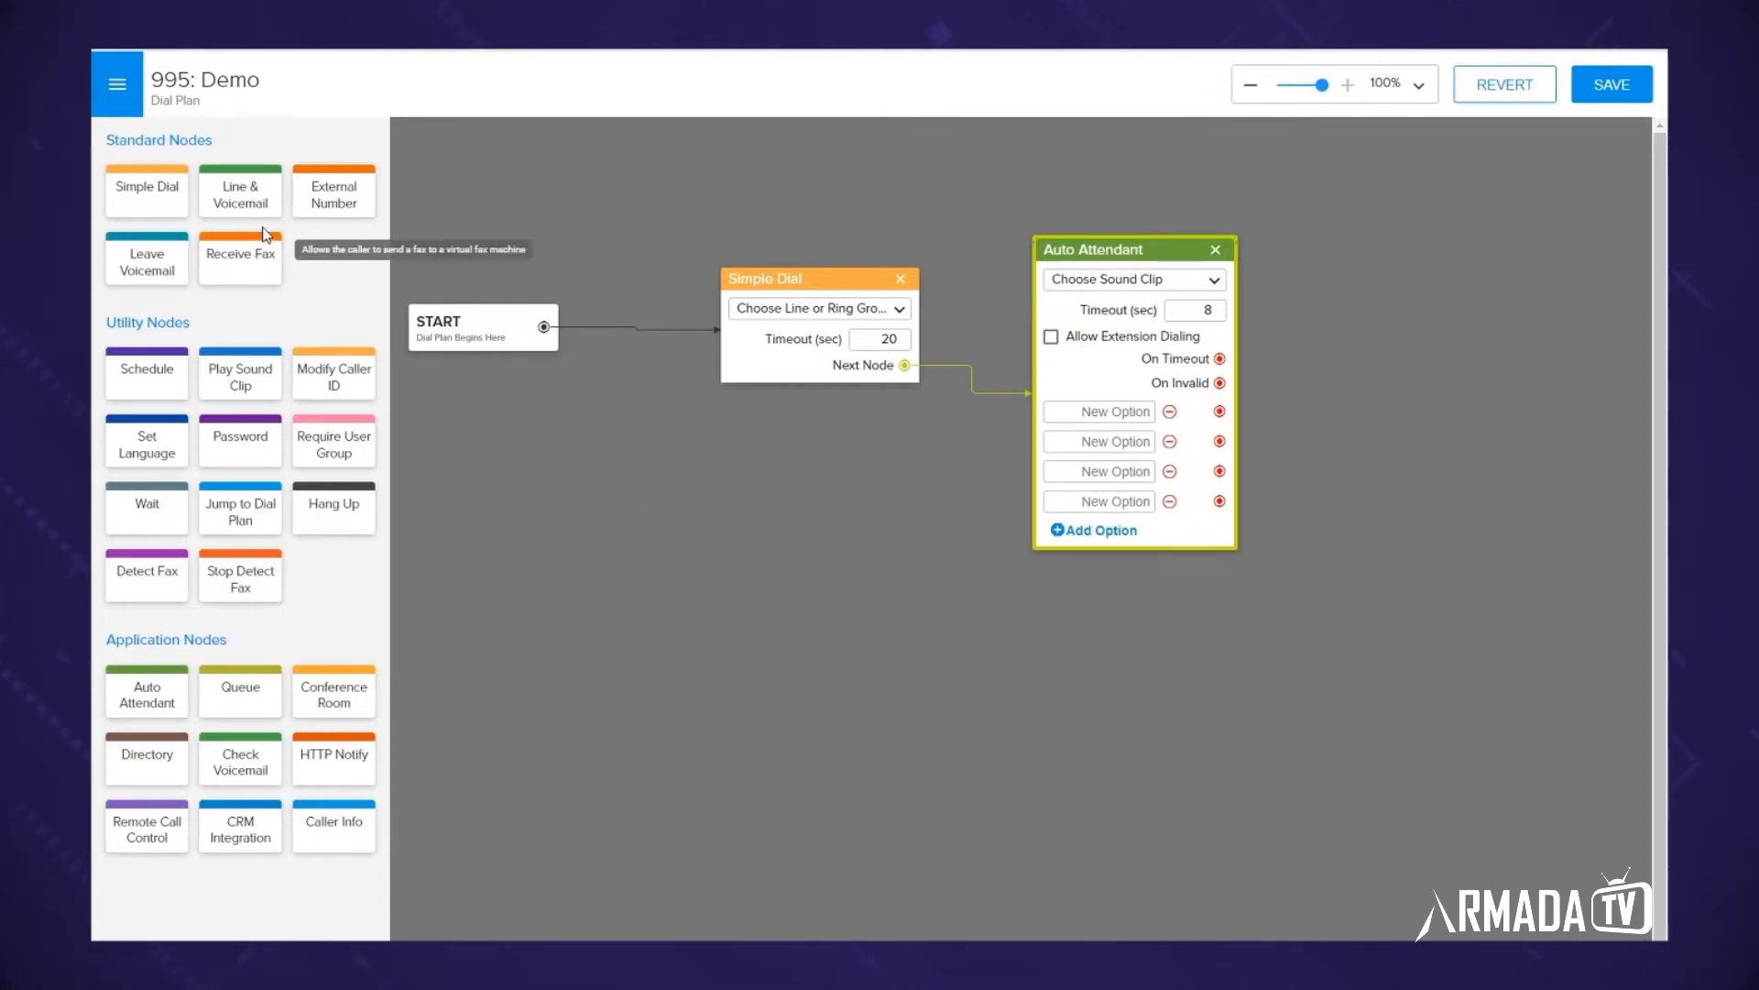
{"action": "mouse_move", "coordinate": [288, 233]}
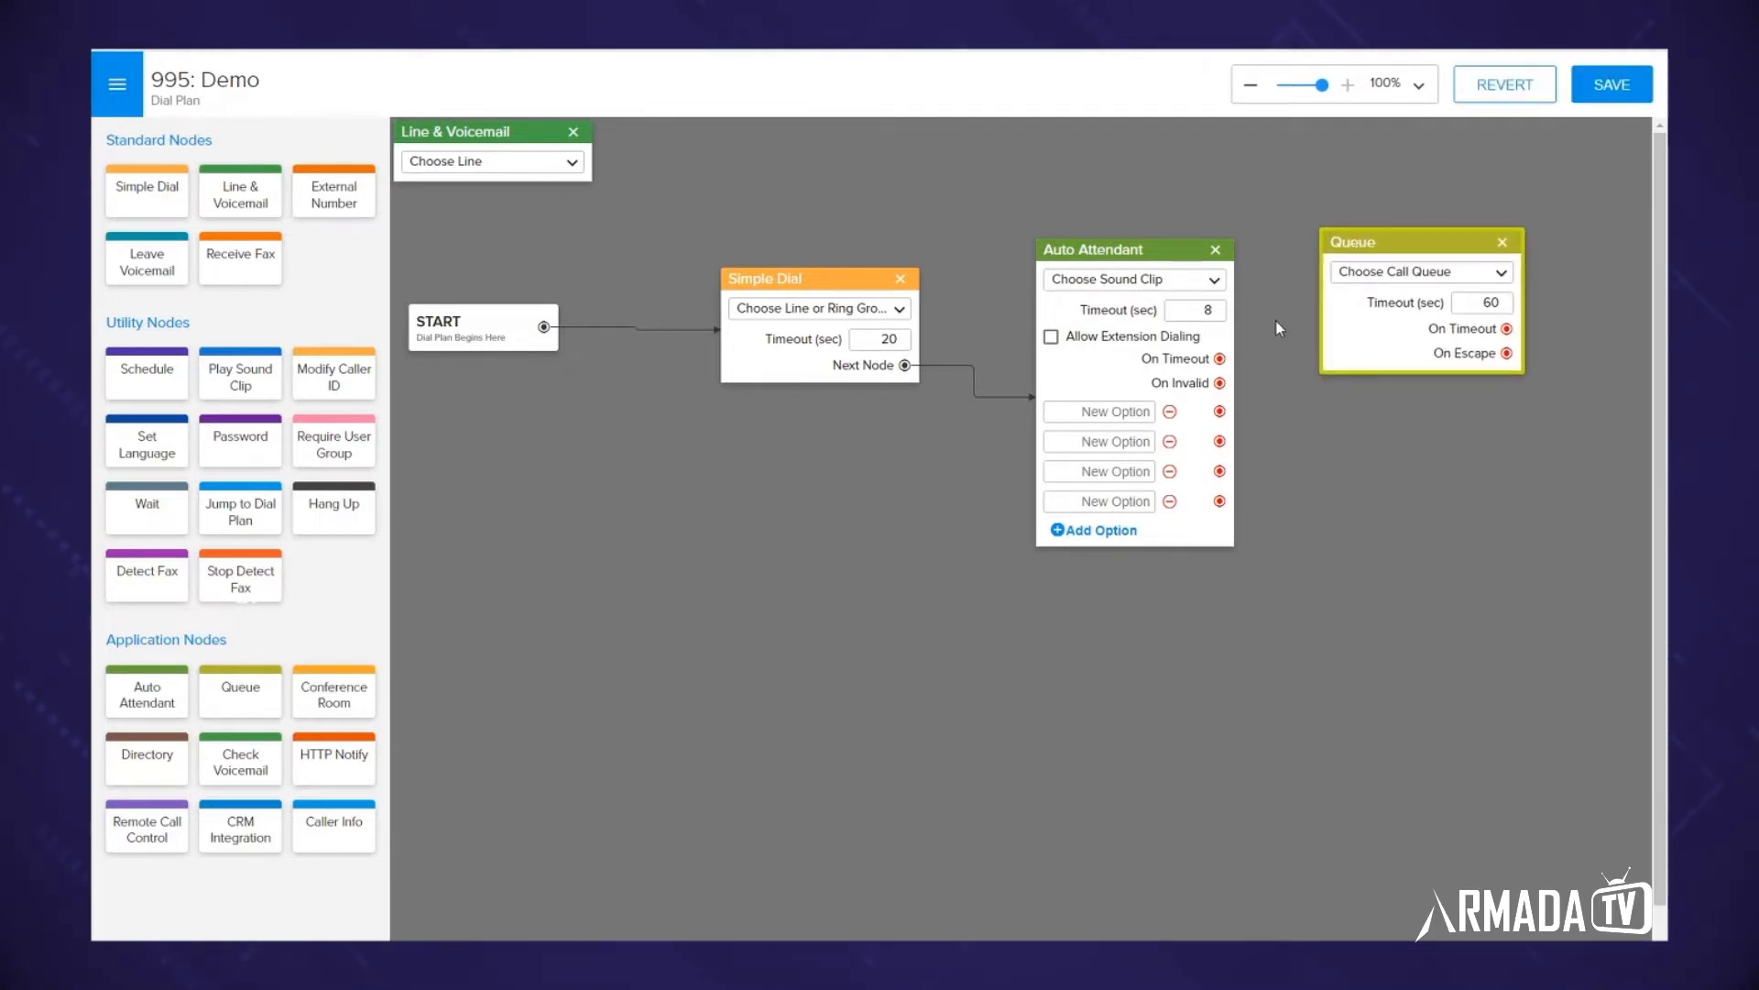
{"action": "mouse_move", "coordinate": [1341, 379]}
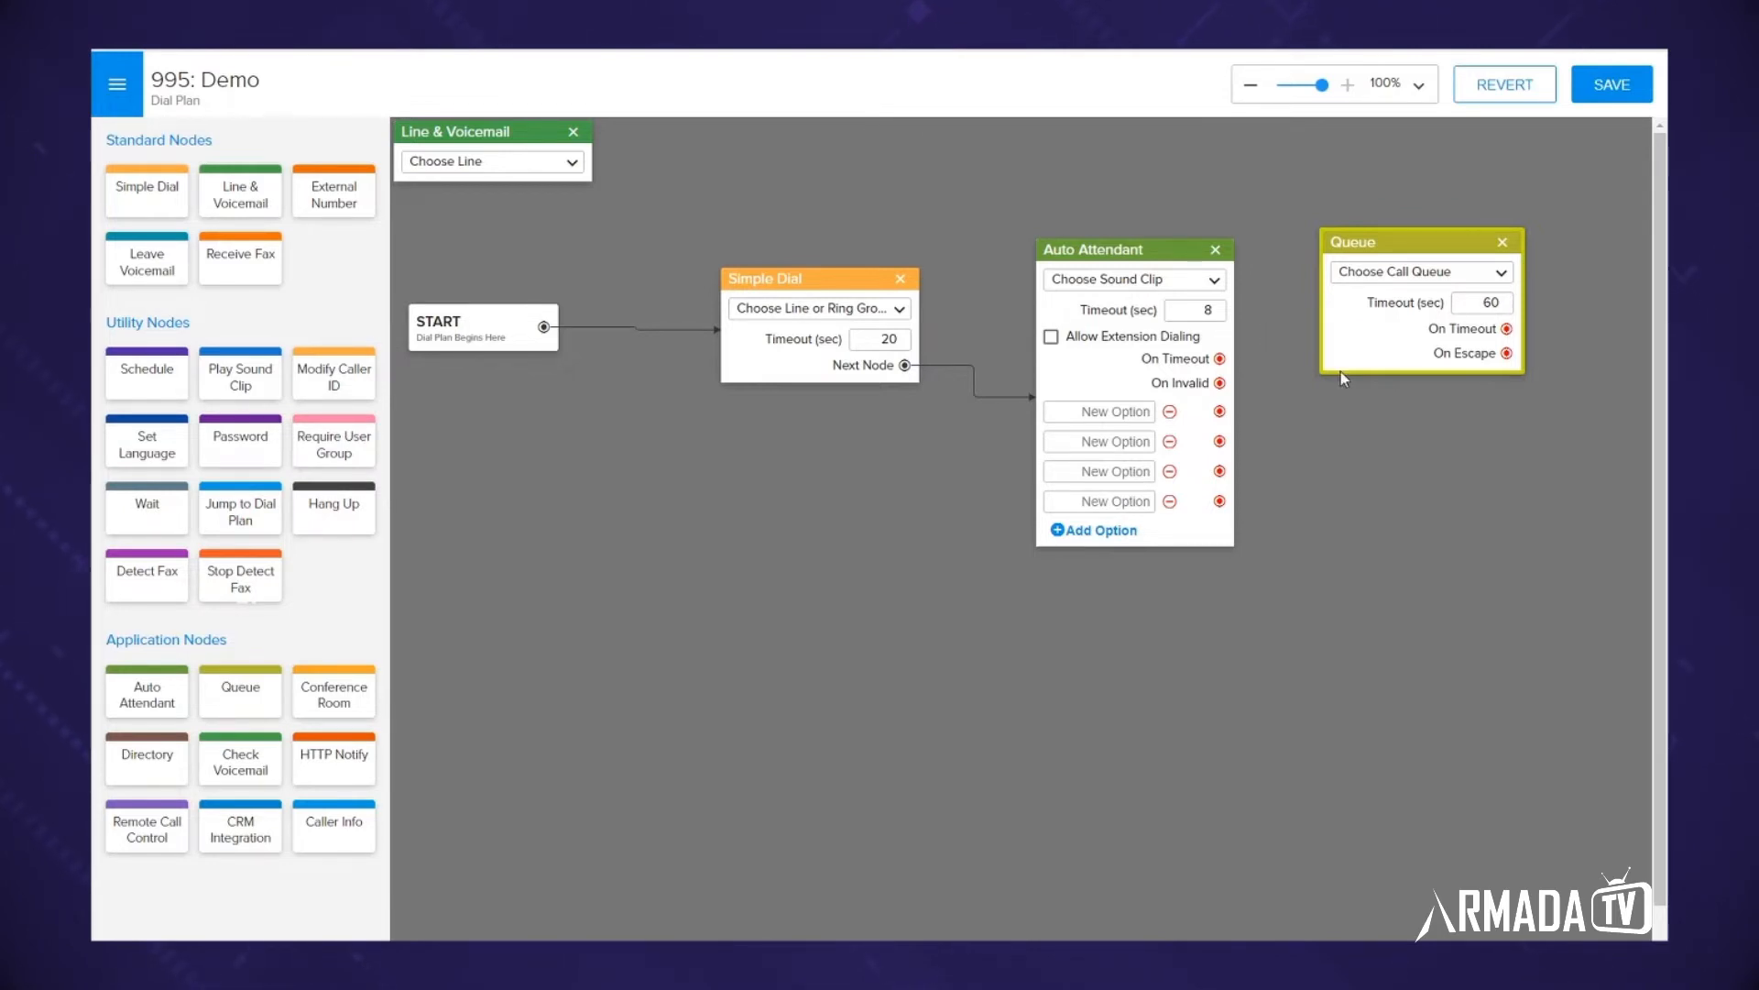
{"action": "mouse_move", "coordinate": [1284, 416]}
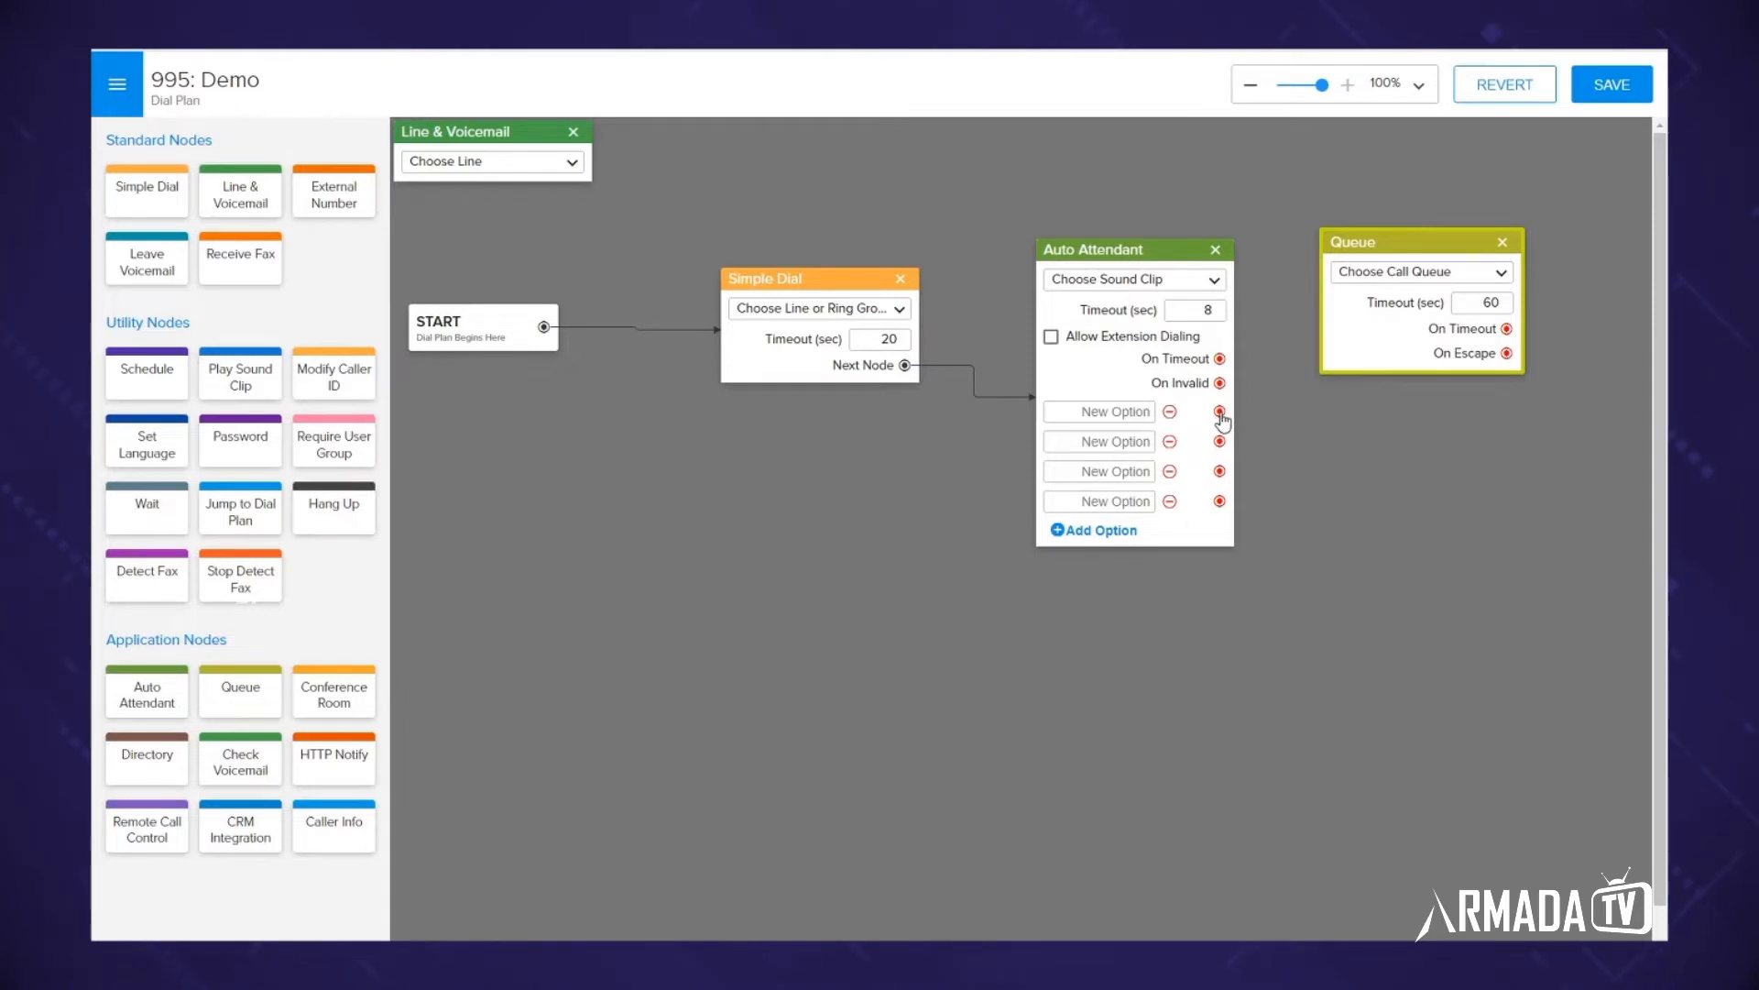
Connect Auto Attendant menu option 1 to the Queue node.
{"action": "left_click_drag", "start_coordinate": [1220, 410], "coordinate": [1358, 301]}
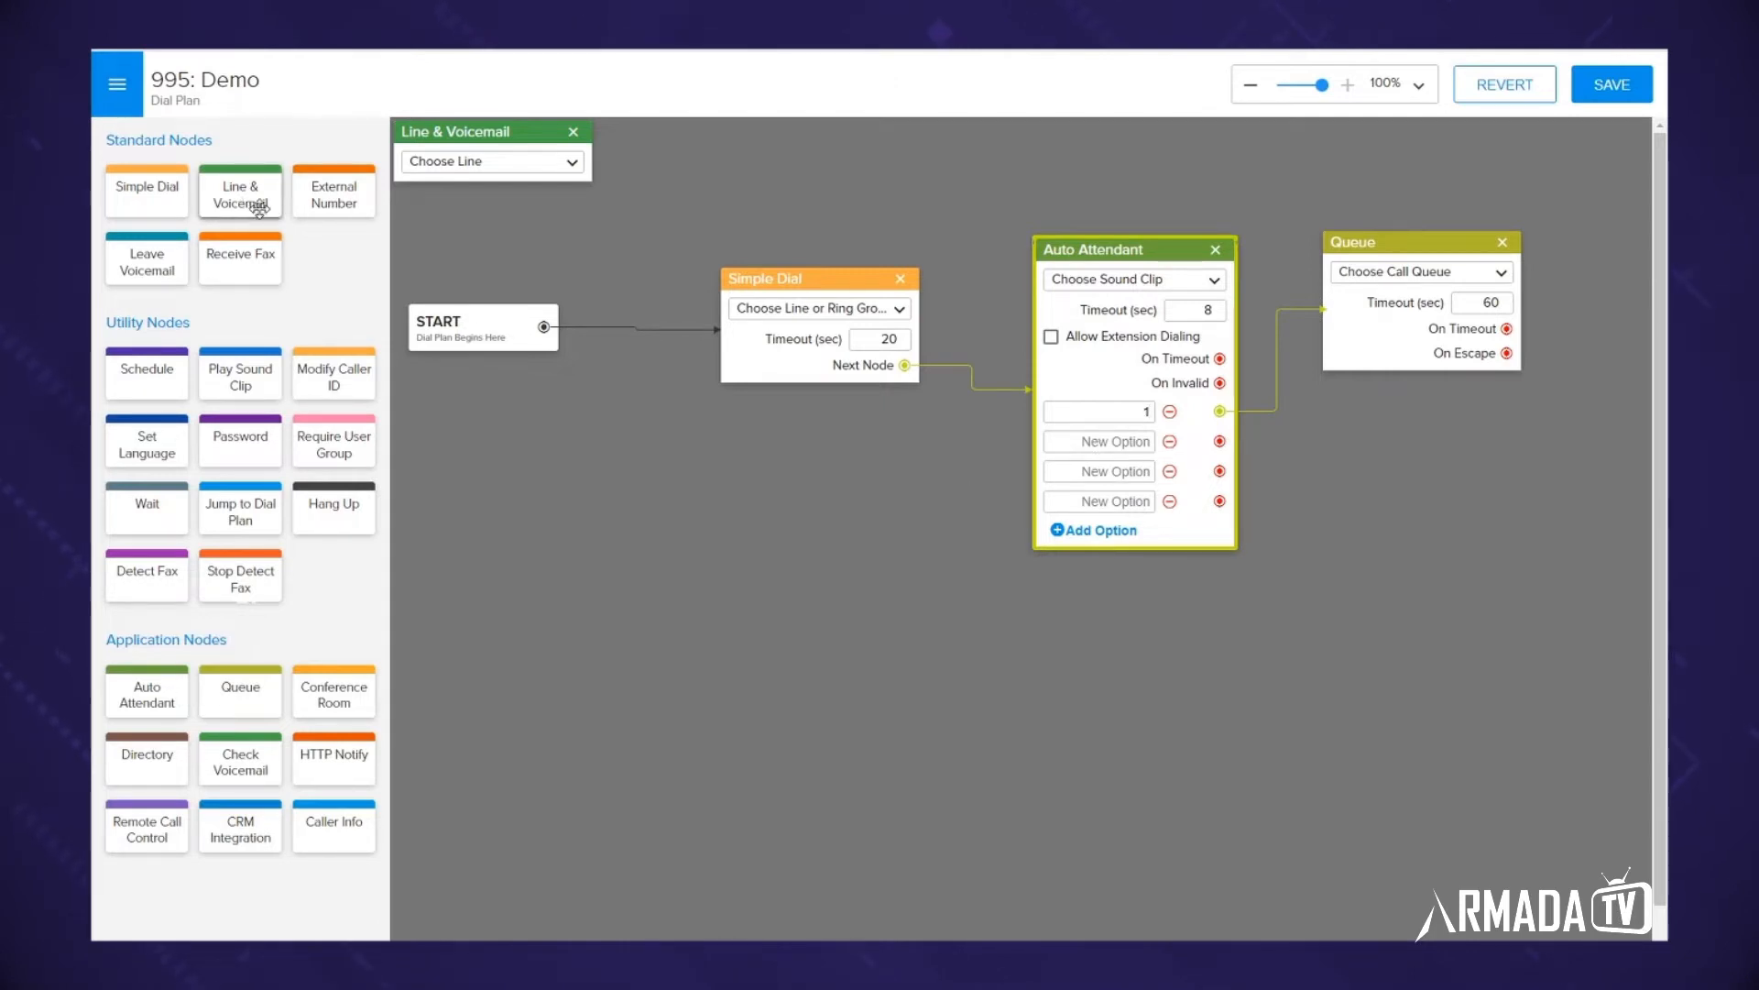
{"action": "mouse_move", "coordinate": [241, 191]}
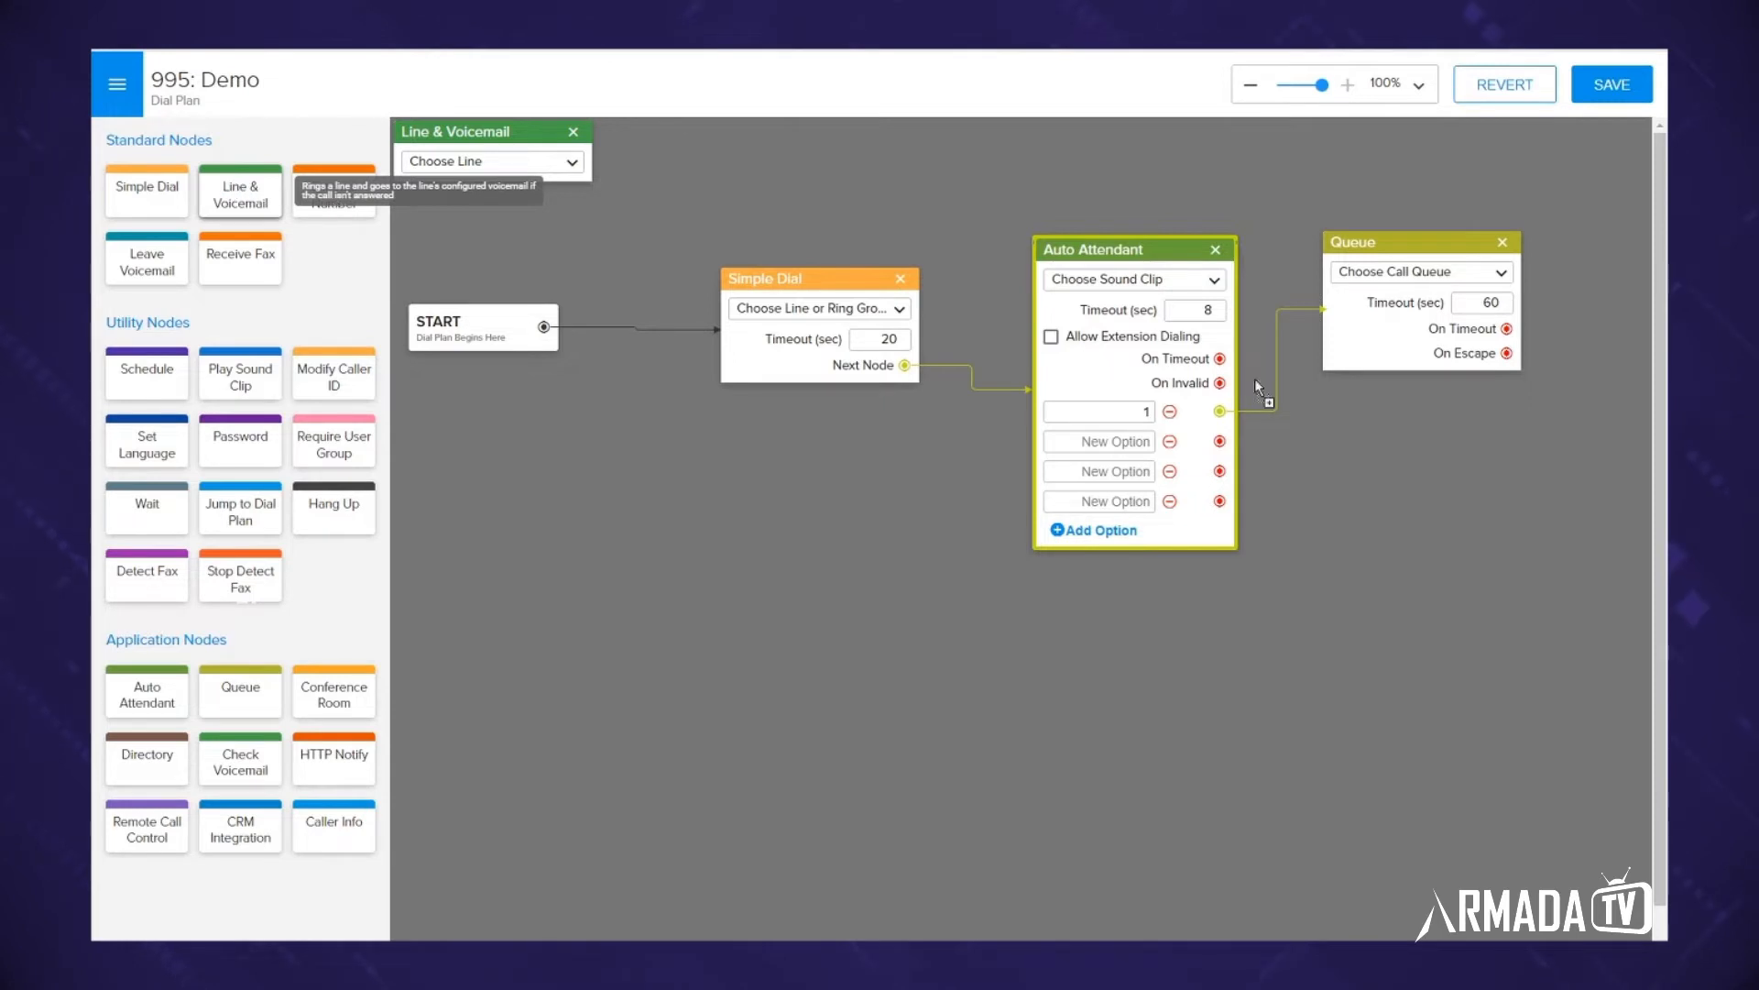
Add a Line & Voicemail node below the Queue and key option 2 for it.
{"action": "left_click_drag", "start_coordinate": [240, 190], "coordinate": [1448, 438]}
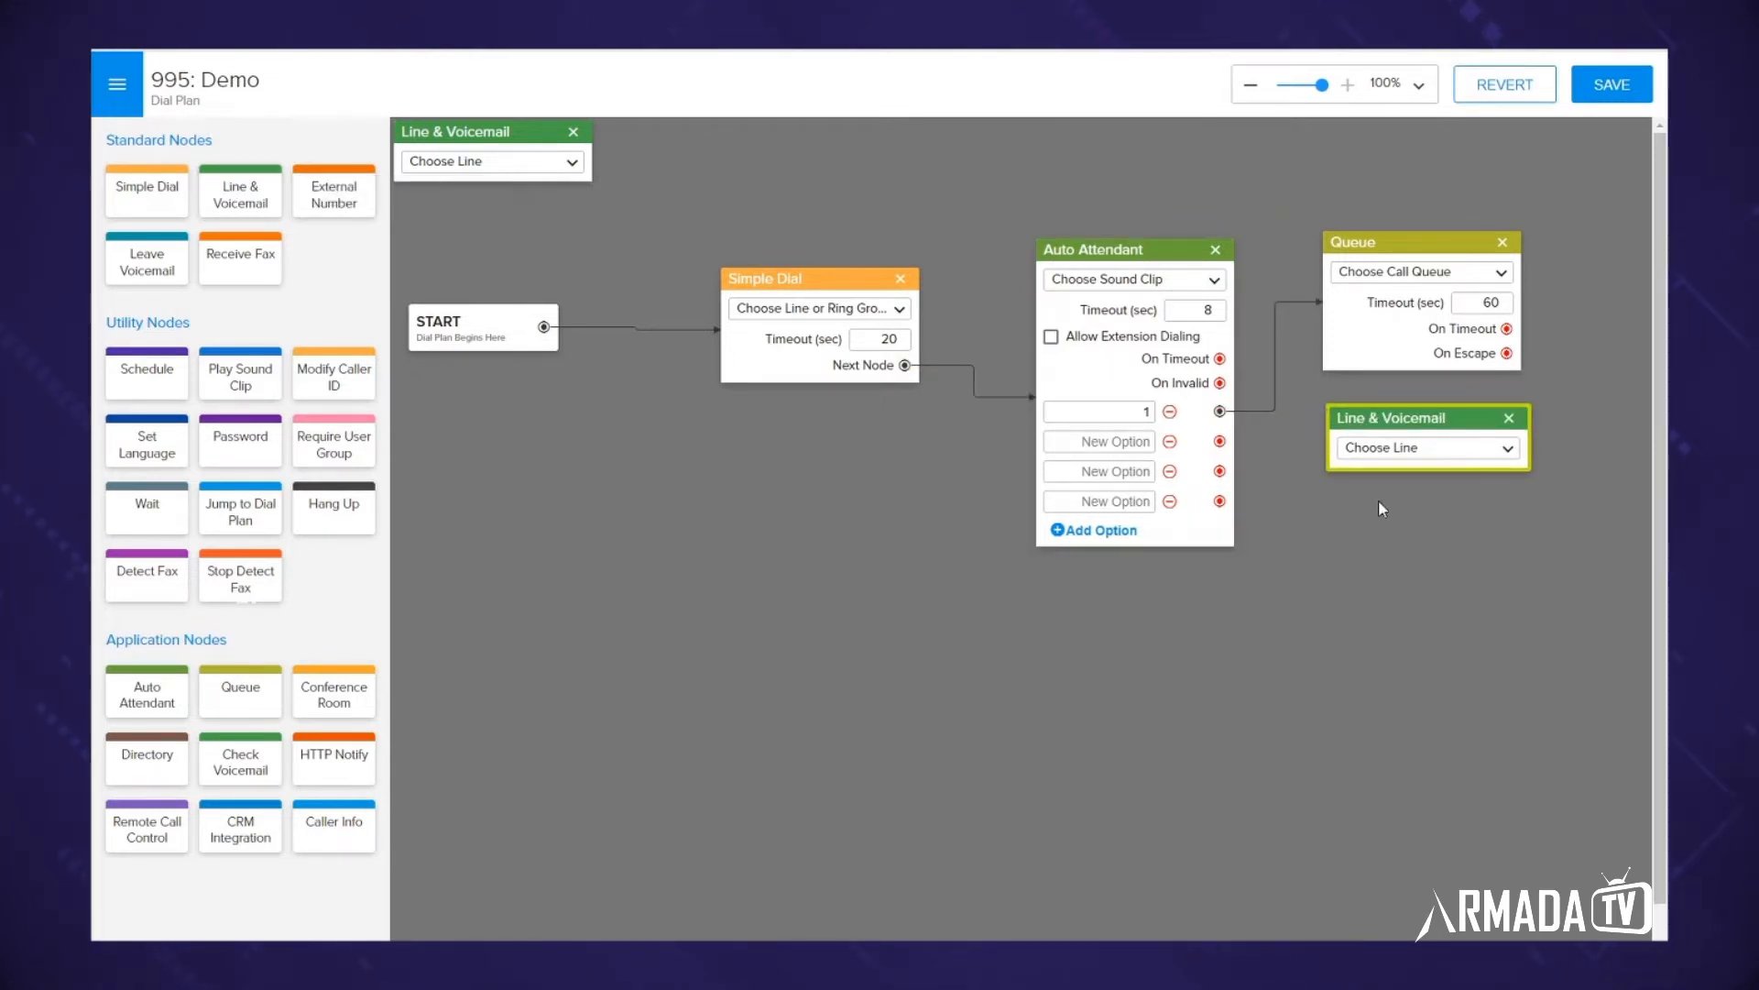
{"action": "mouse_move", "coordinate": [1398, 520]}
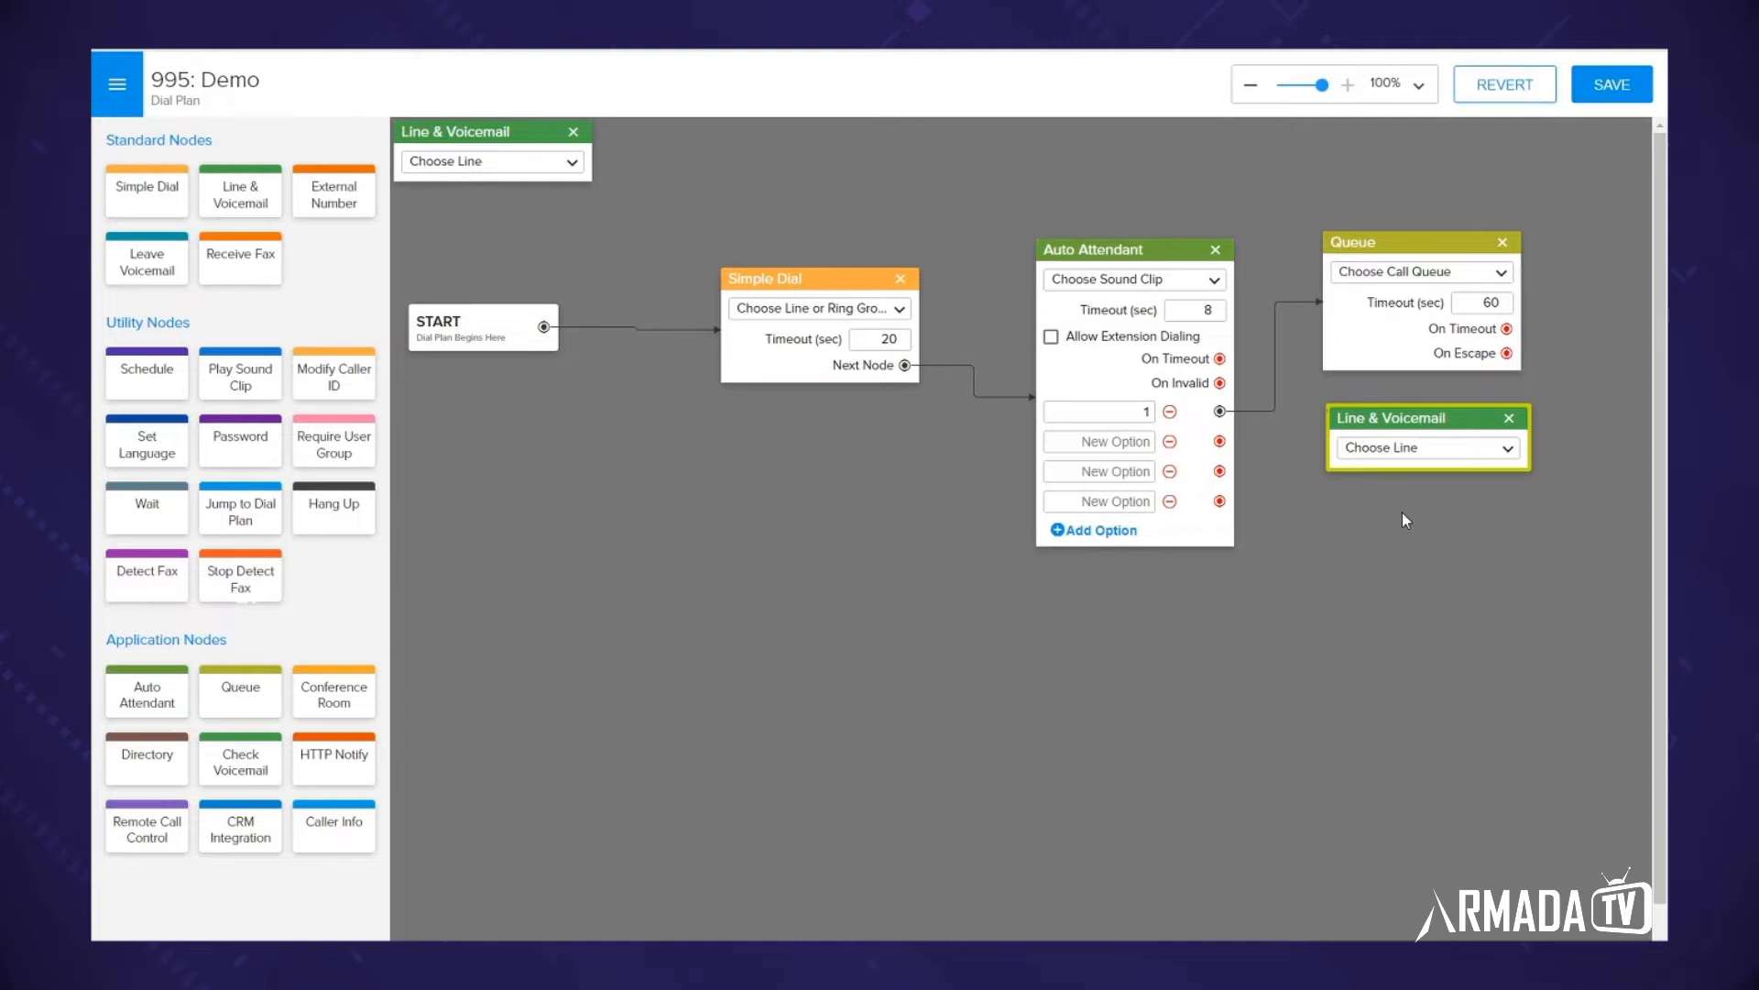
{"action": "mouse_move", "coordinate": [1351, 511]}
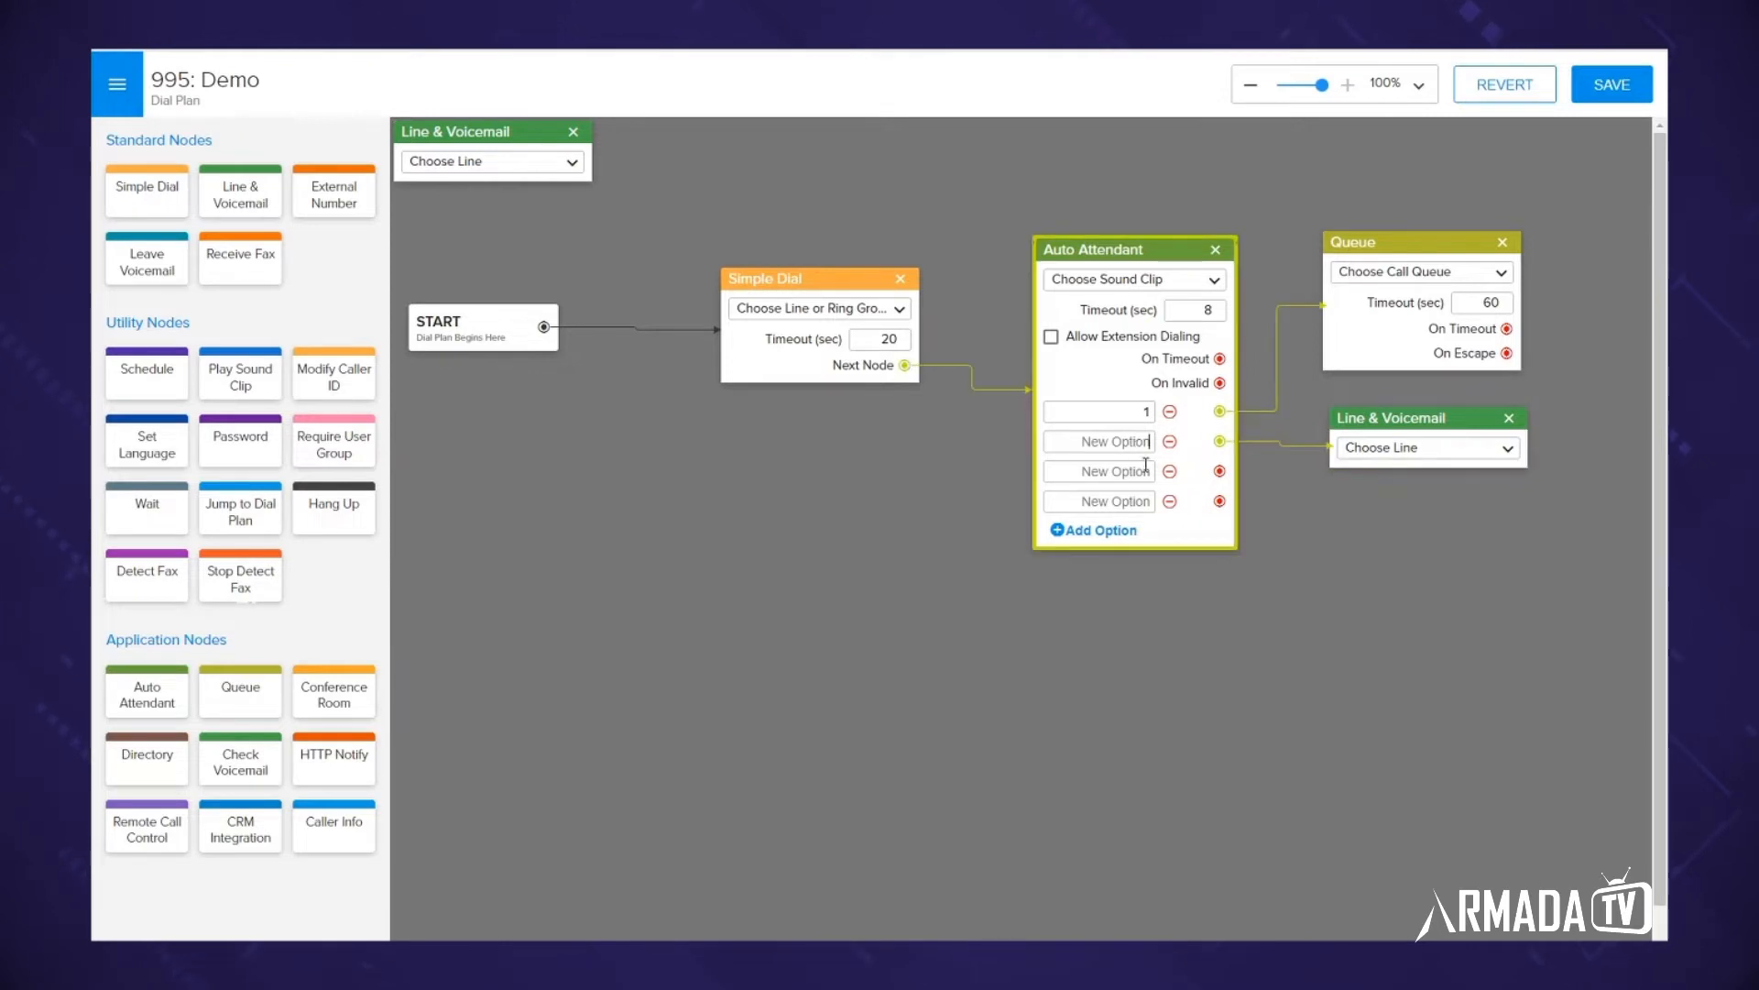
{"action": "type", "text": "2"}
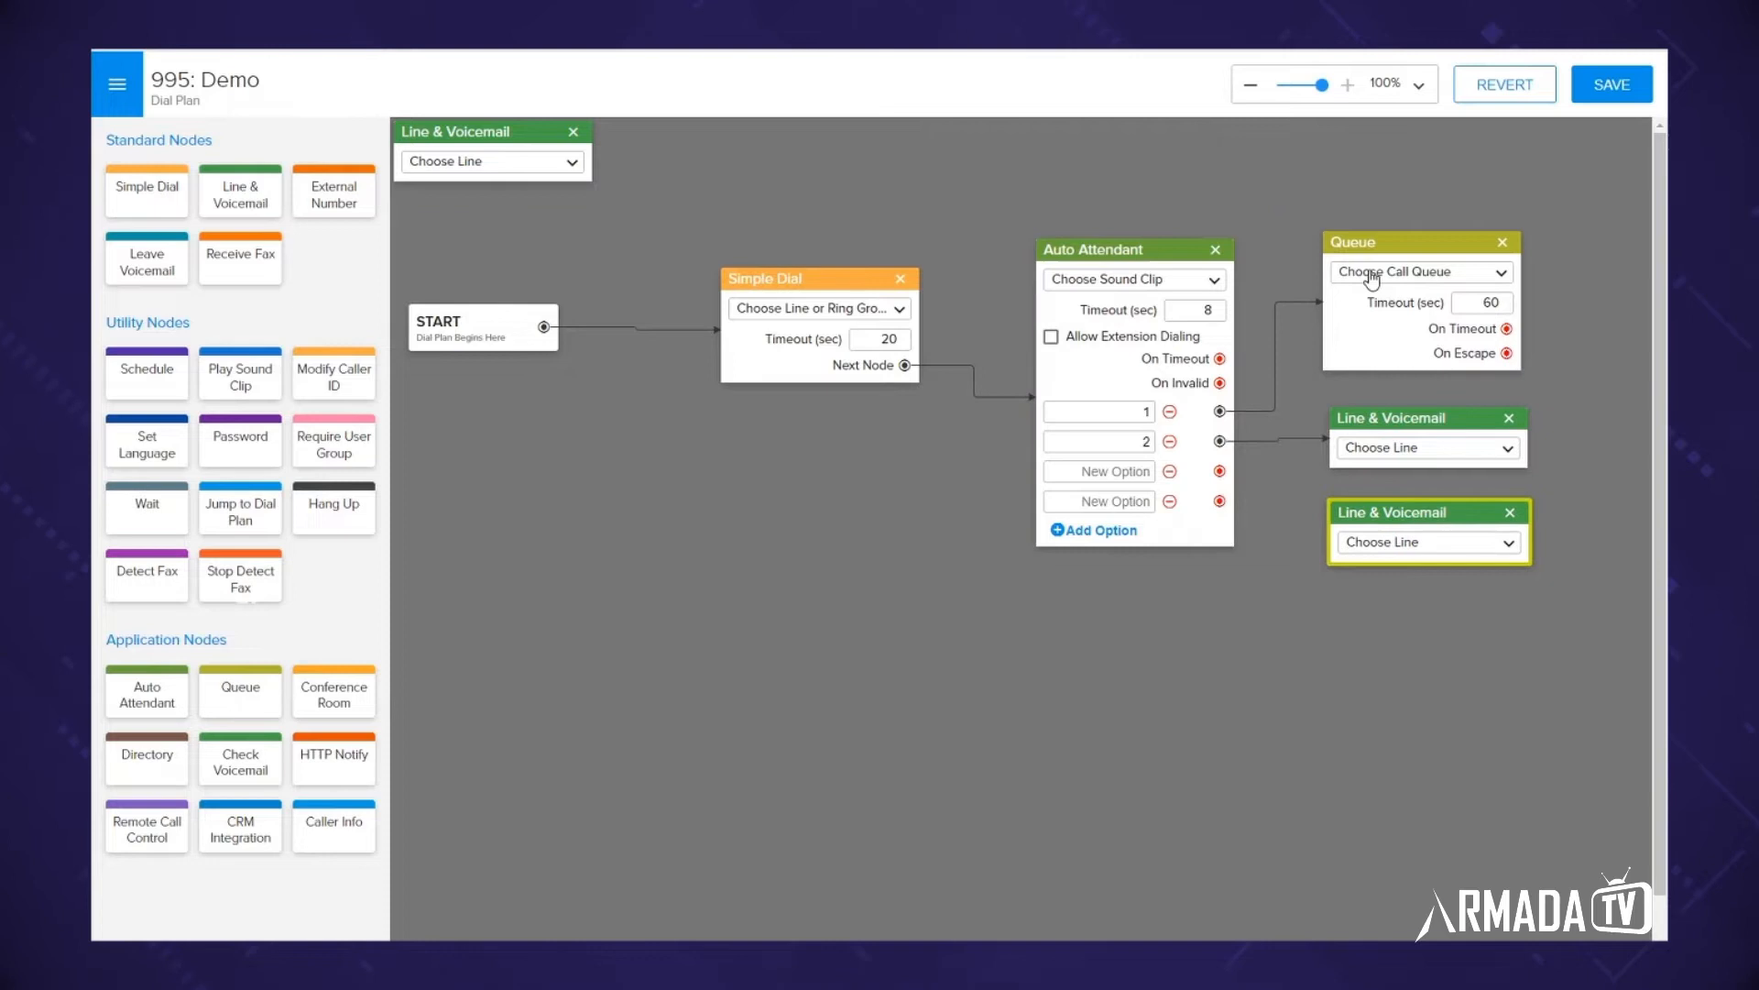
{"action": "mouse_move", "coordinate": [1248, 566]}
{"action": "type", "text": "3"}
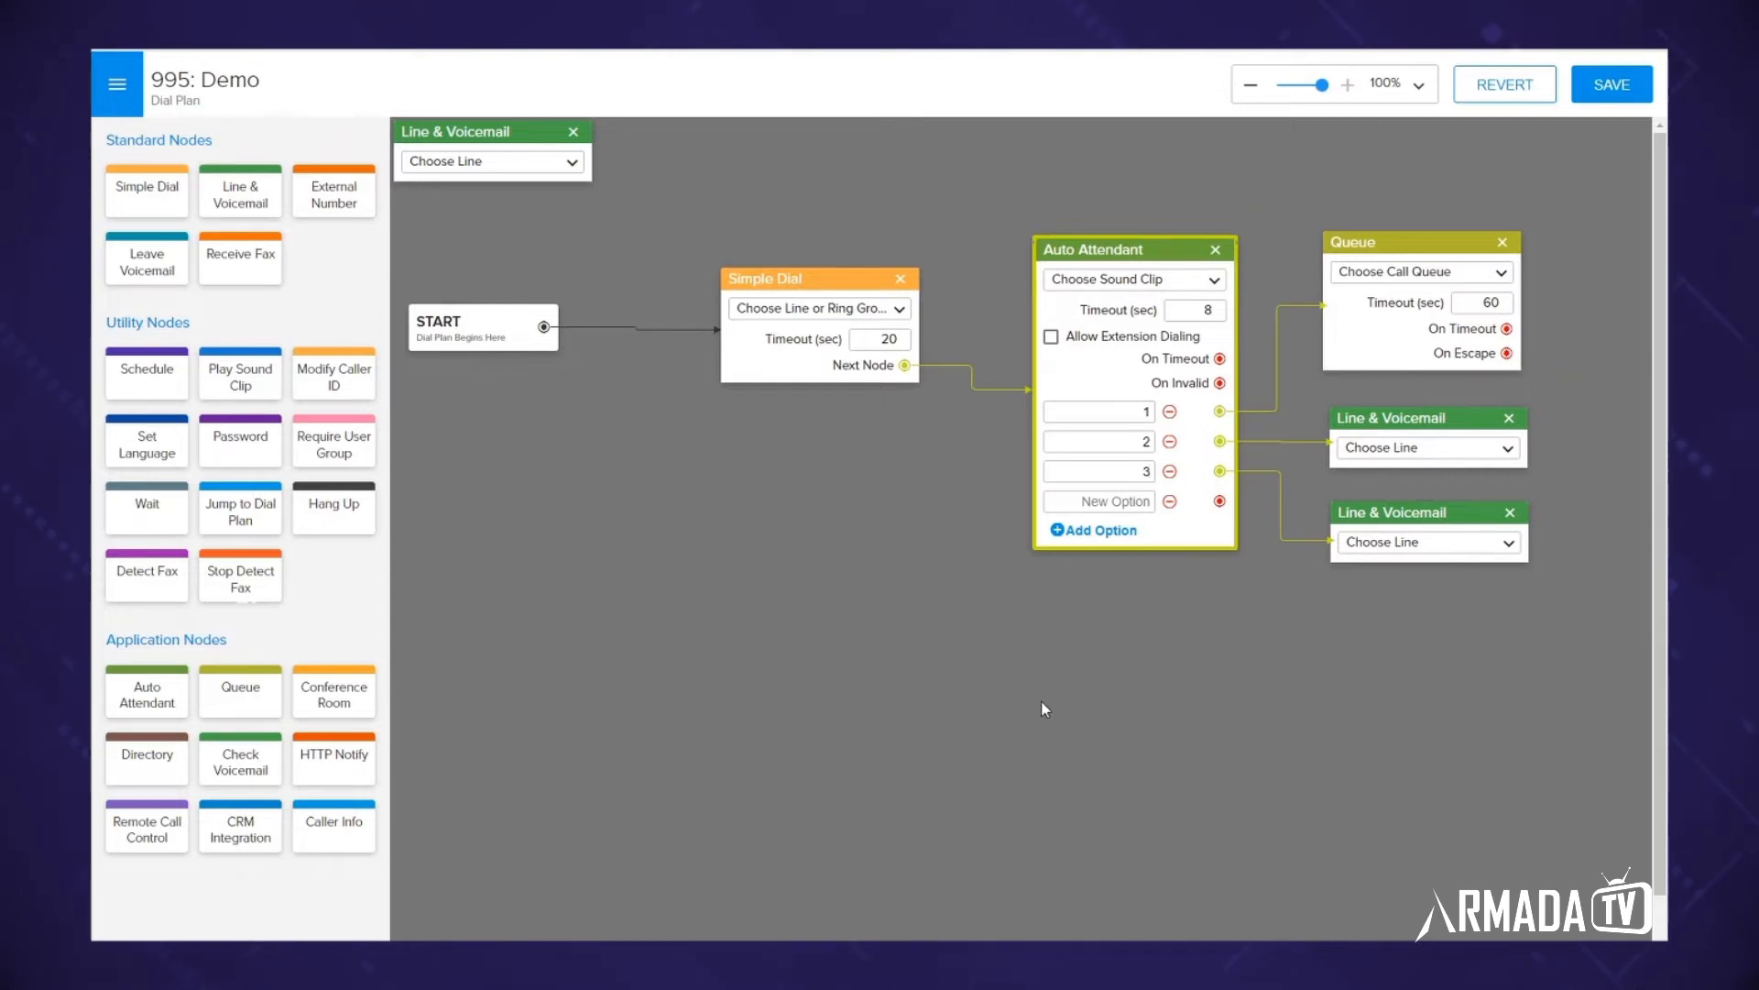
{"action": "mouse_move", "coordinate": [487, 838]}
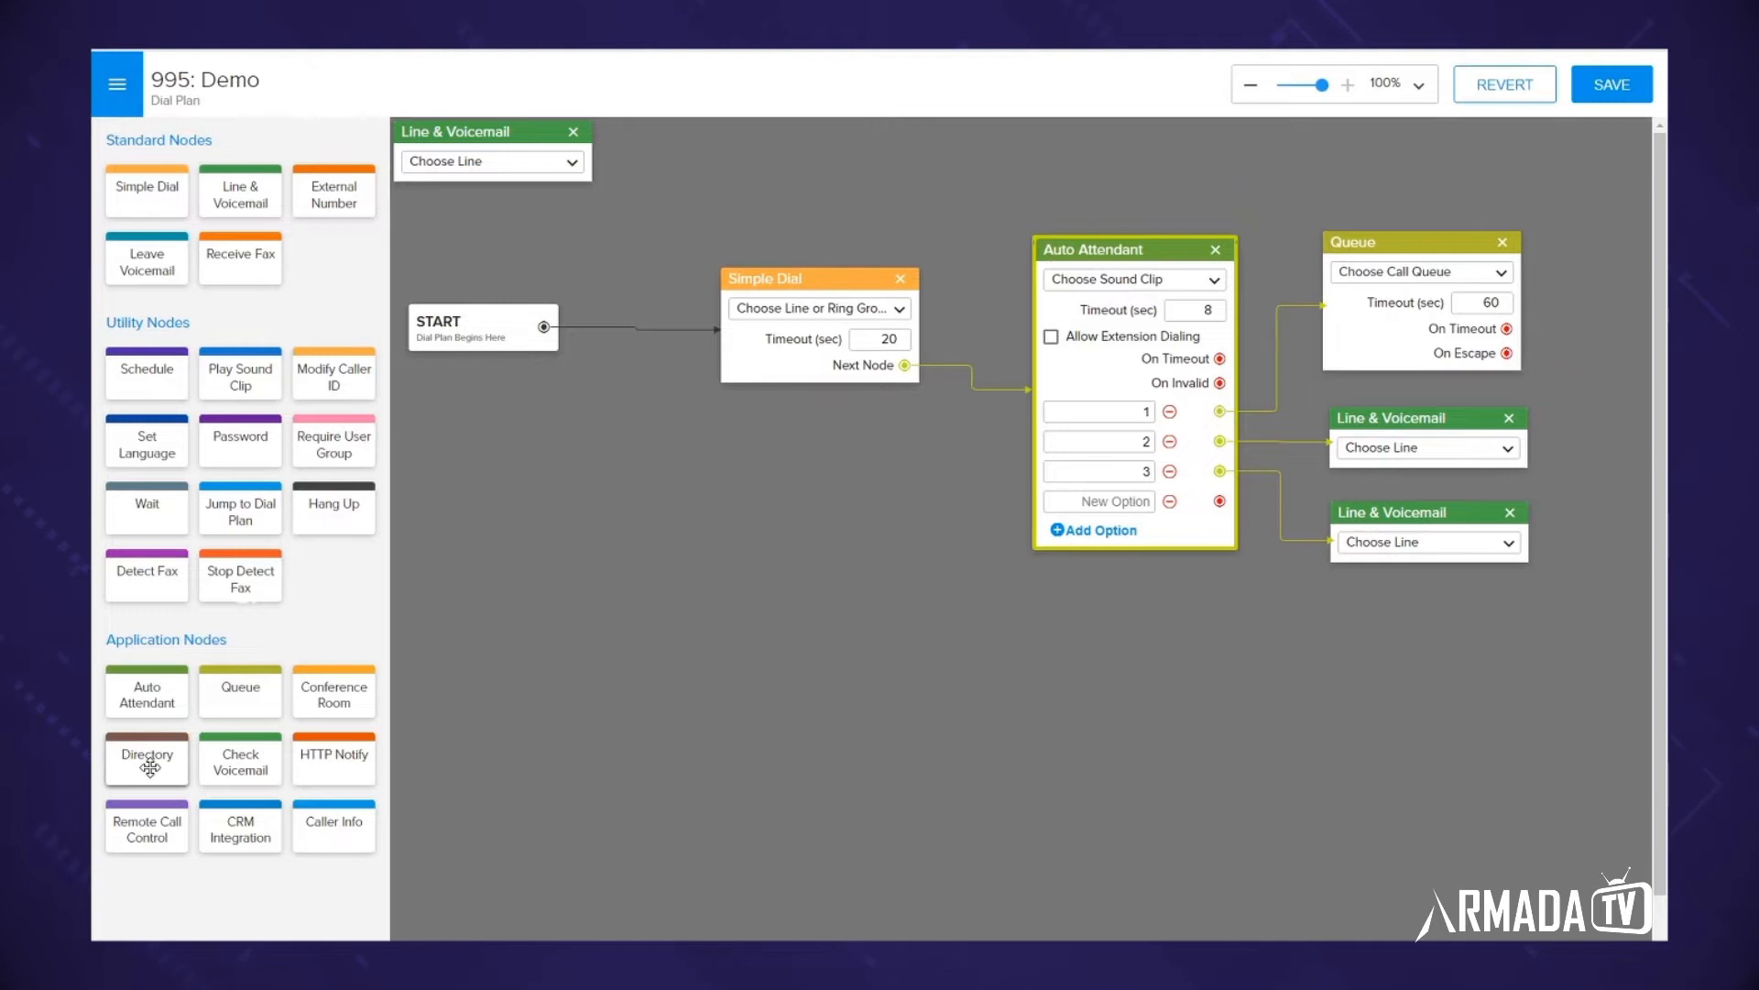
Add a Directory node and assign the fourth menu option's key to reach it.
{"action": "left_click_drag", "start_coordinate": [147, 757], "coordinate": [1417, 685]}
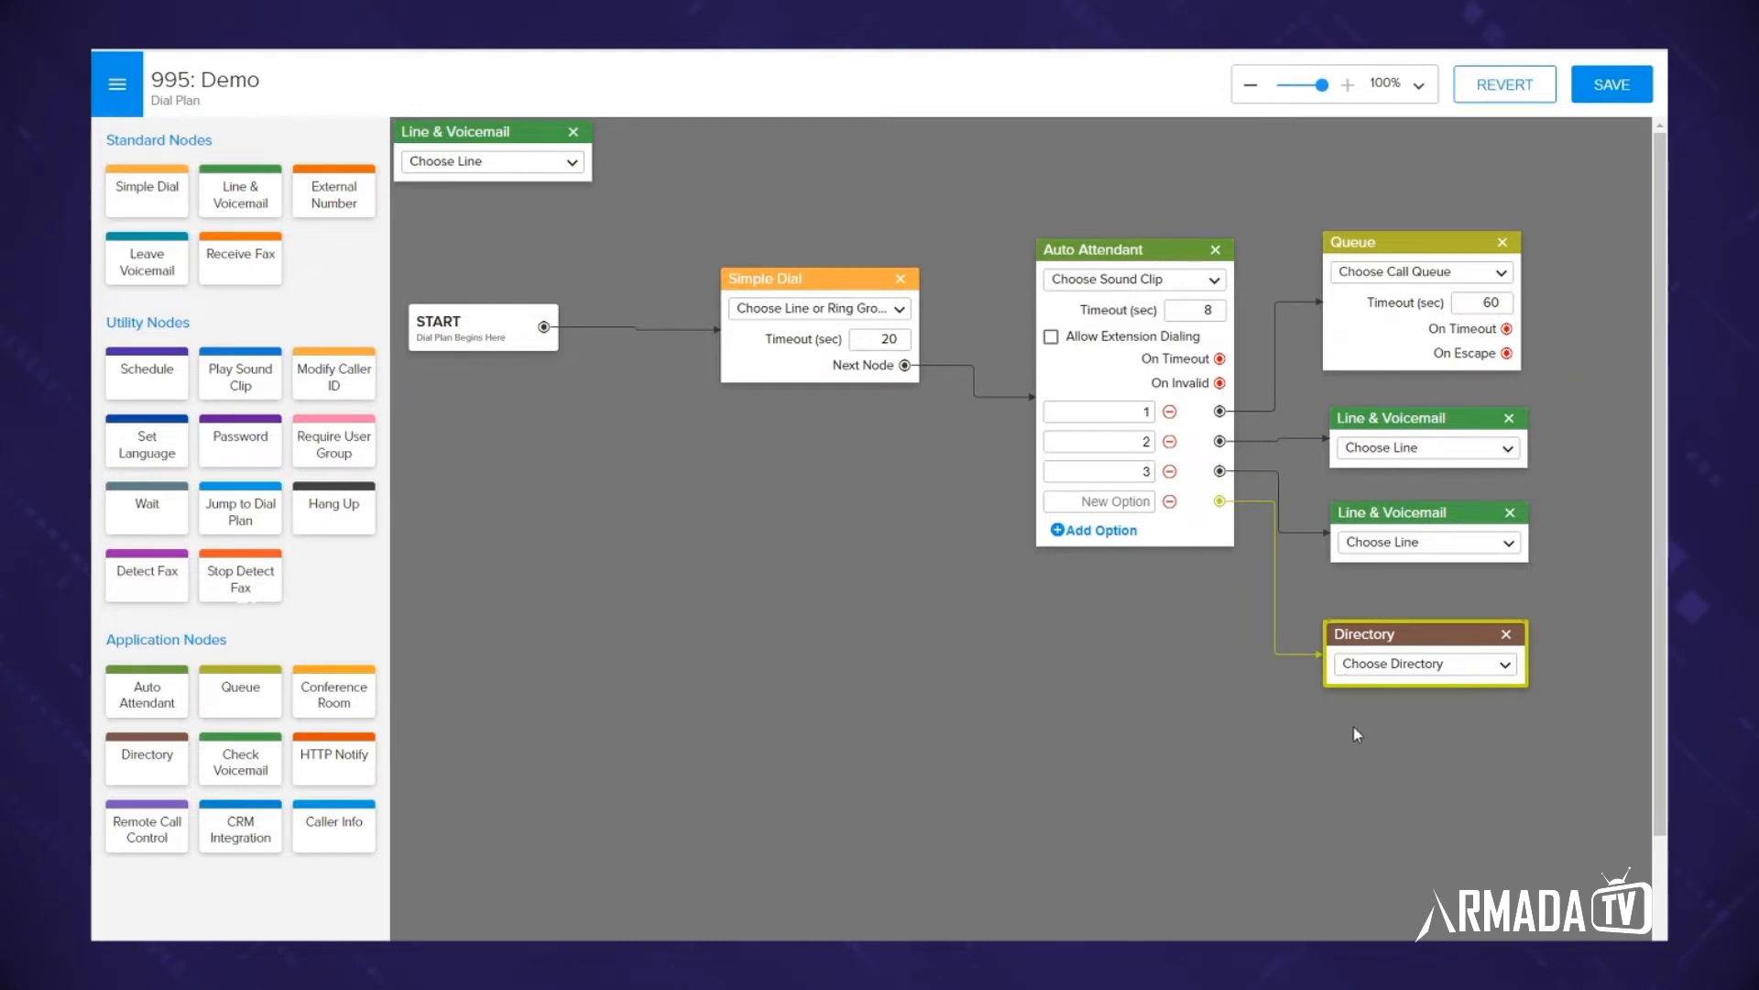
{"action": "left_click", "coordinate": [1122, 249]}
{"action": "type", "text": "#"}
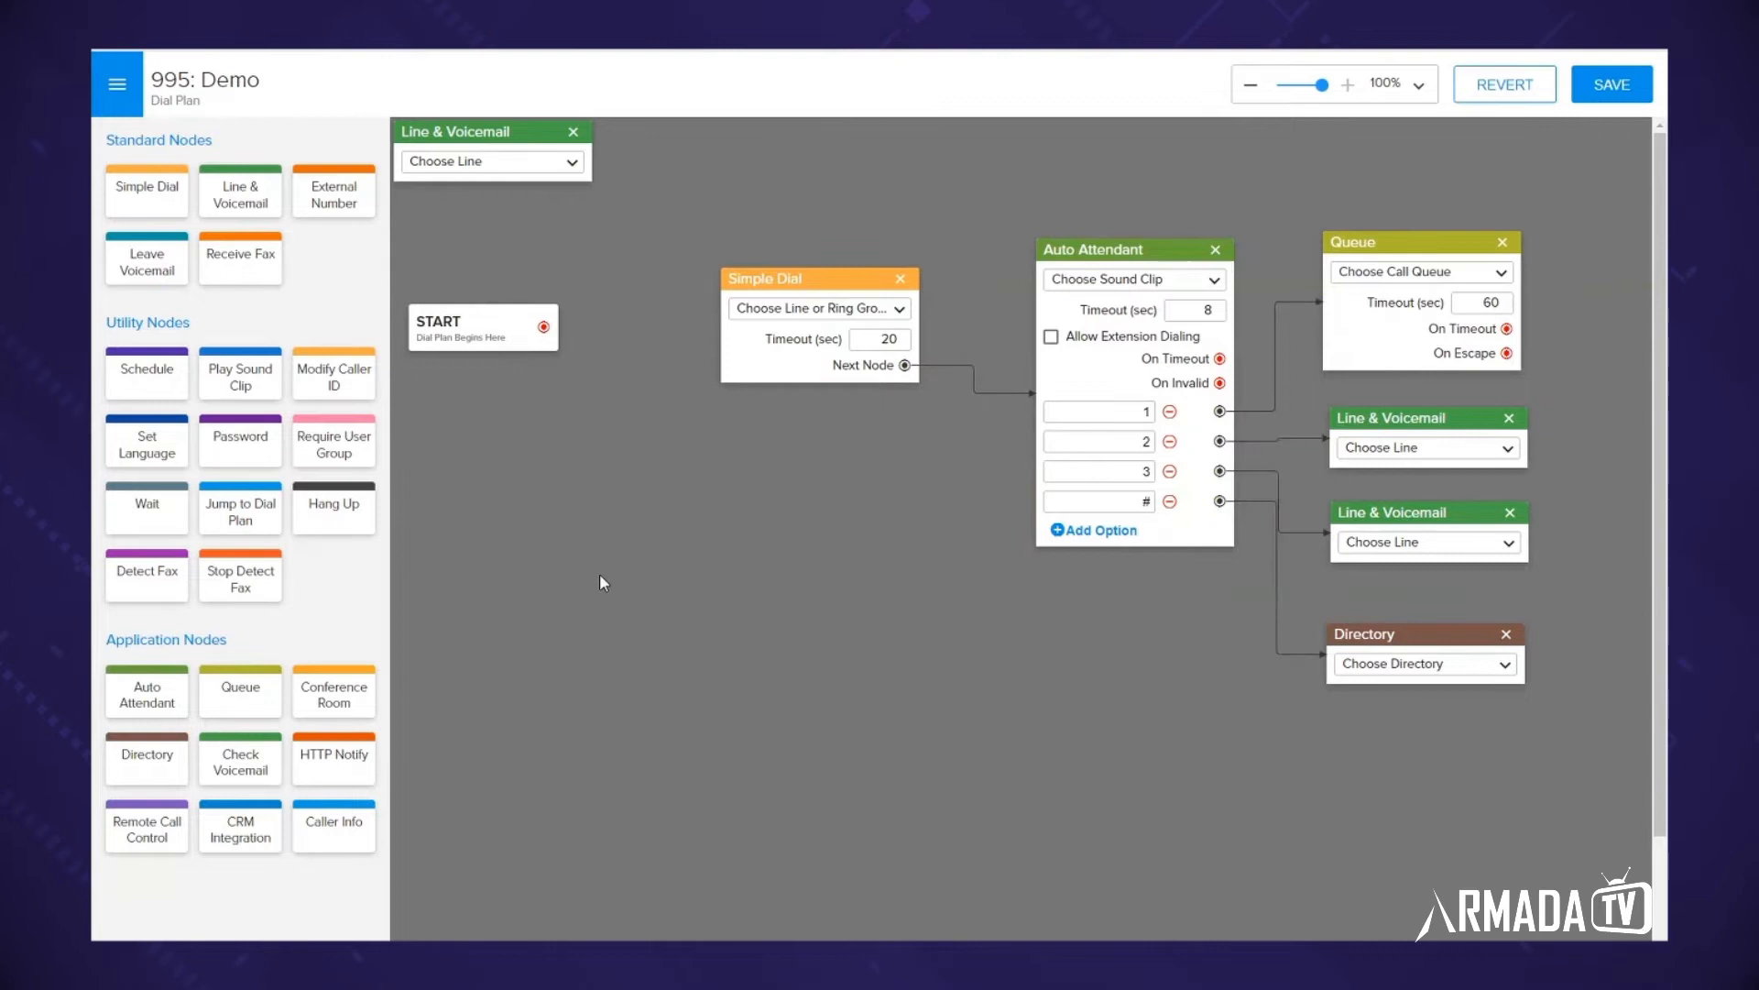
{"action": "mouse_move", "coordinate": [616, 590]}
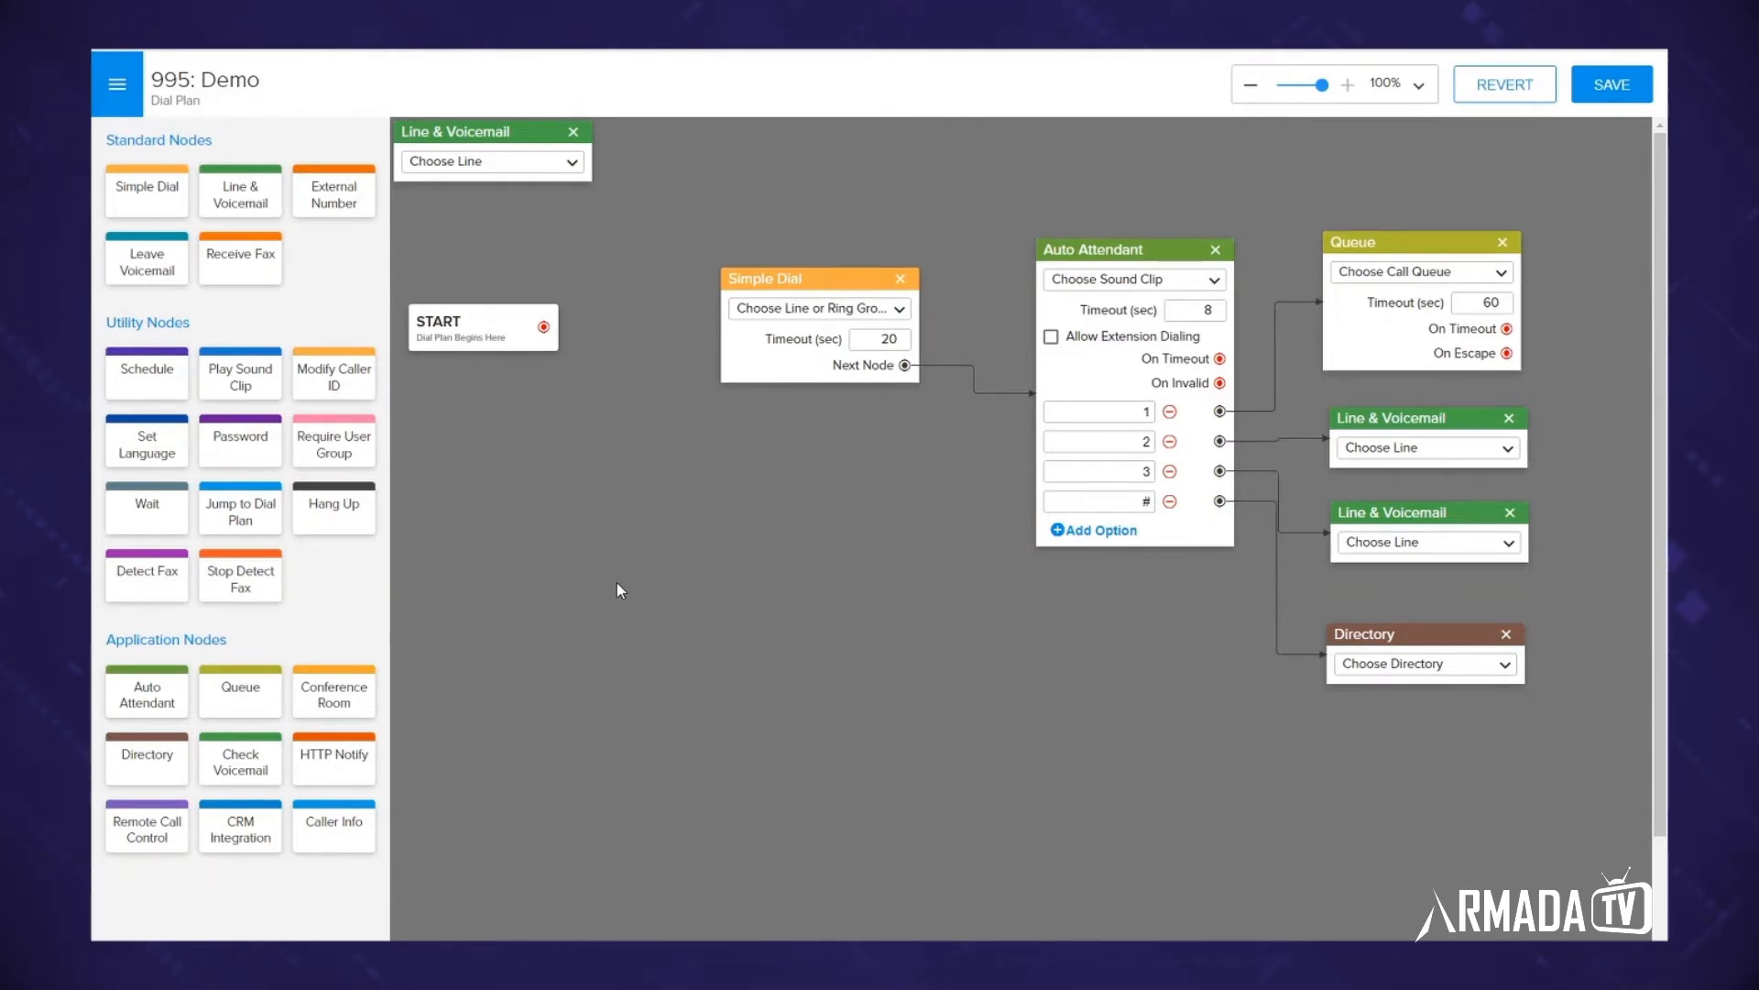
{"action": "mouse_move", "coordinate": [688, 592]}
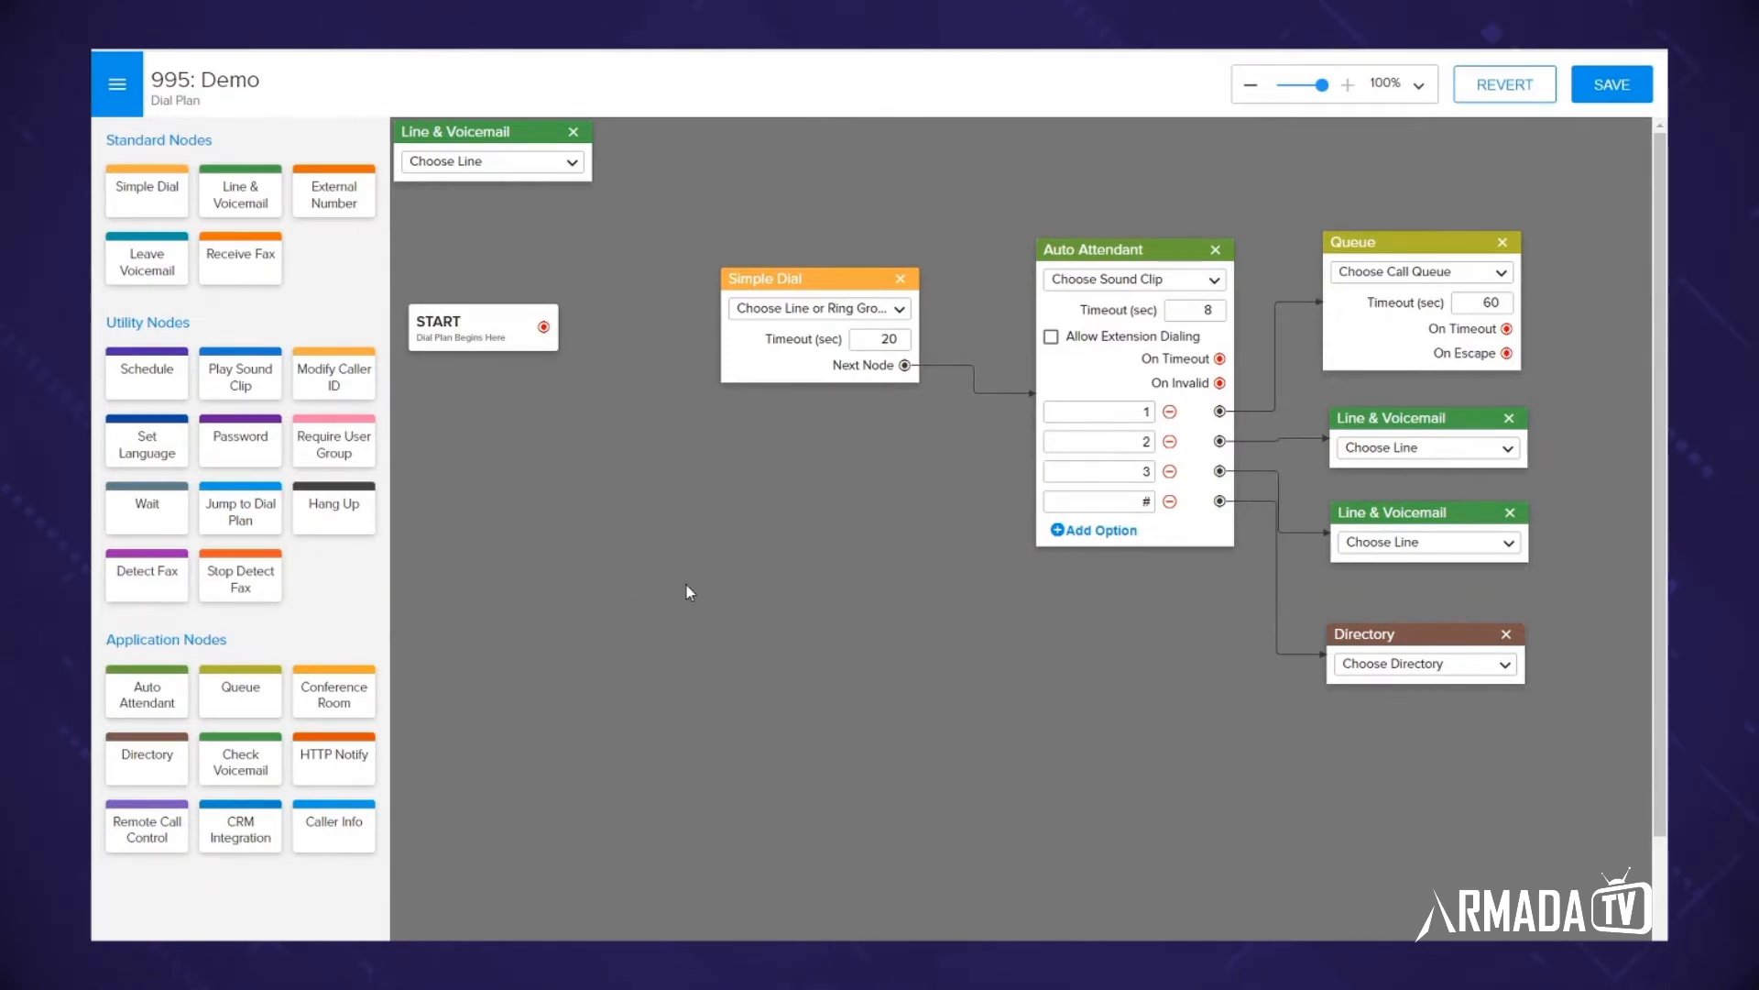
{"action": "mouse_move", "coordinate": [687, 589]}
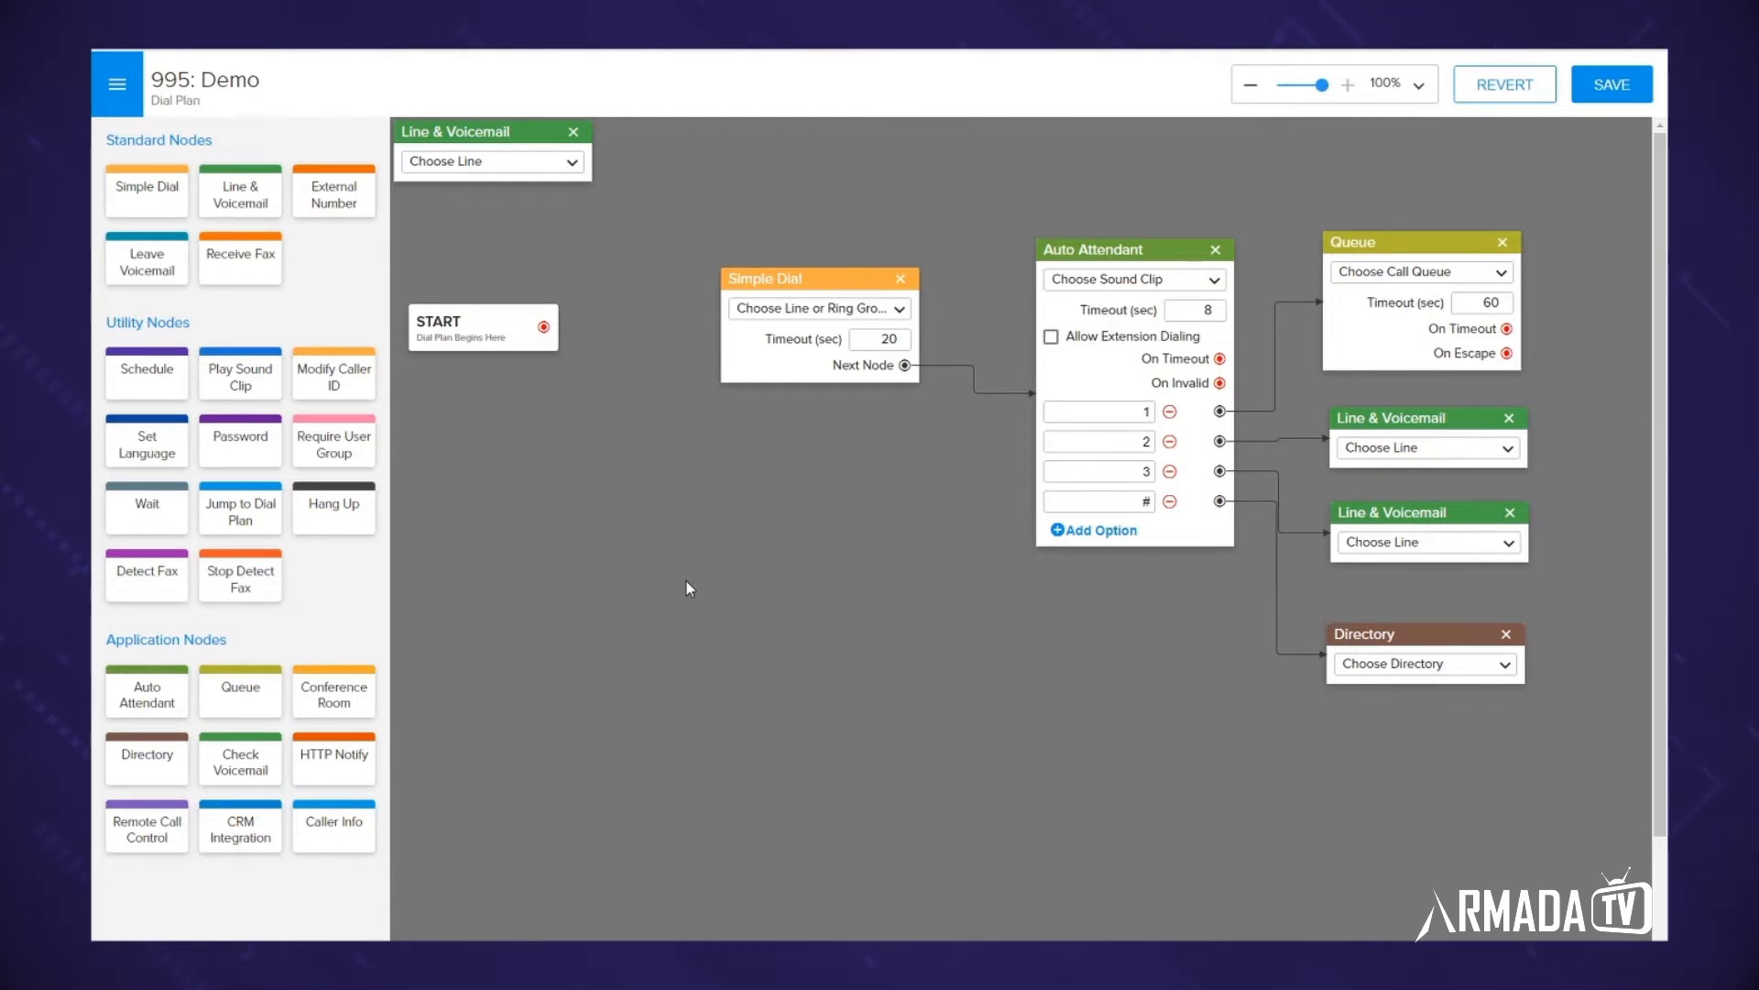
{"action": "mouse_move", "coordinate": [703, 542]}
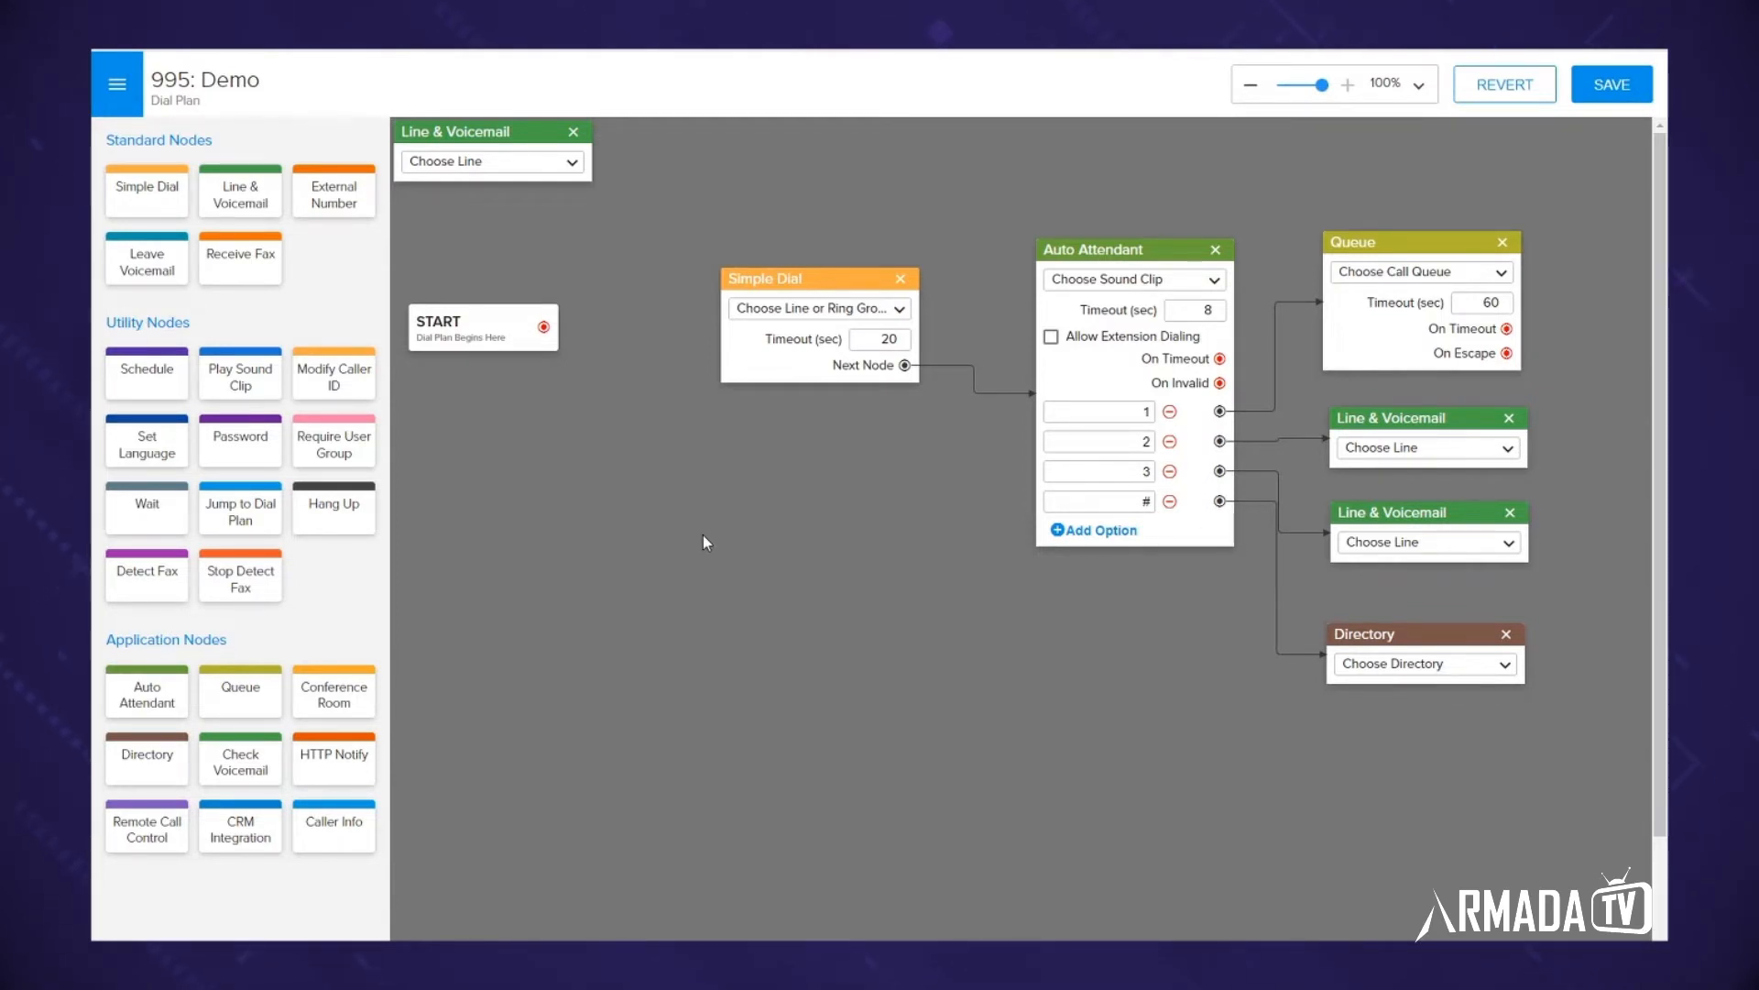
{"action": "mouse_move", "coordinate": [411, 614]}
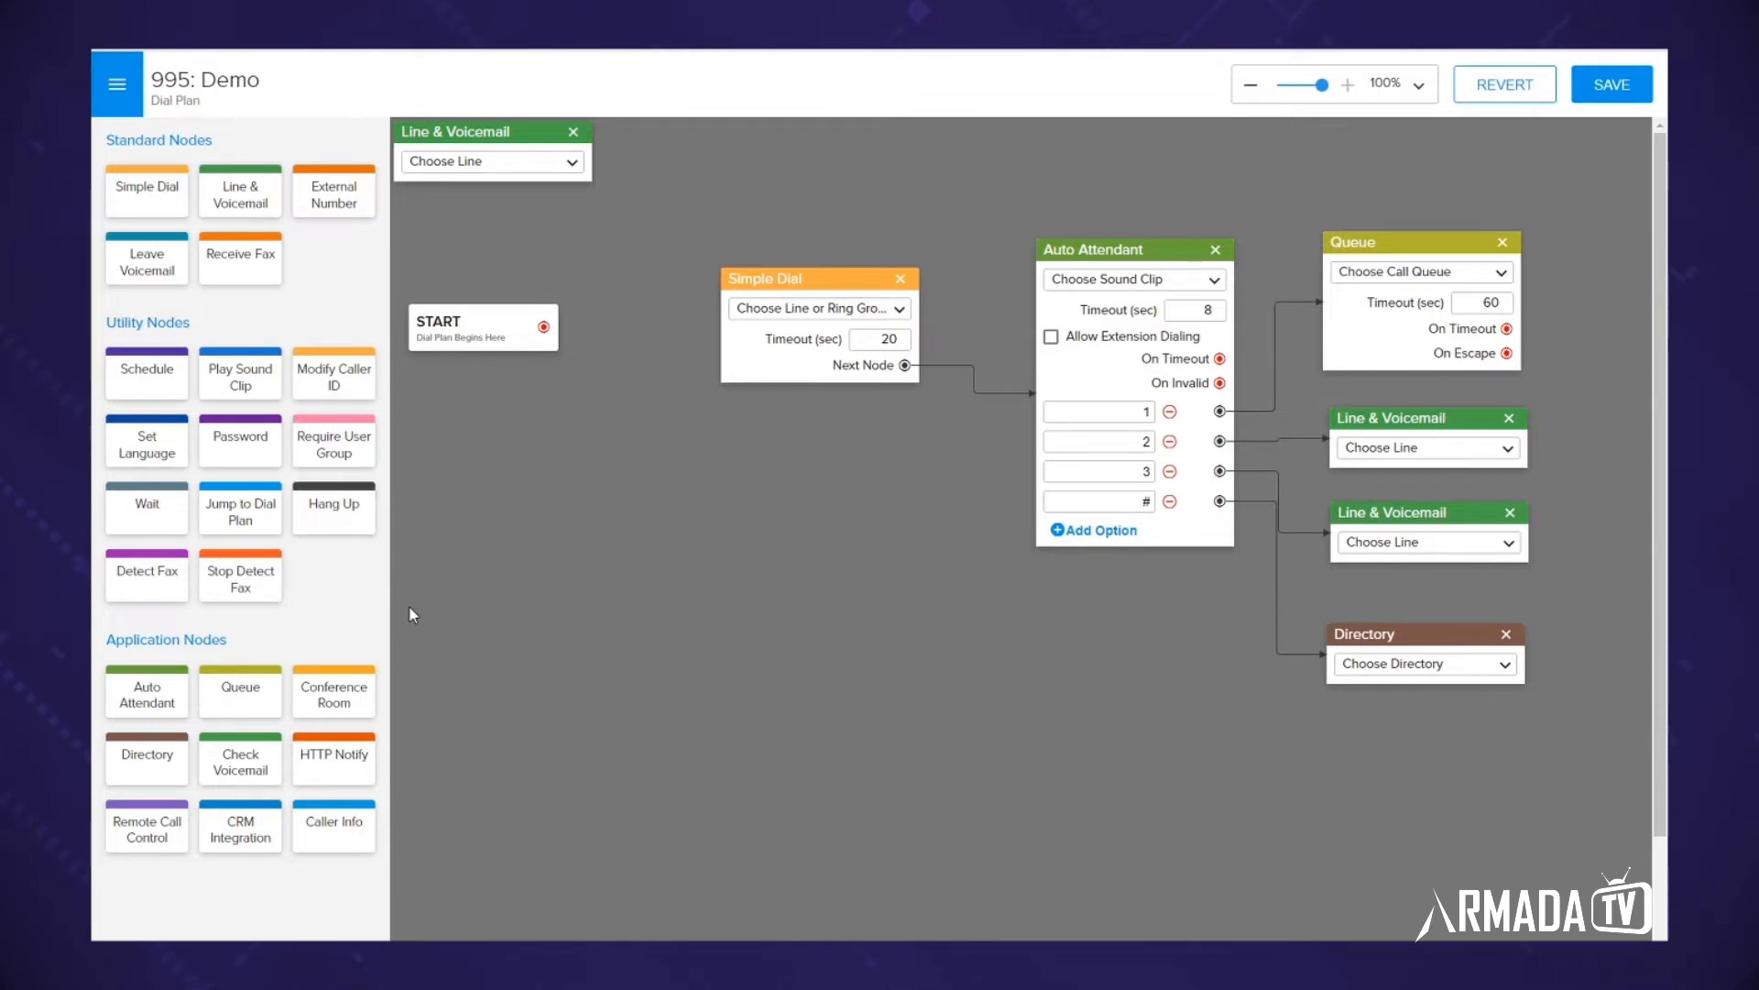
{"action": "mouse_move", "coordinate": [198, 563]}
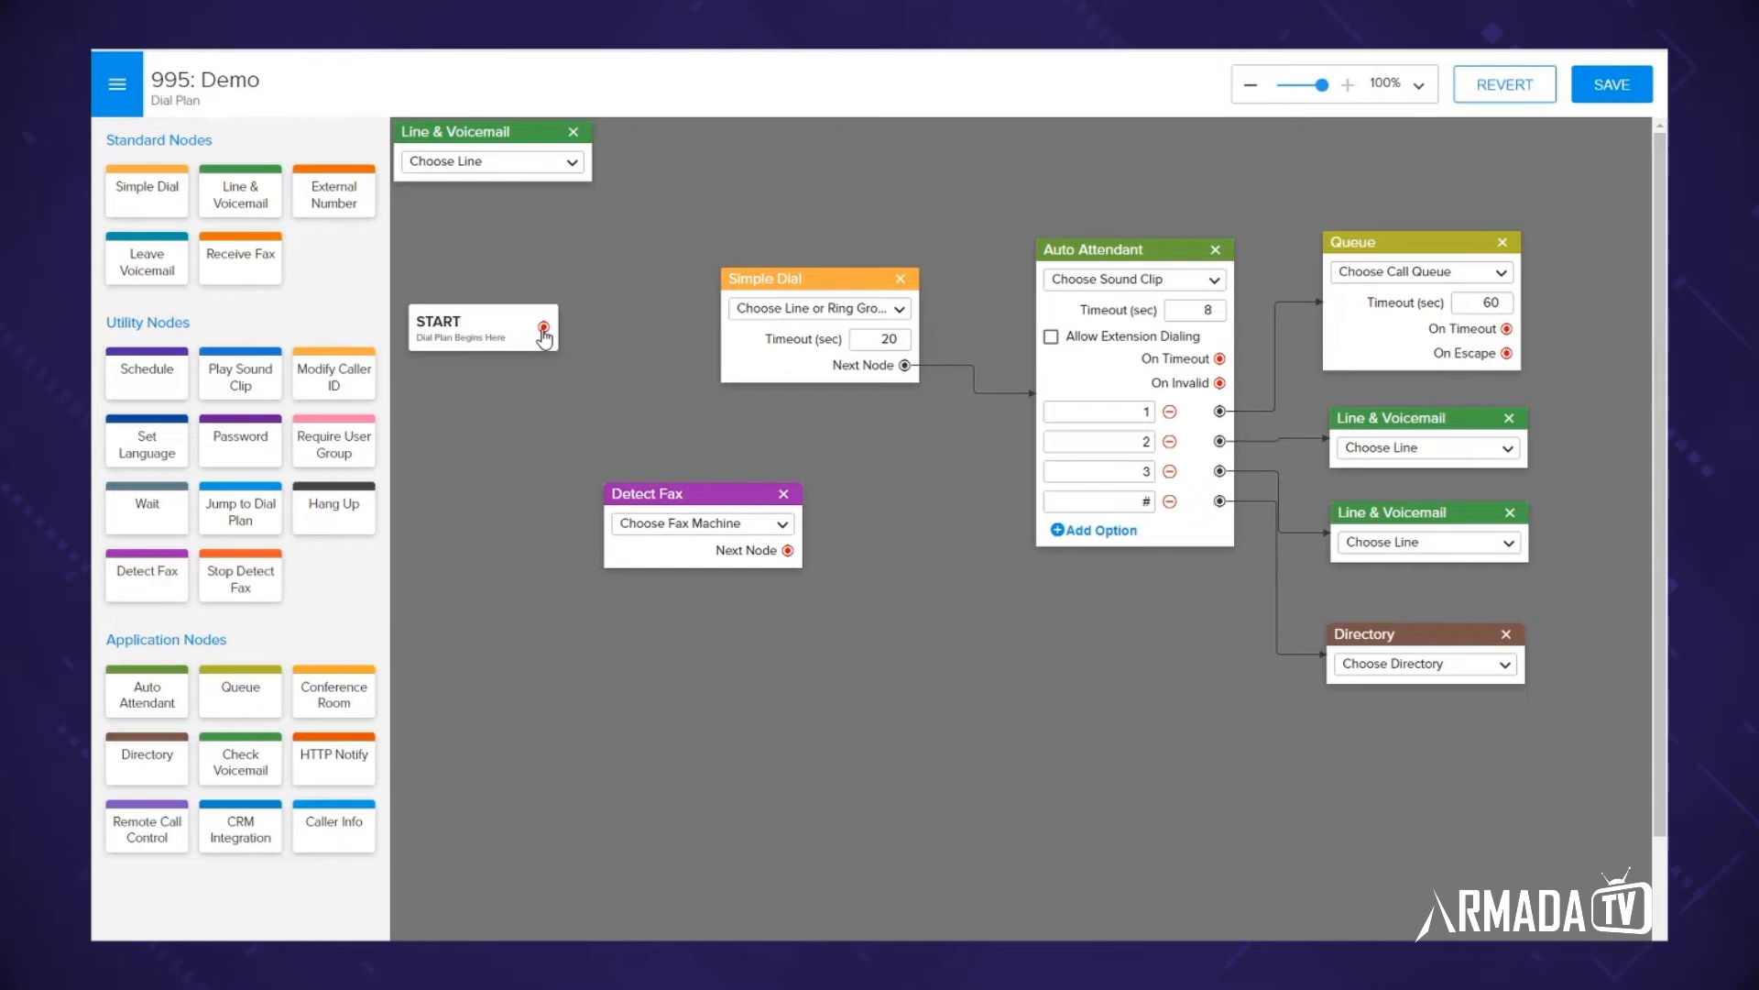
Connect START into Detect Fax and Detect Fax's Next Node on to Simple Dial.
{"action": "left_click_drag", "start_coordinate": [542, 334], "coordinate": [634, 522]}
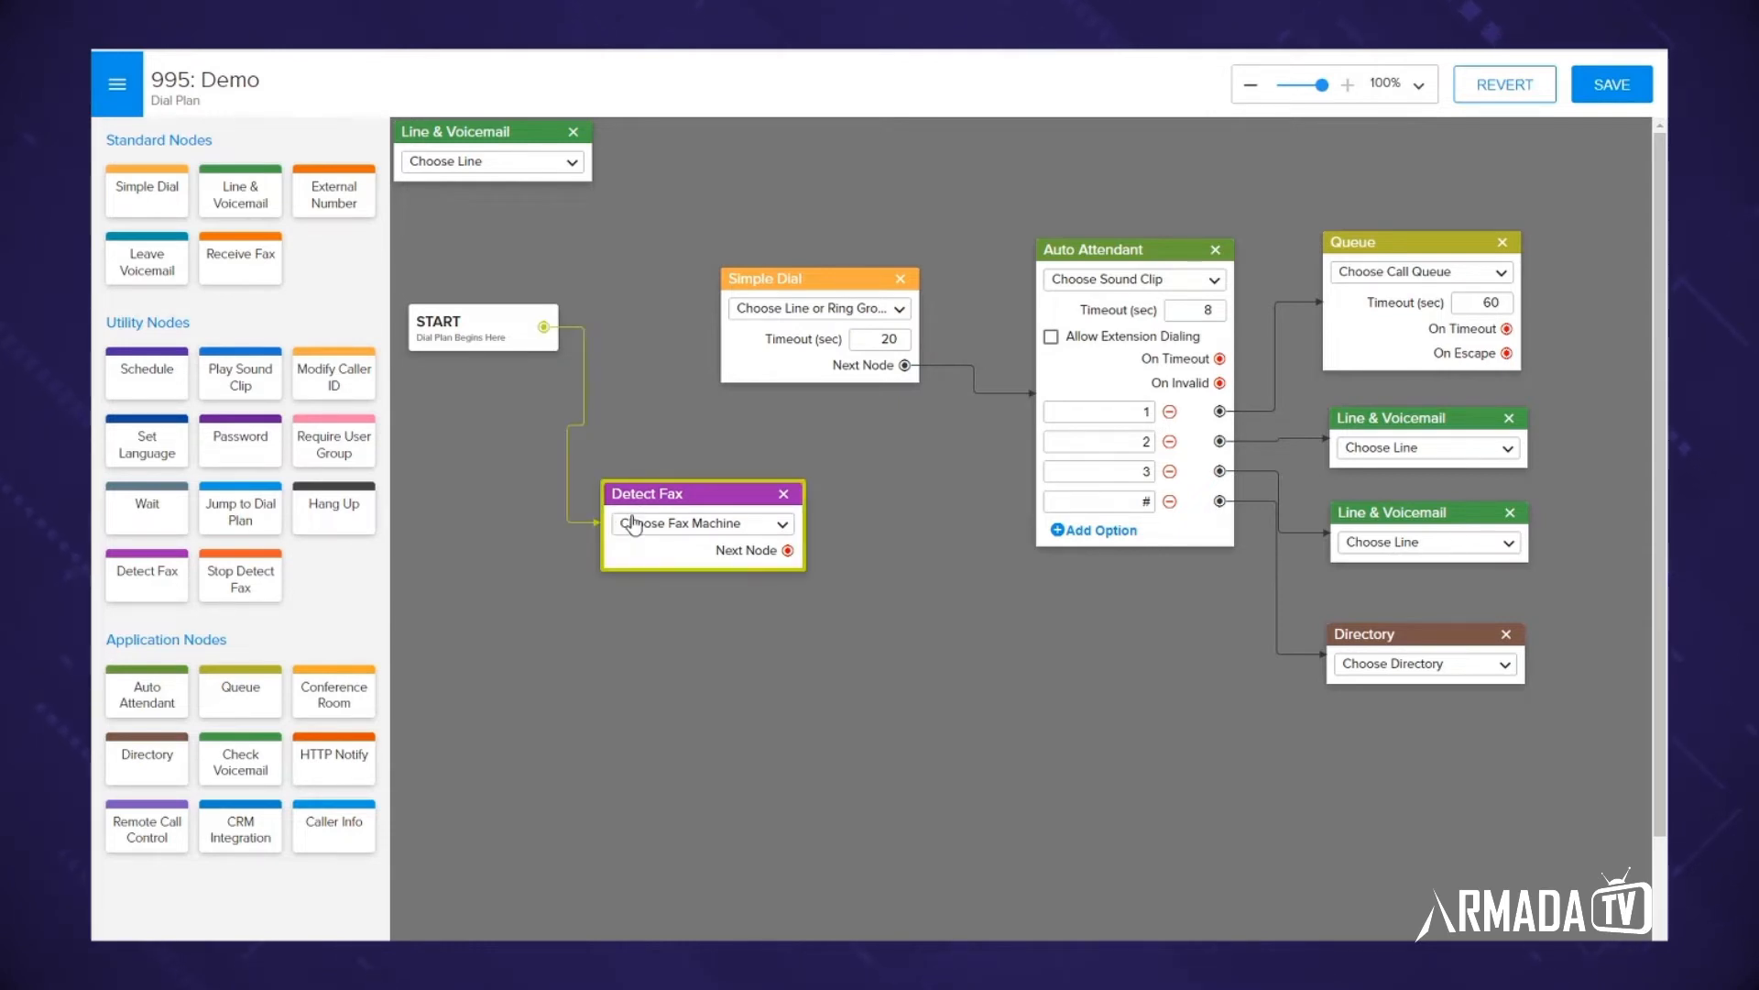
{"action": "left_click_drag", "start_coordinate": [702, 493], "coordinate": [592, 484]}
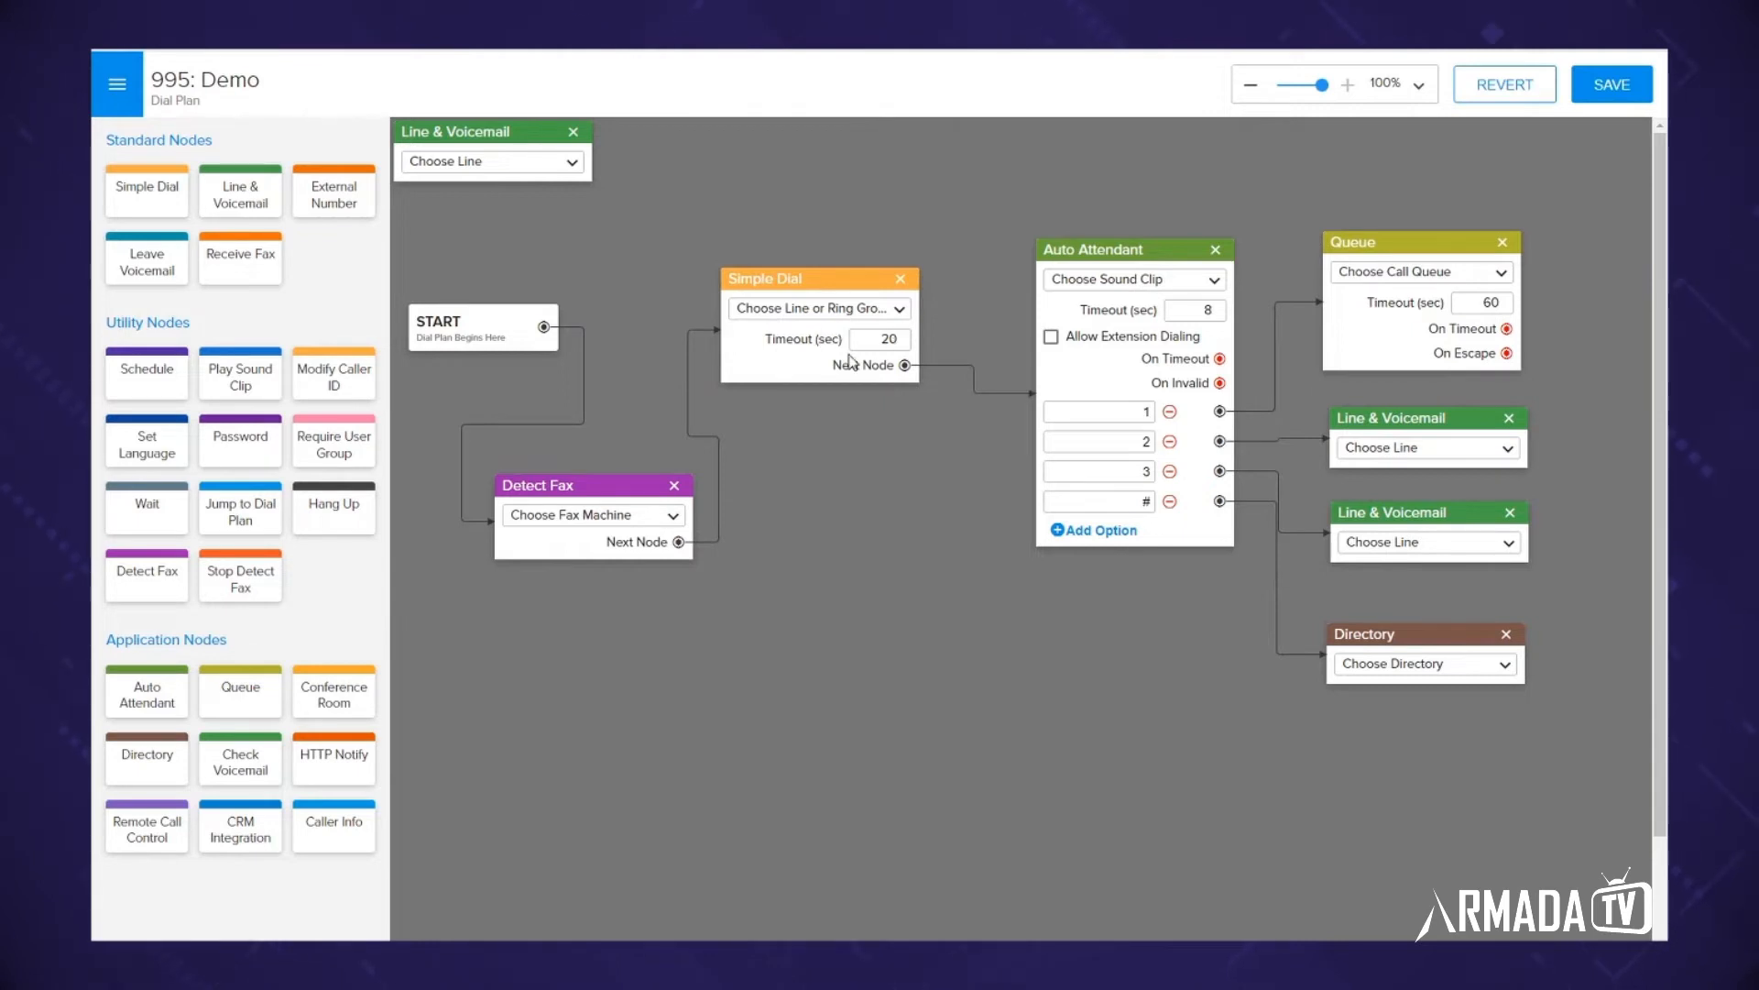
{"action": "left_click_drag", "start_coordinate": [537, 484], "coordinate": [623, 497]}
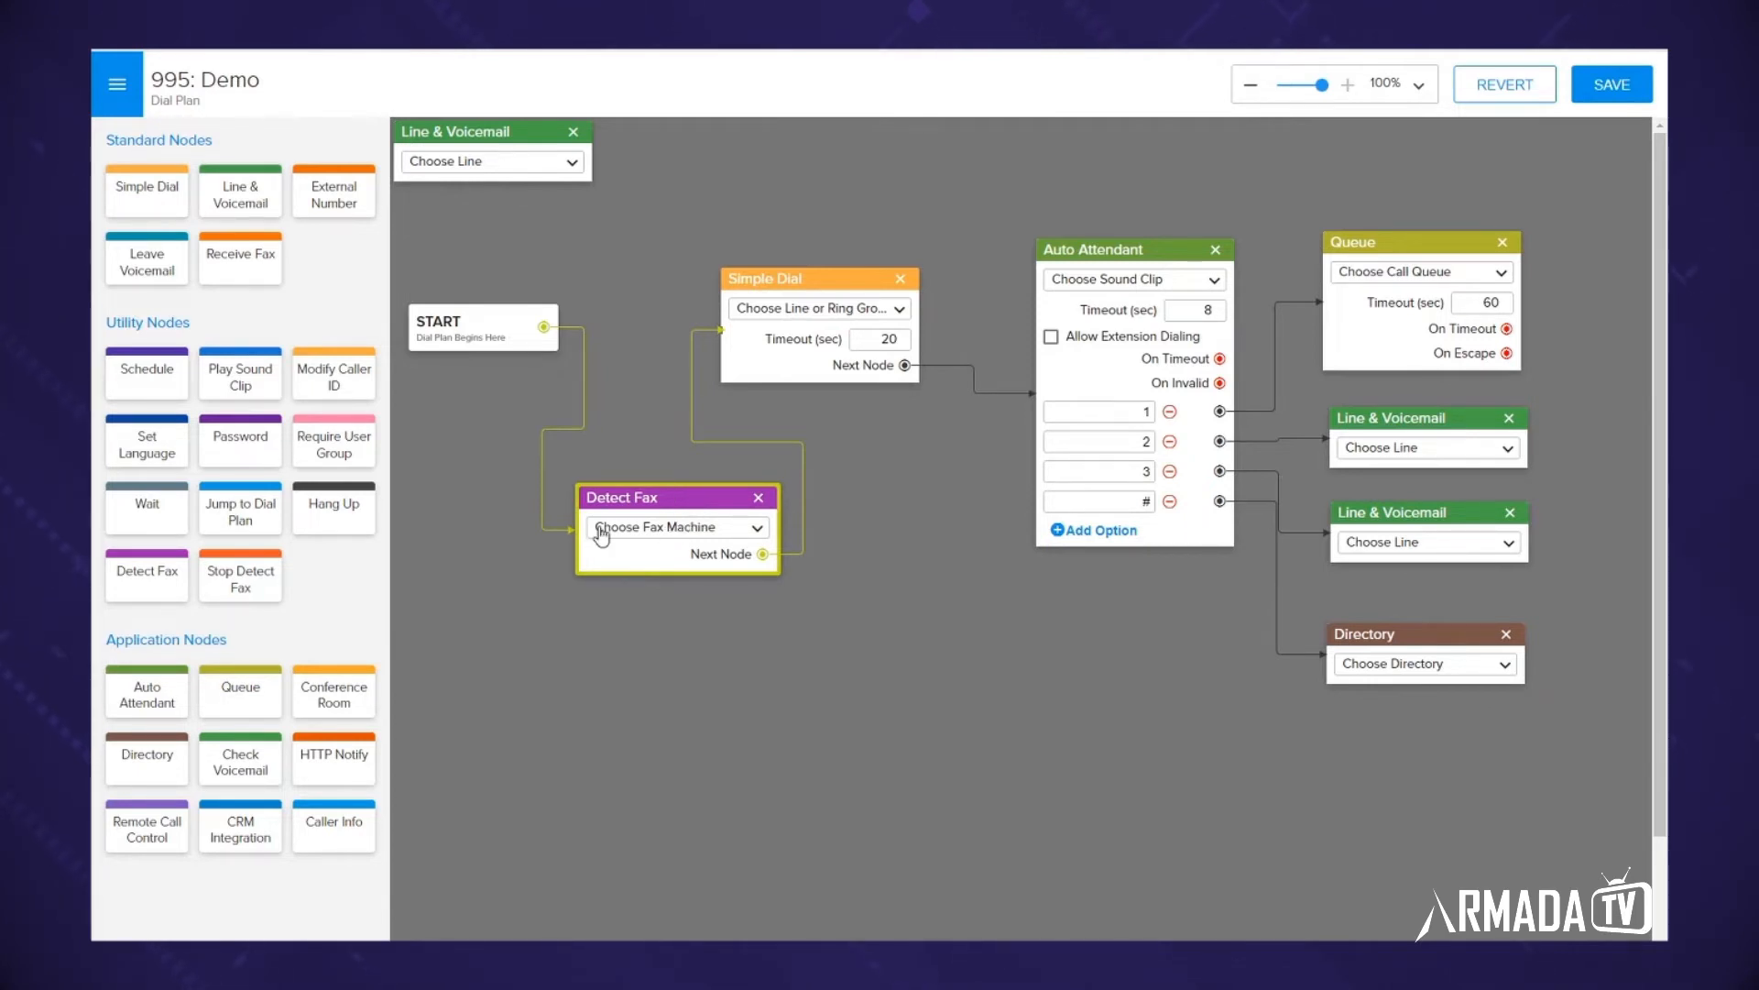
{"action": "mouse_move", "coordinate": [472, 597]}
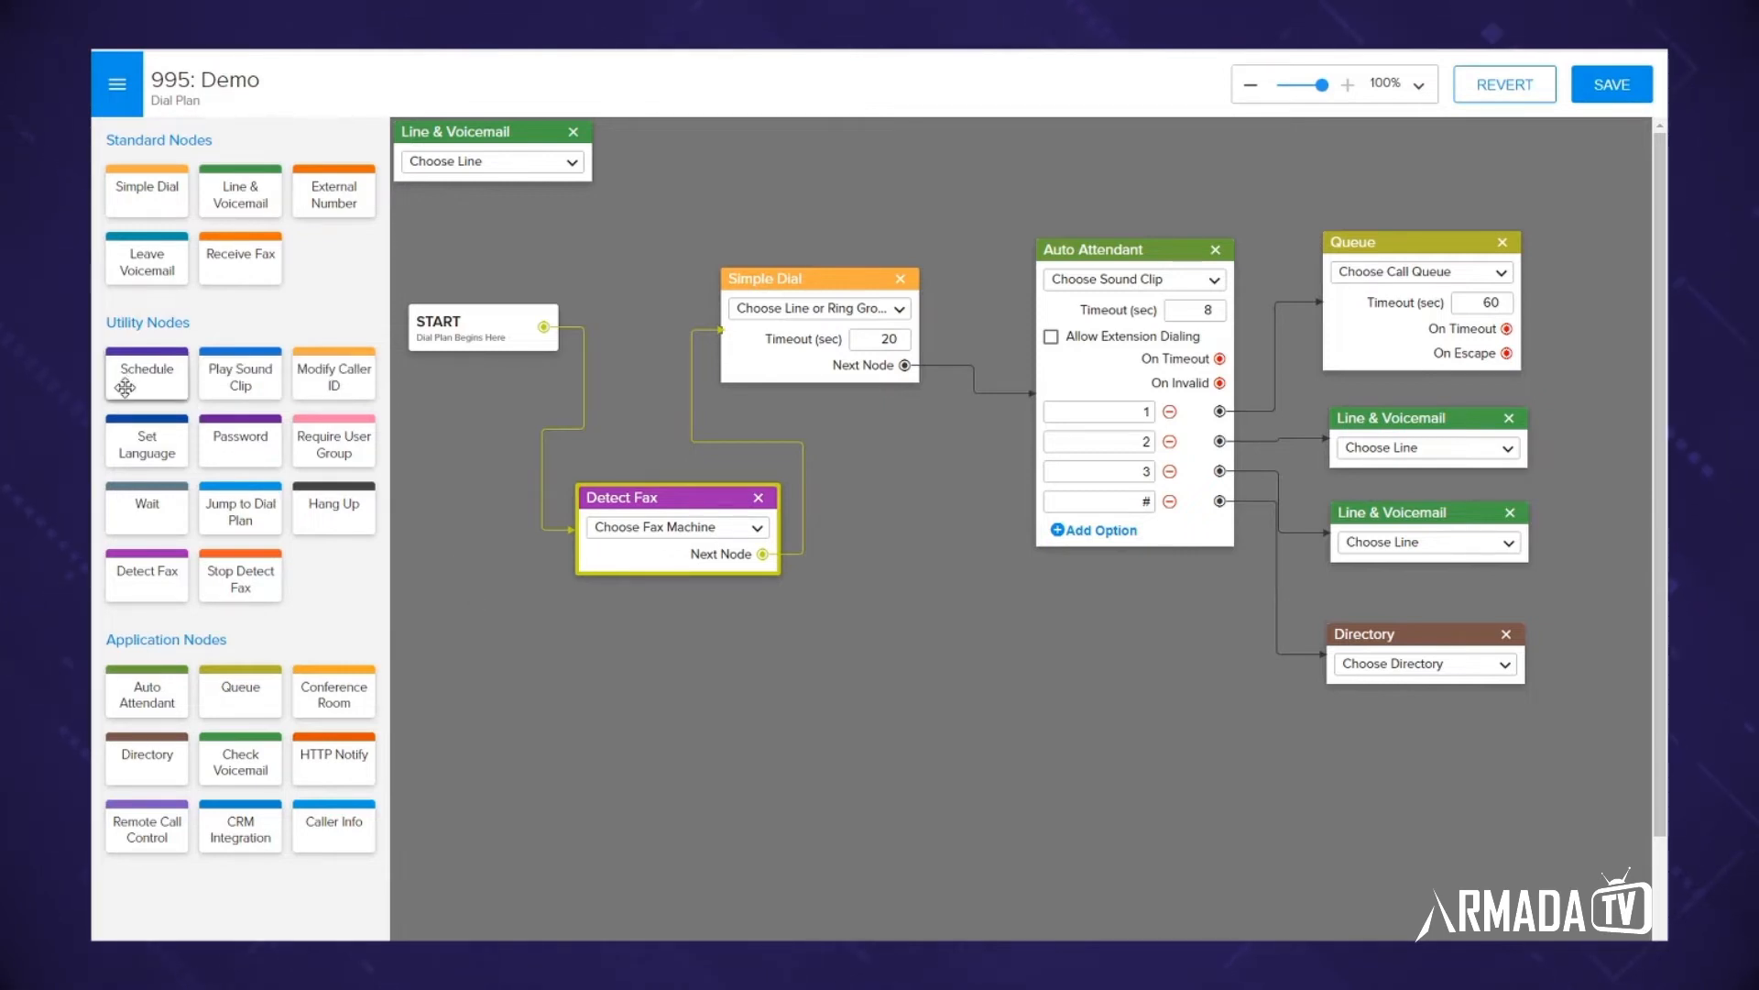
Add a Schedule node after Detect Fax and route its When Open path to Simple Dial.
{"action": "left_click_drag", "start_coordinate": [147, 370], "coordinate": [617, 707]}
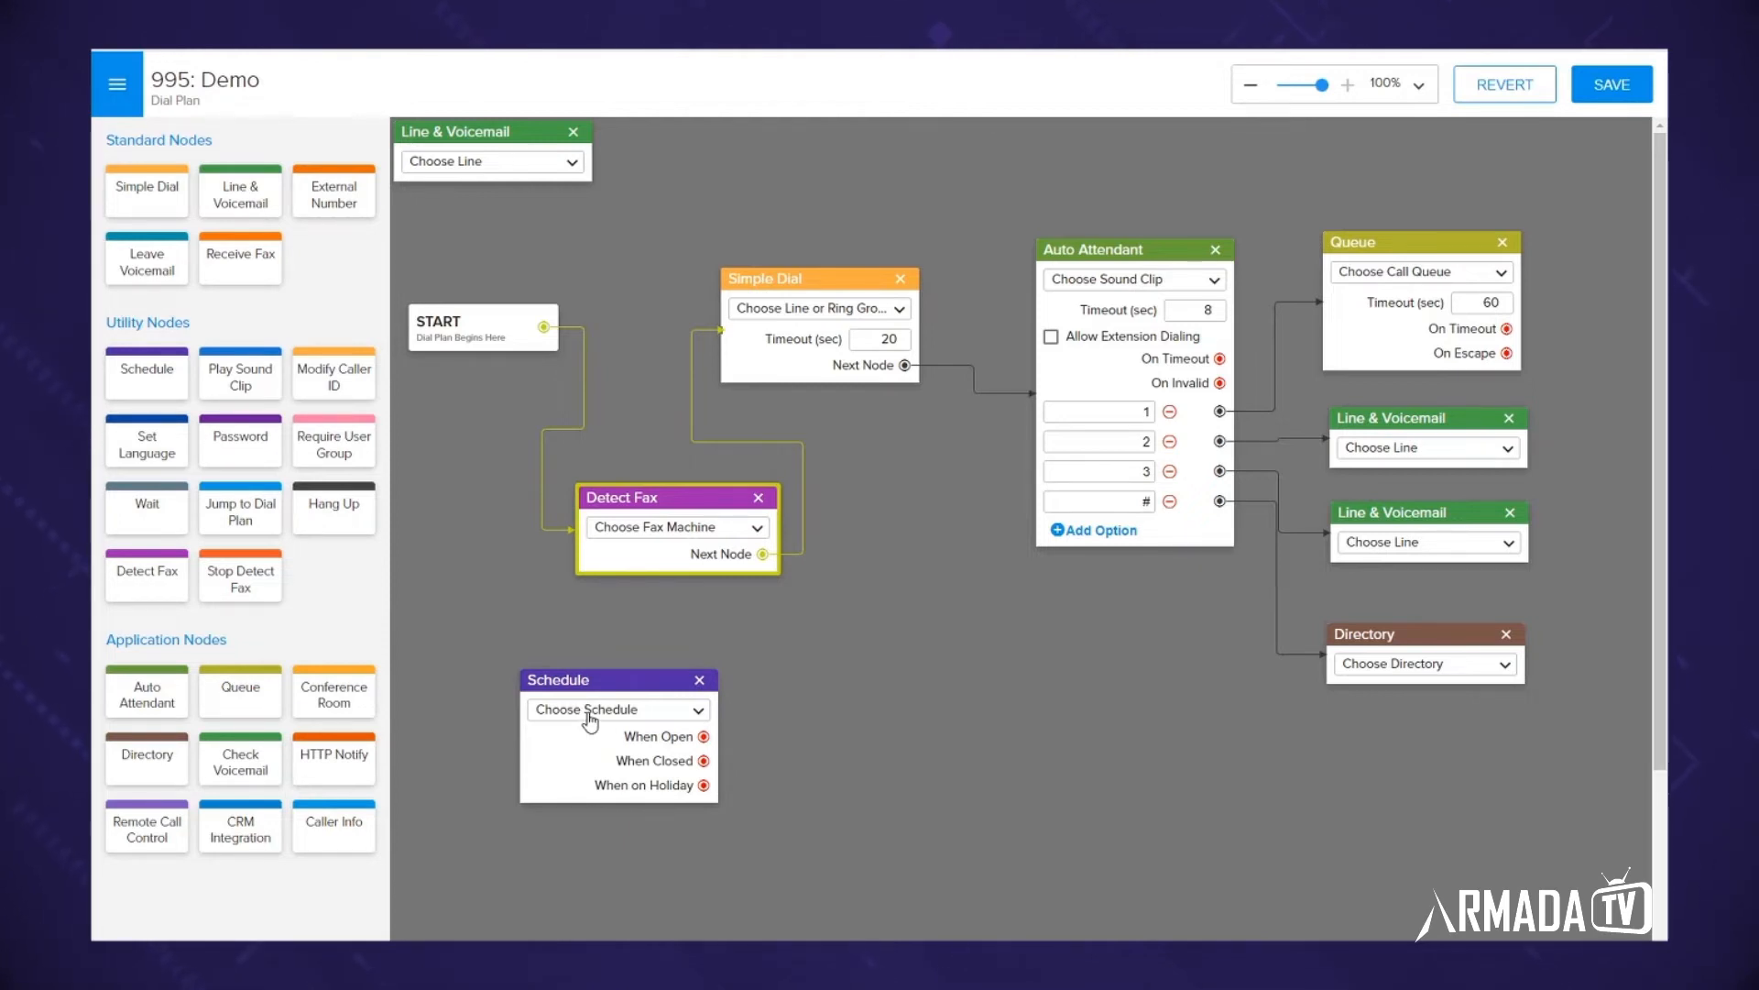
{"action": "mouse_move", "coordinate": [601, 714]}
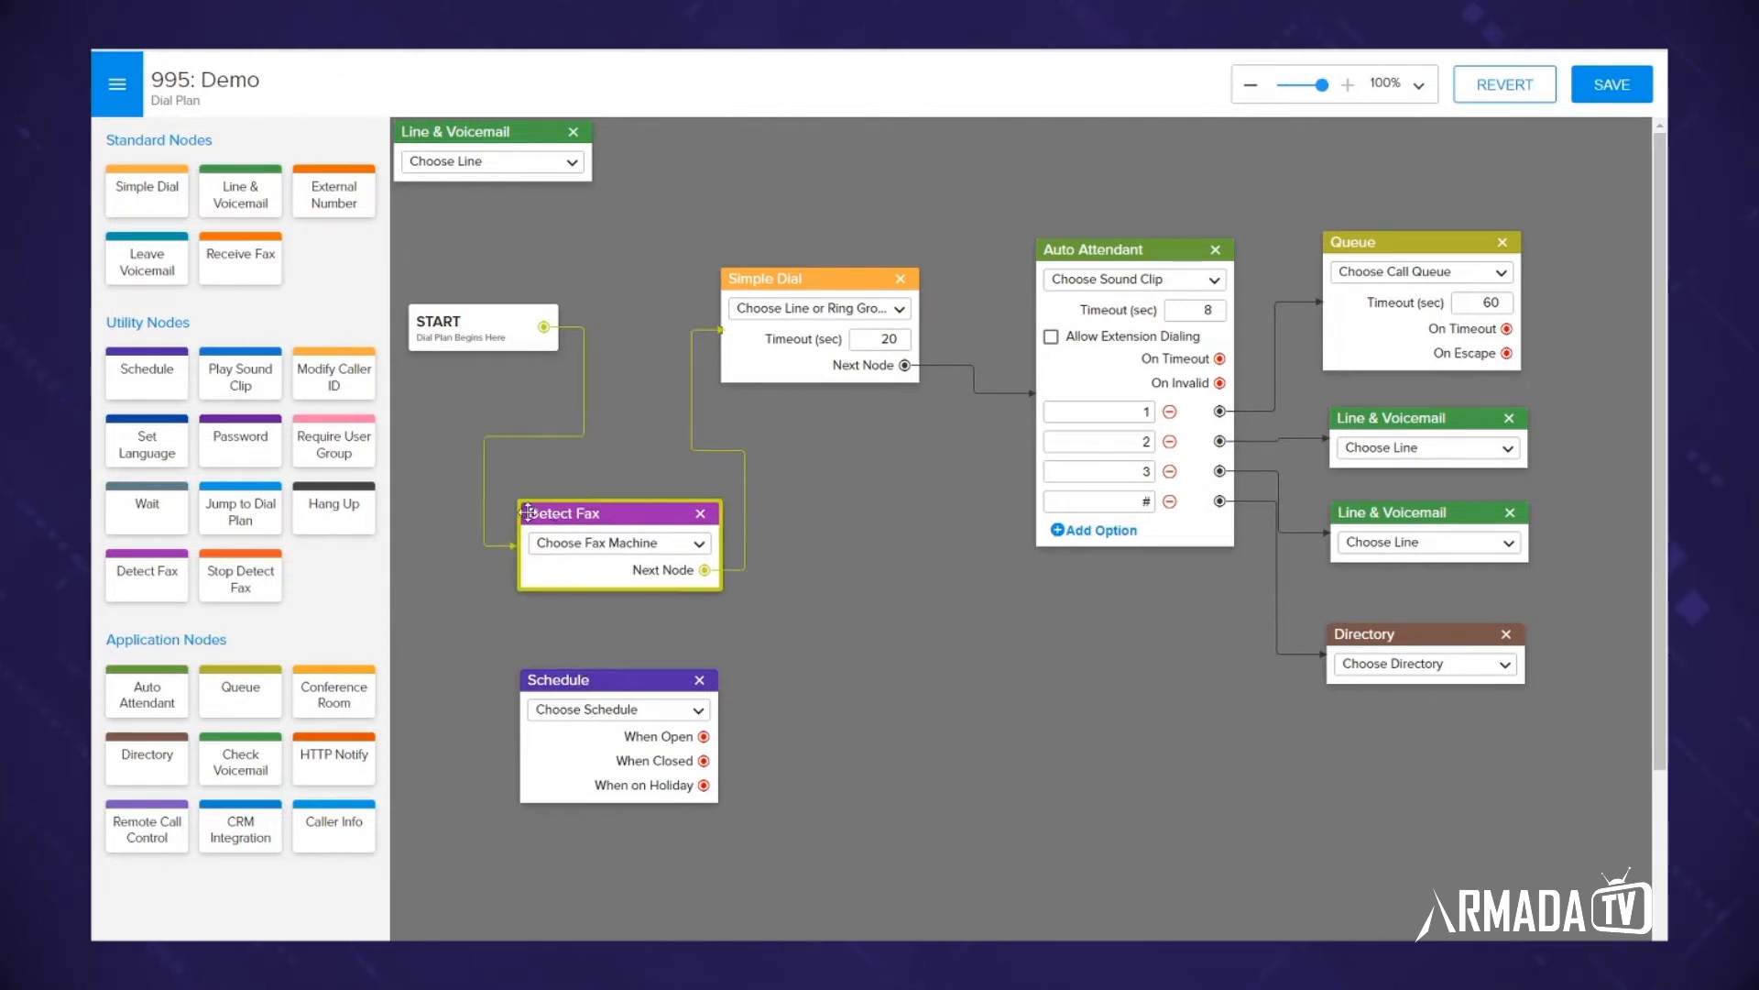
{"action": "left_click_drag", "start_coordinate": [567, 513], "coordinate": [456, 477]}
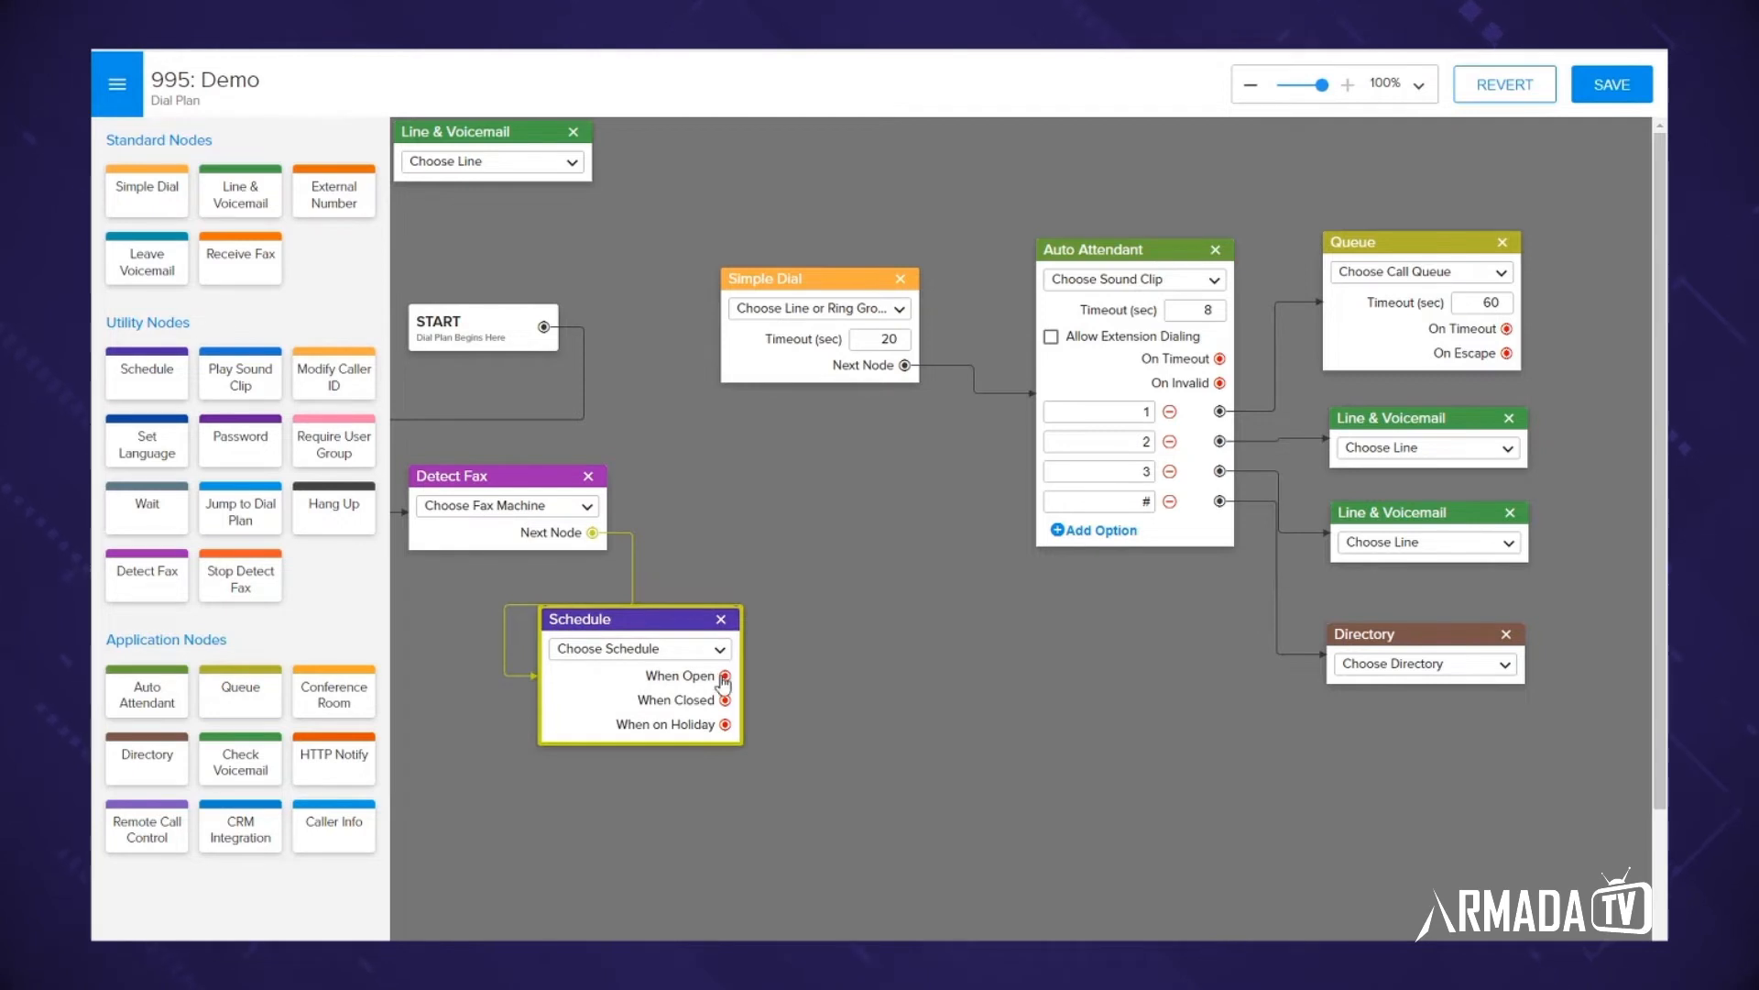
{"action": "left_click_drag", "start_coordinate": [724, 677], "coordinate": [727, 356]}
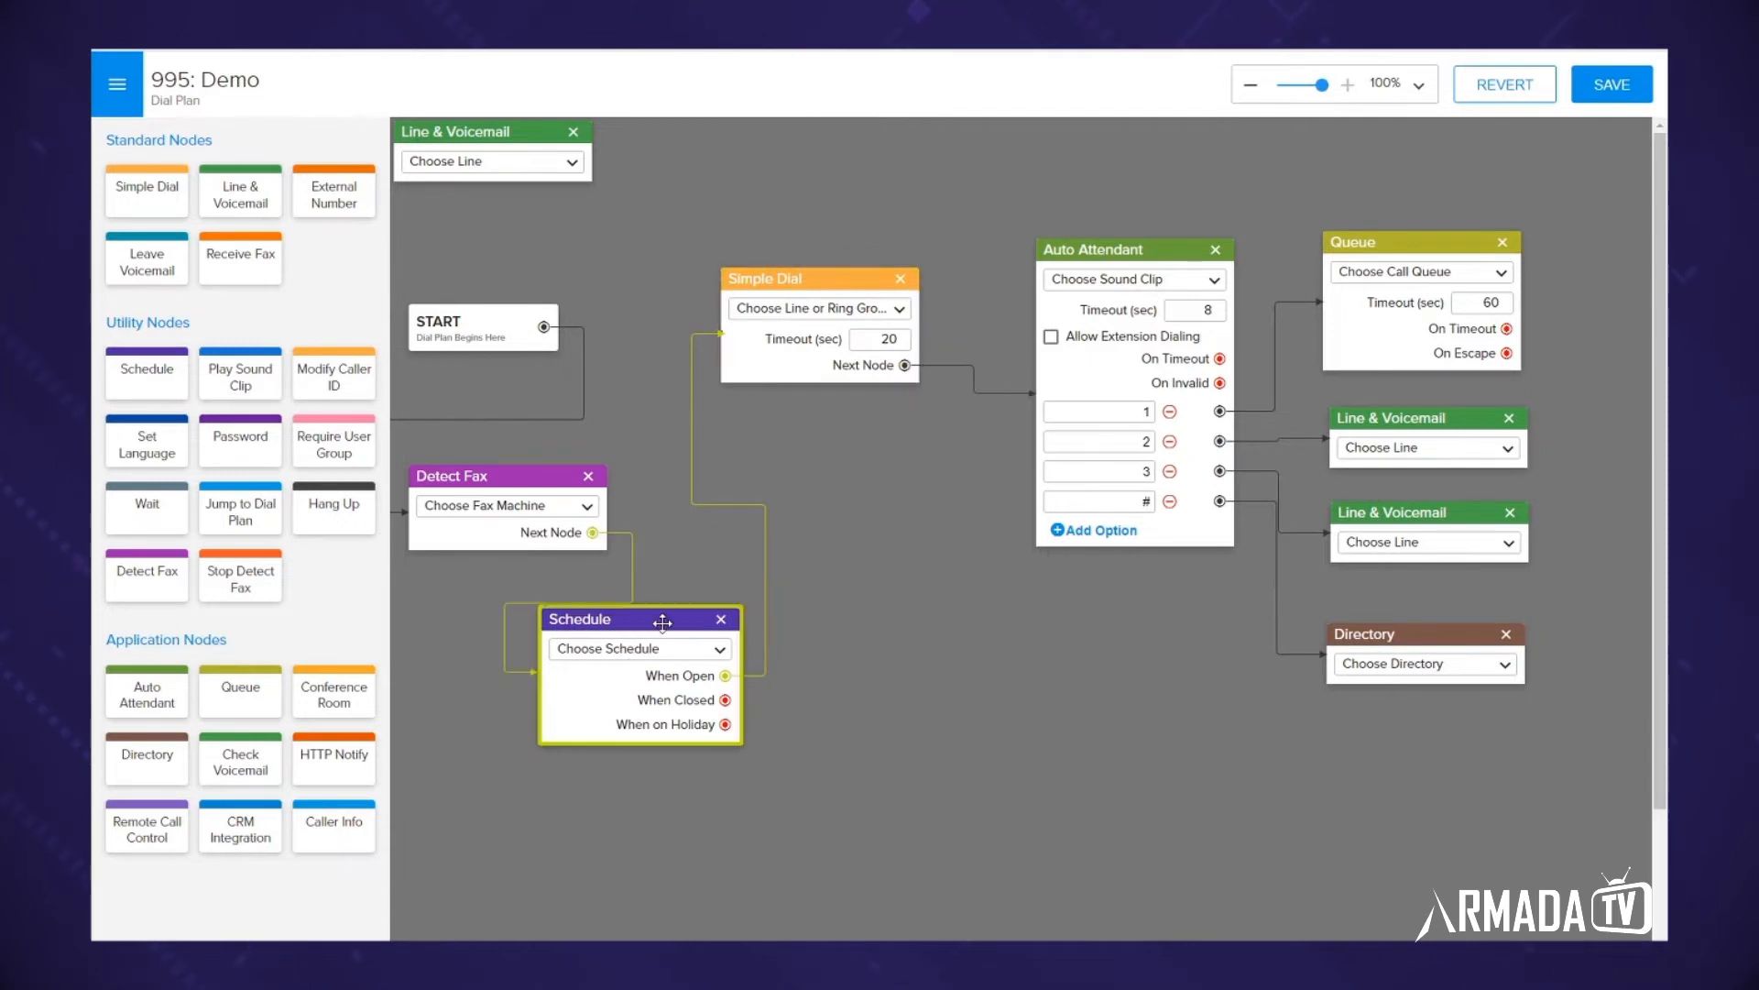
{"action": "left_click_drag", "start_coordinate": [661, 618], "coordinate": [708, 610]}
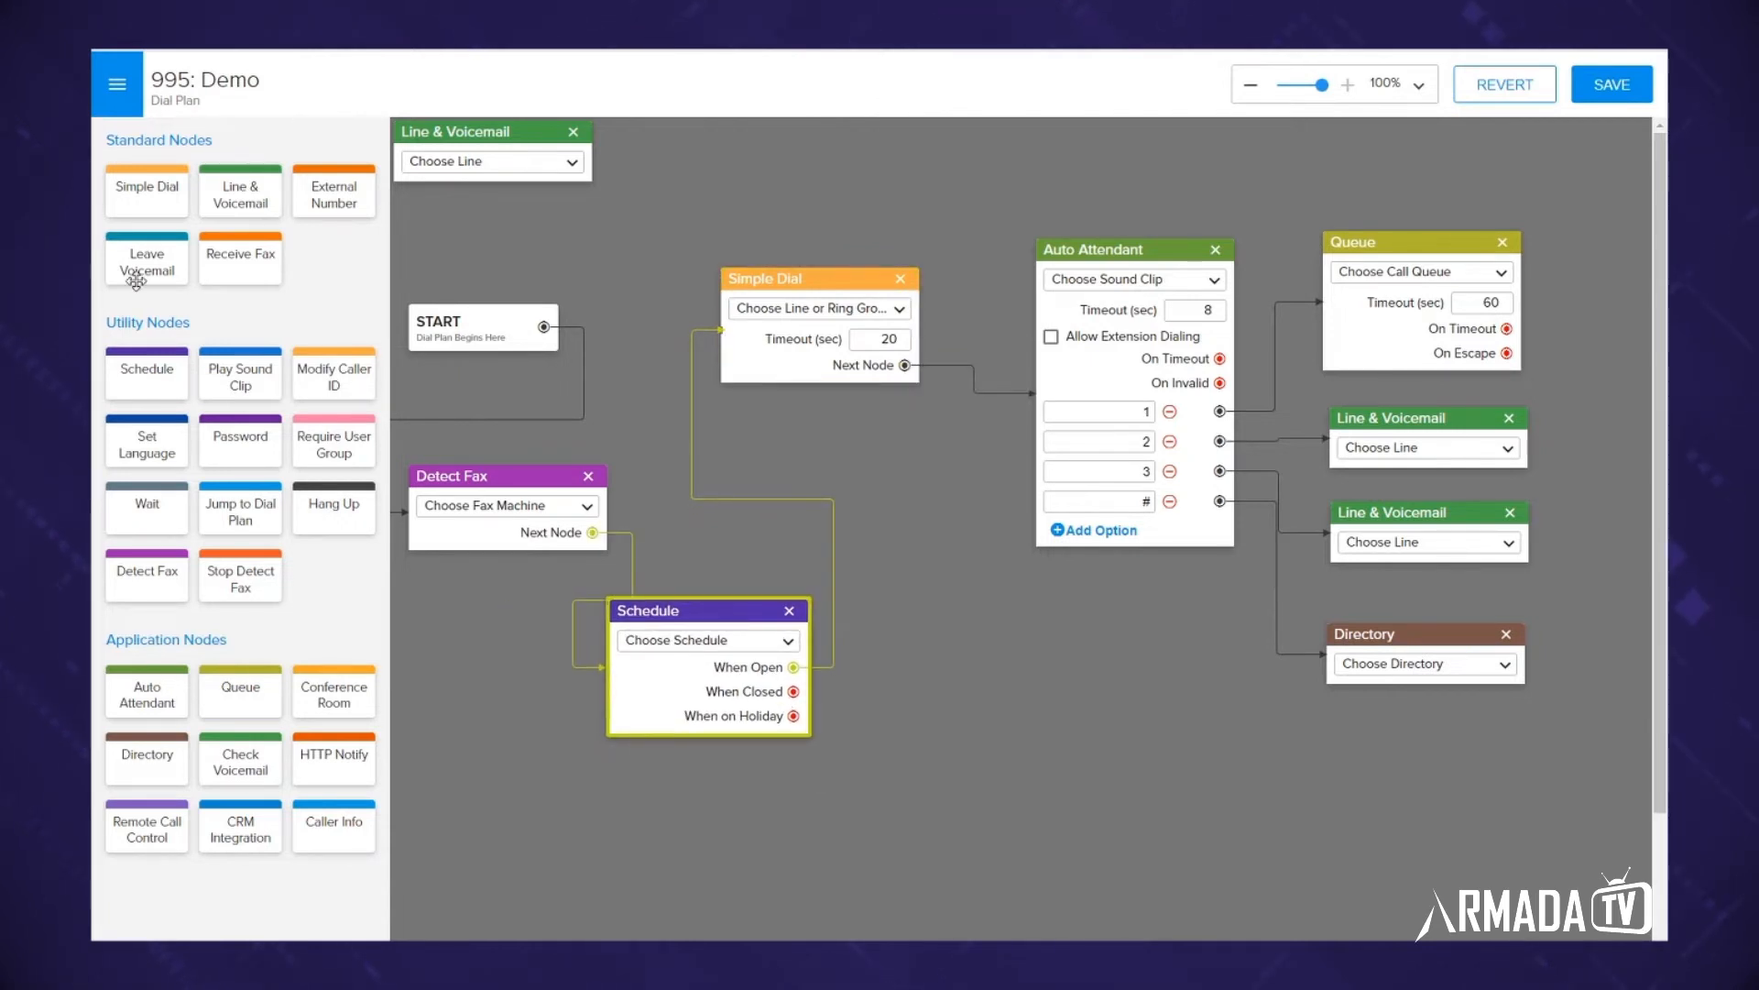
{"action": "mouse_move", "coordinate": [213, 502]}
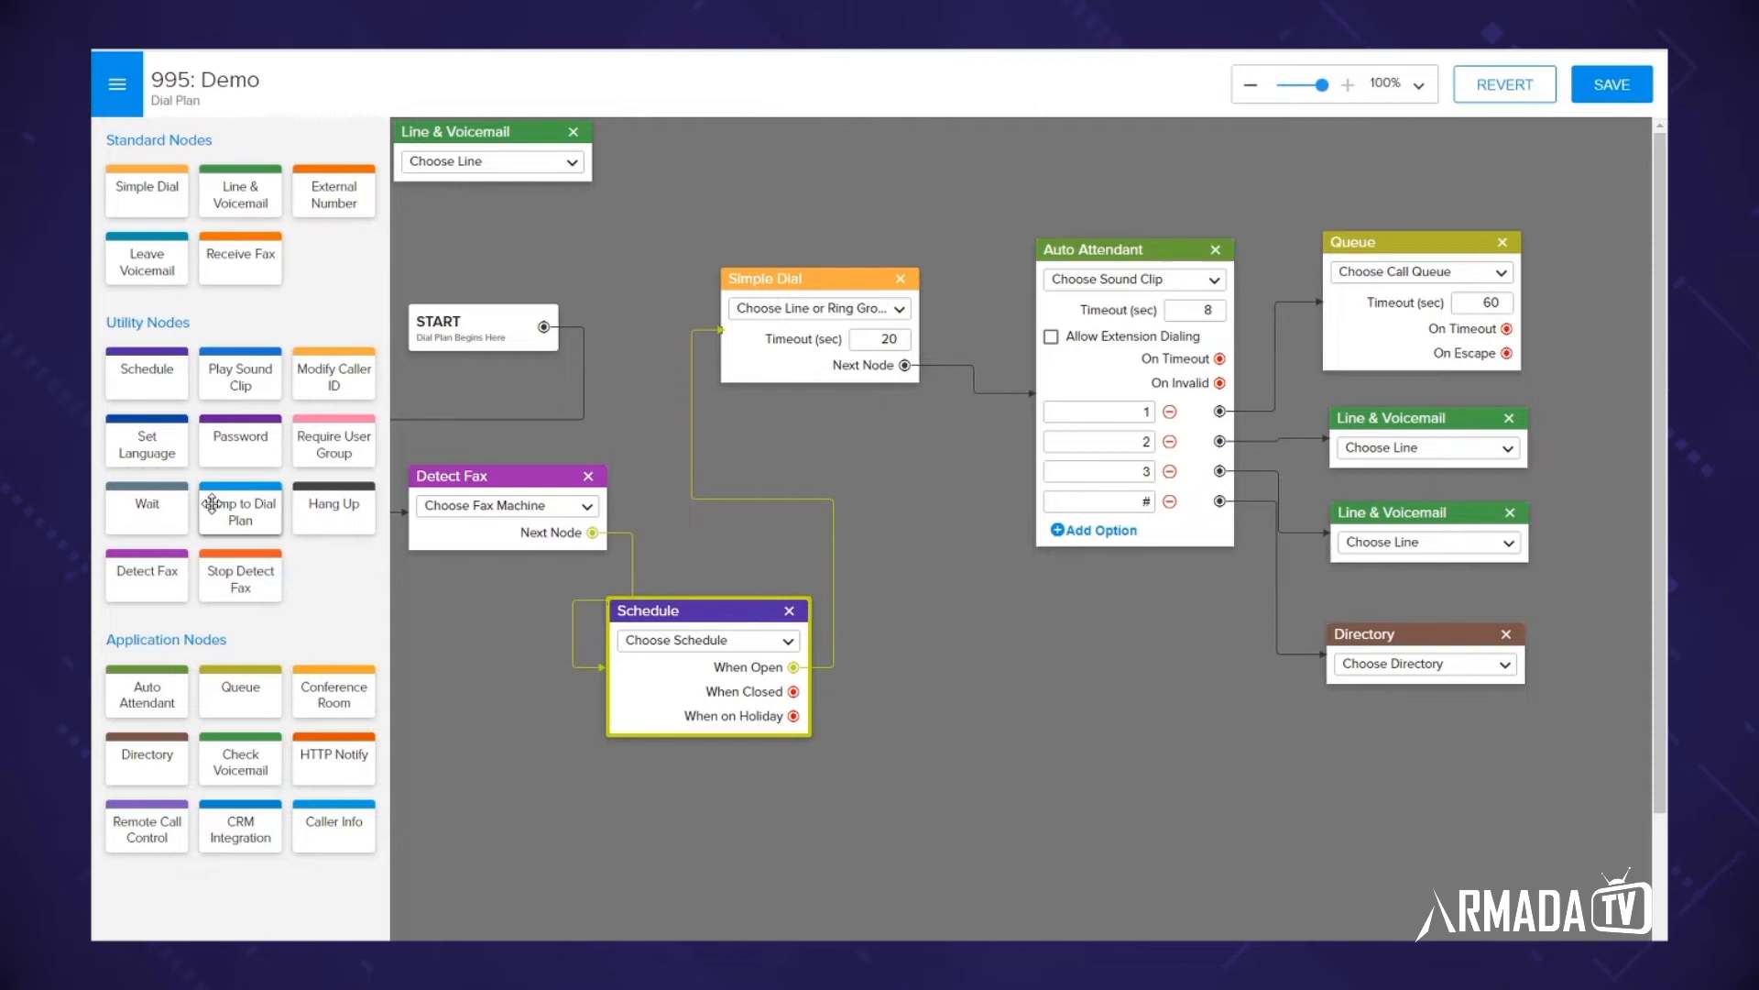
{"action": "mouse_move", "coordinate": [216, 319]}
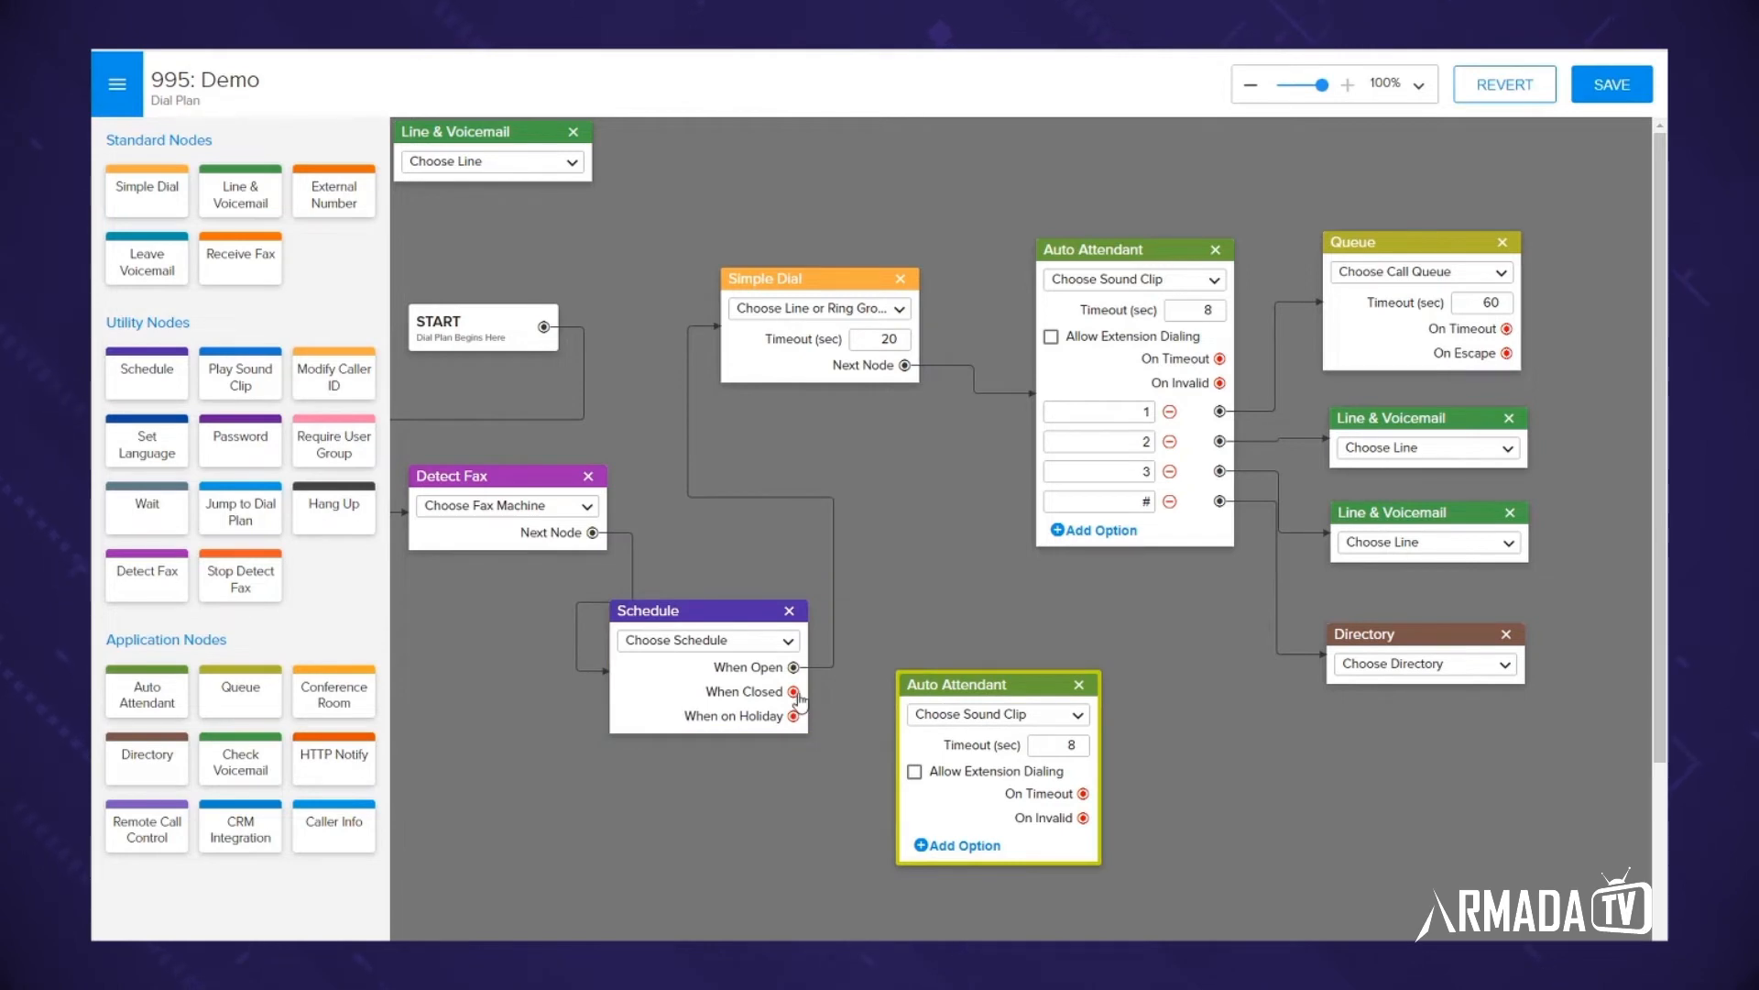
Link Schedule's When Closed to a new Auto Attendant and add its menu options.
{"action": "left_click_drag", "start_coordinate": [793, 691], "coordinate": [891, 770]}
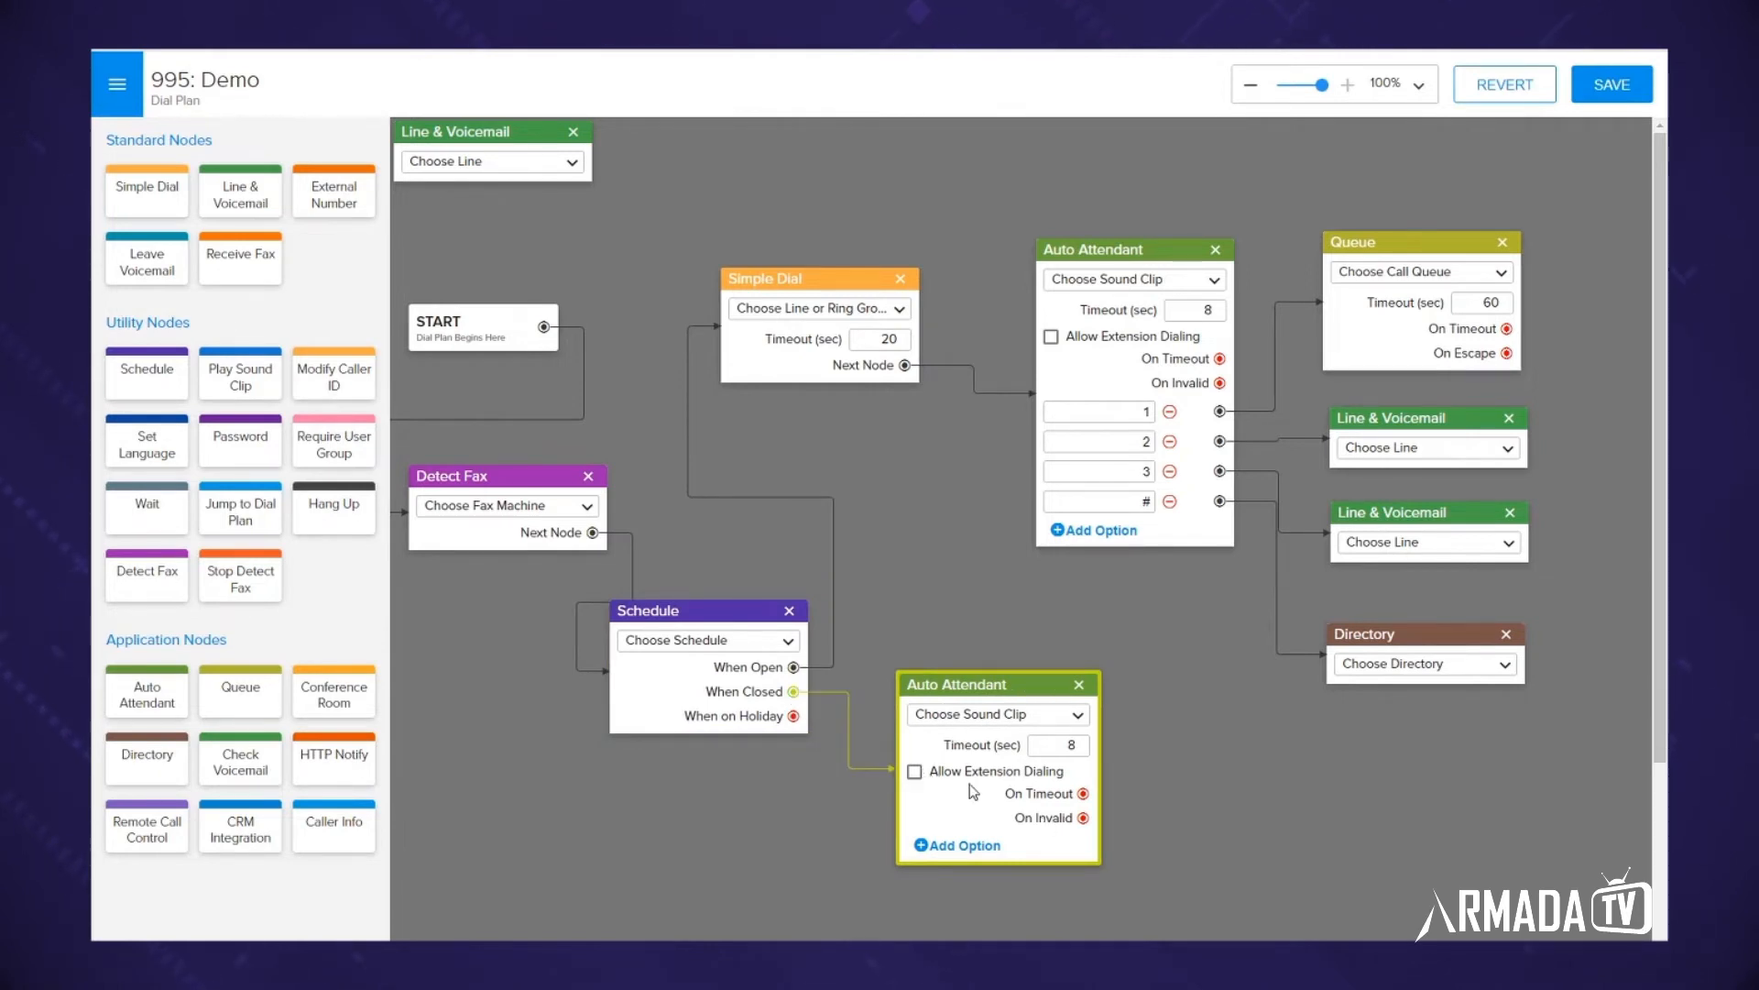
{"action": "mouse_move", "coordinate": [979, 819]}
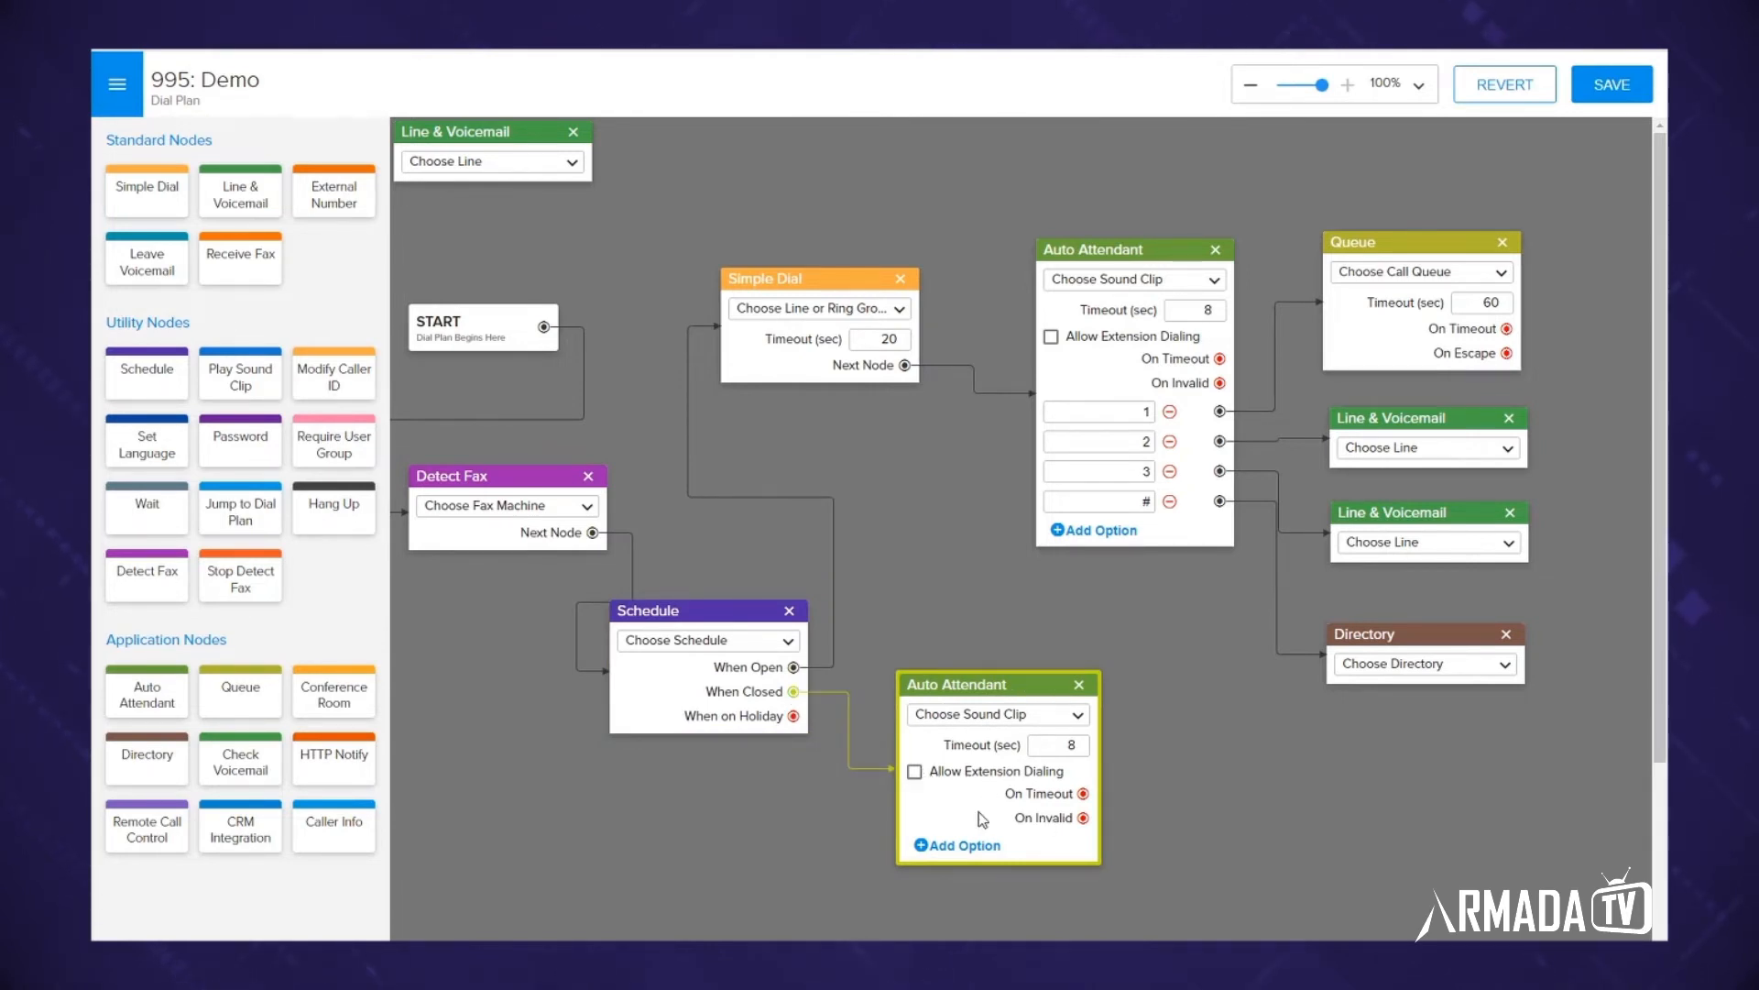
{"action": "left_click", "coordinate": [955, 844]}
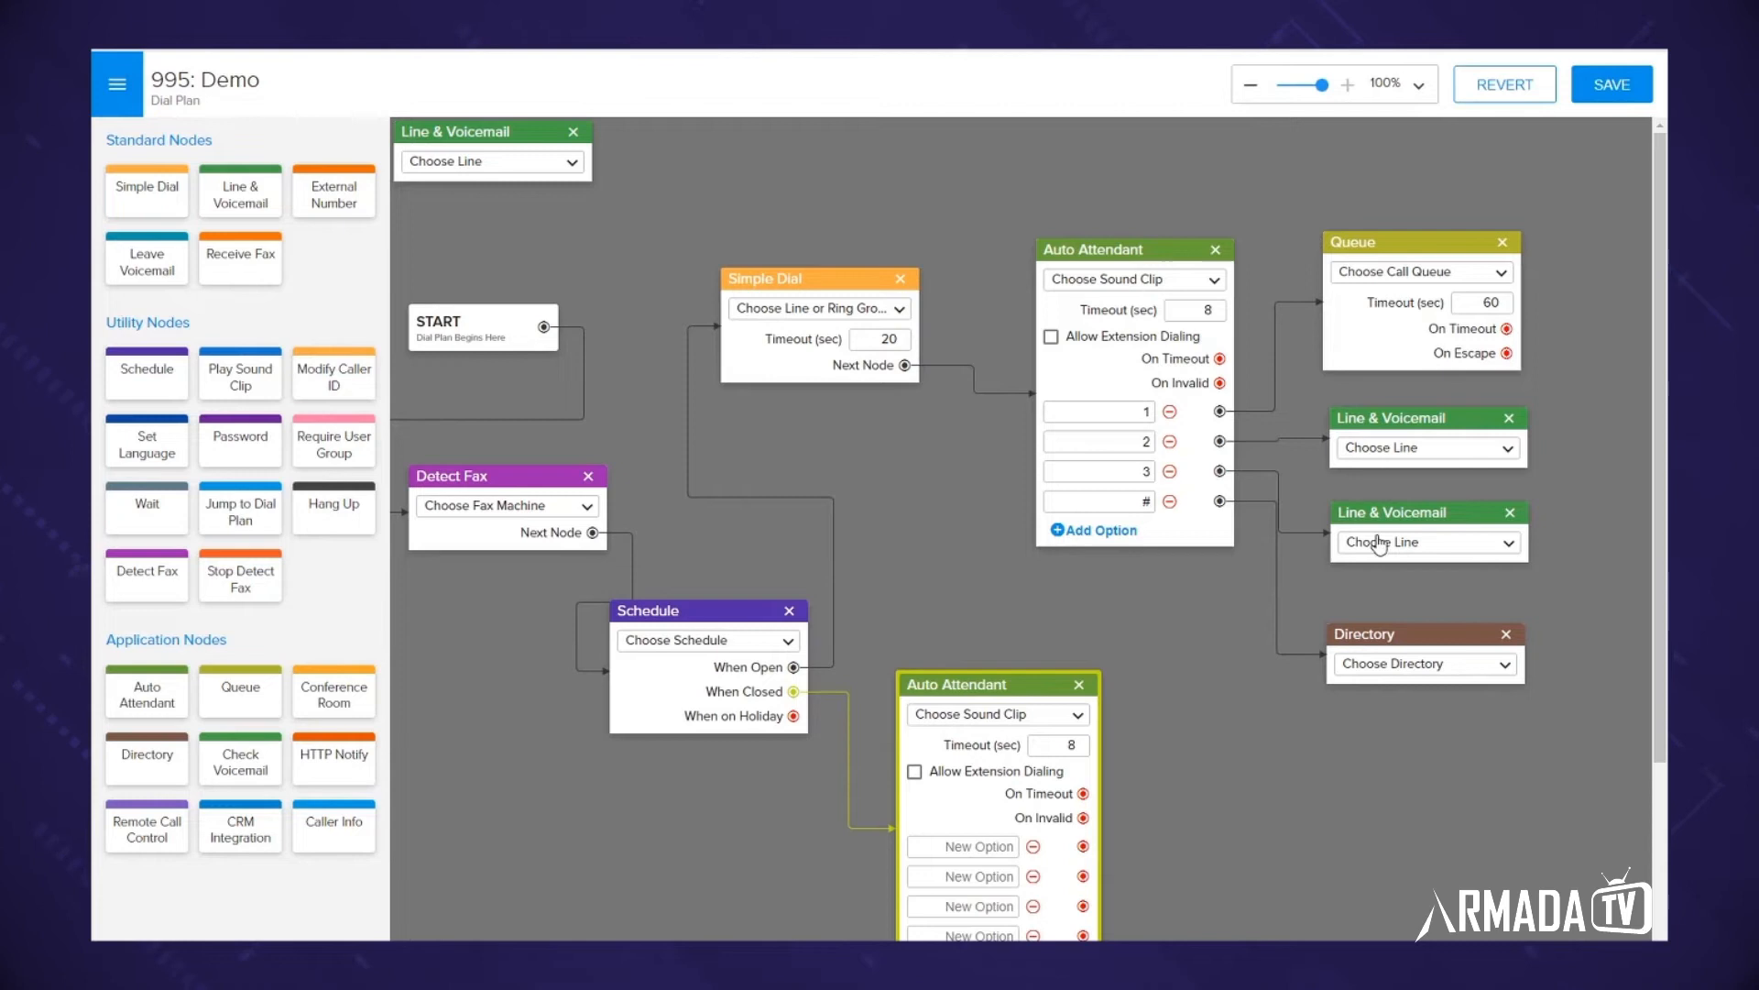
{"action": "mouse_move", "coordinate": [1228, 737]}
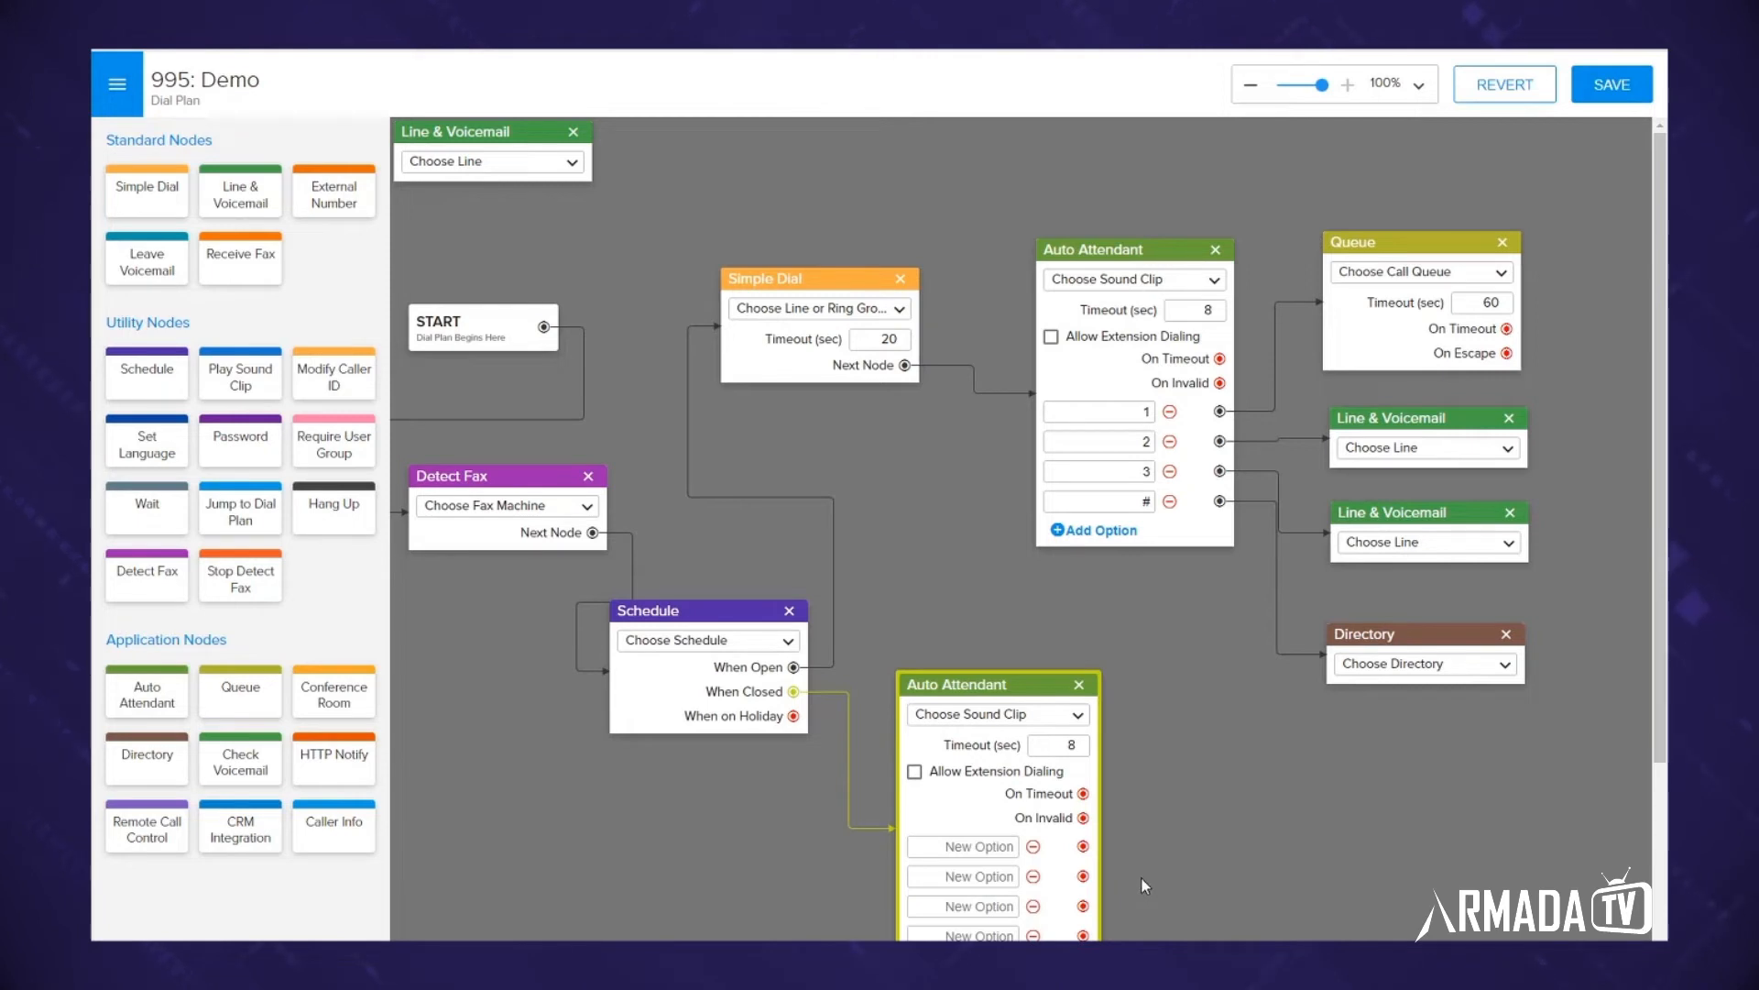
{"action": "mouse_move", "coordinate": [1162, 867]}
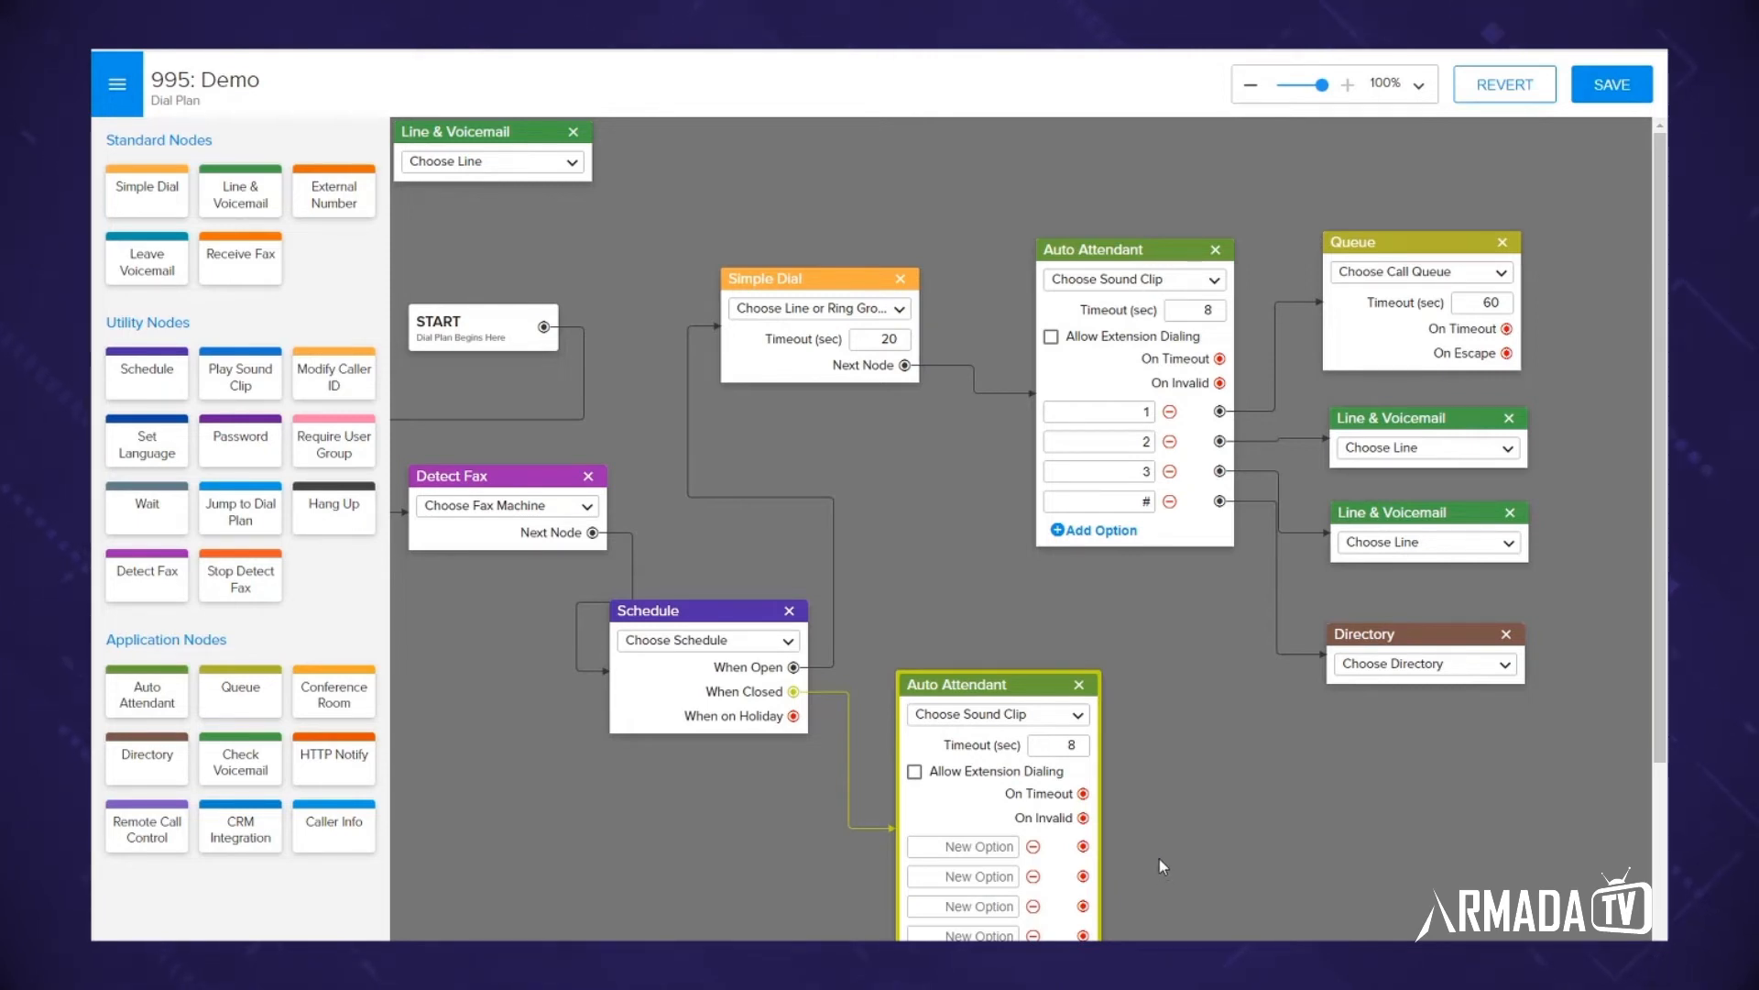
{"action": "mouse_move", "coordinate": [313, 295]}
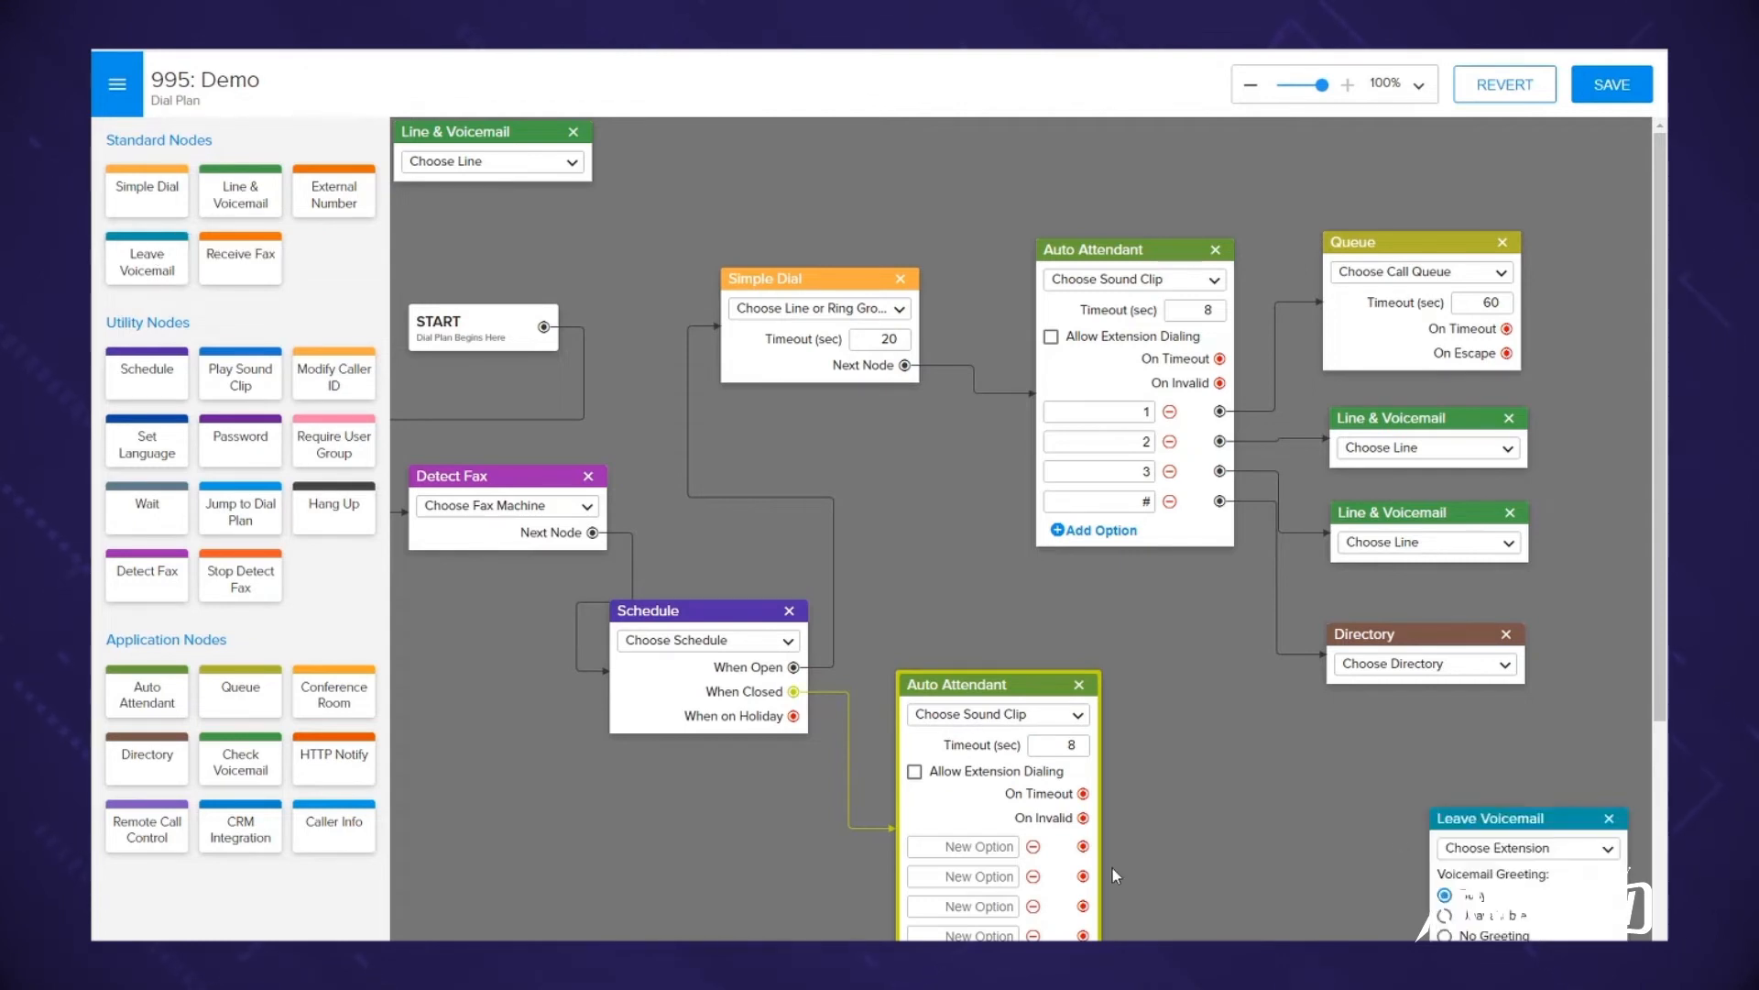
{"action": "mouse_move", "coordinate": [1088, 881]}
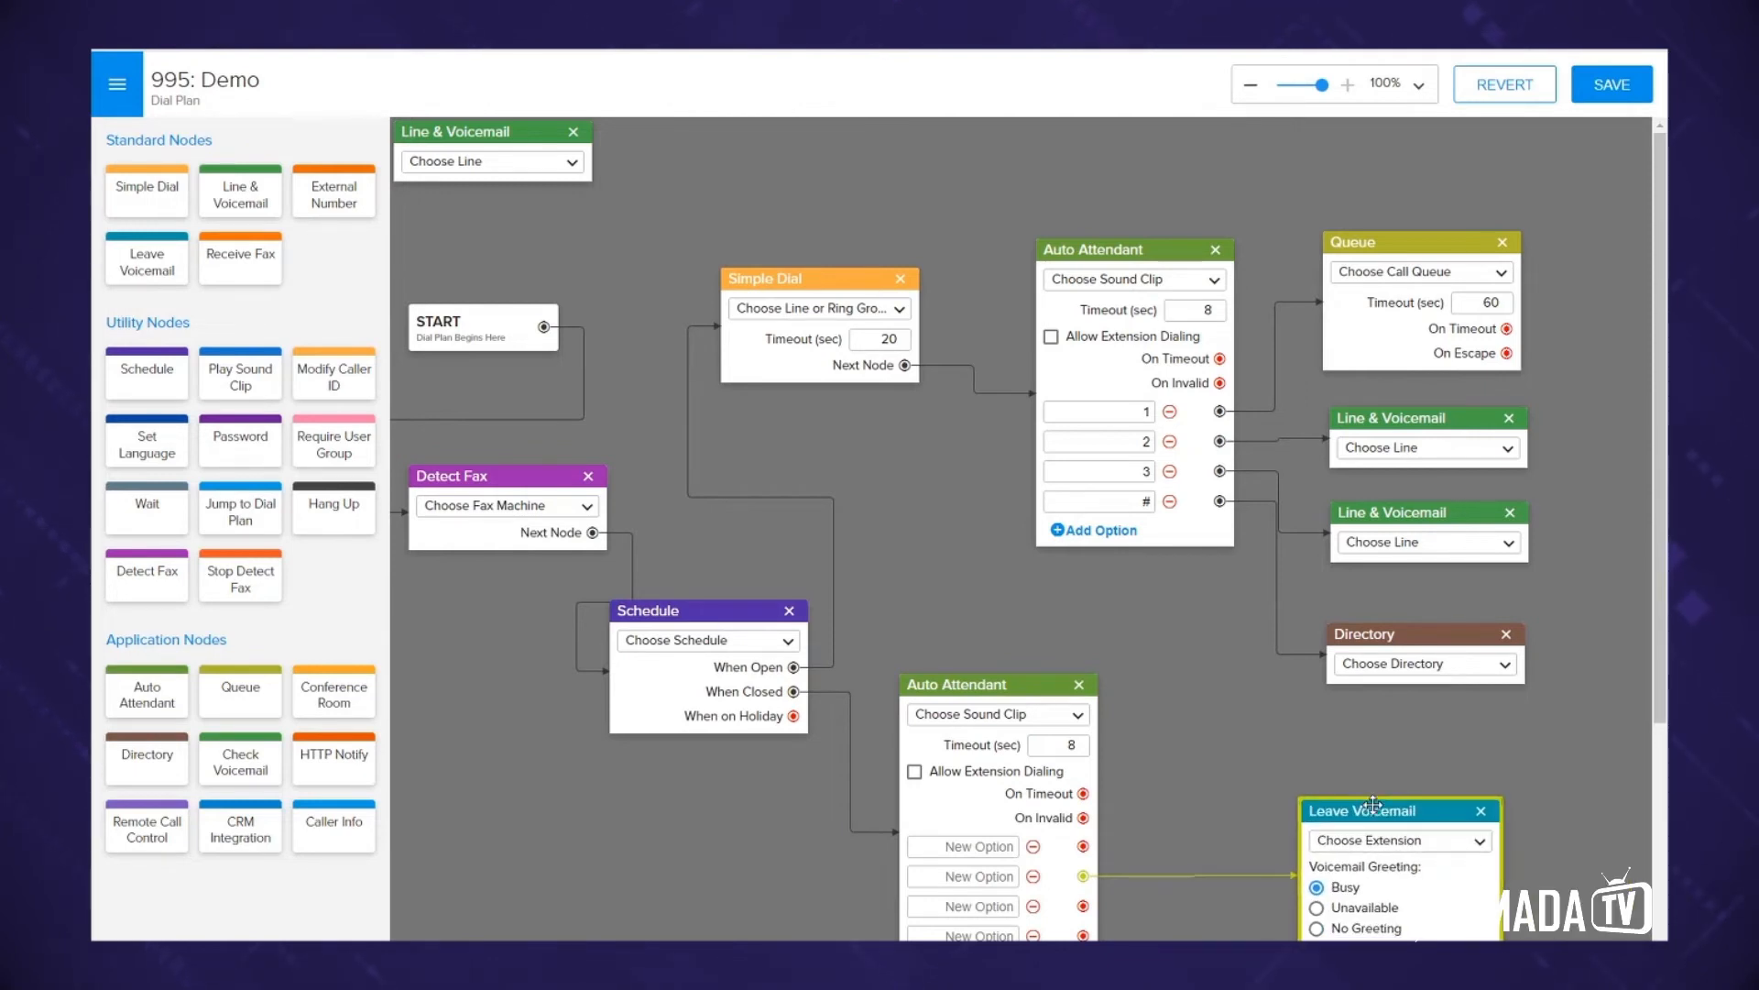
{"action": "mouse_move", "coordinate": [1377, 757]}
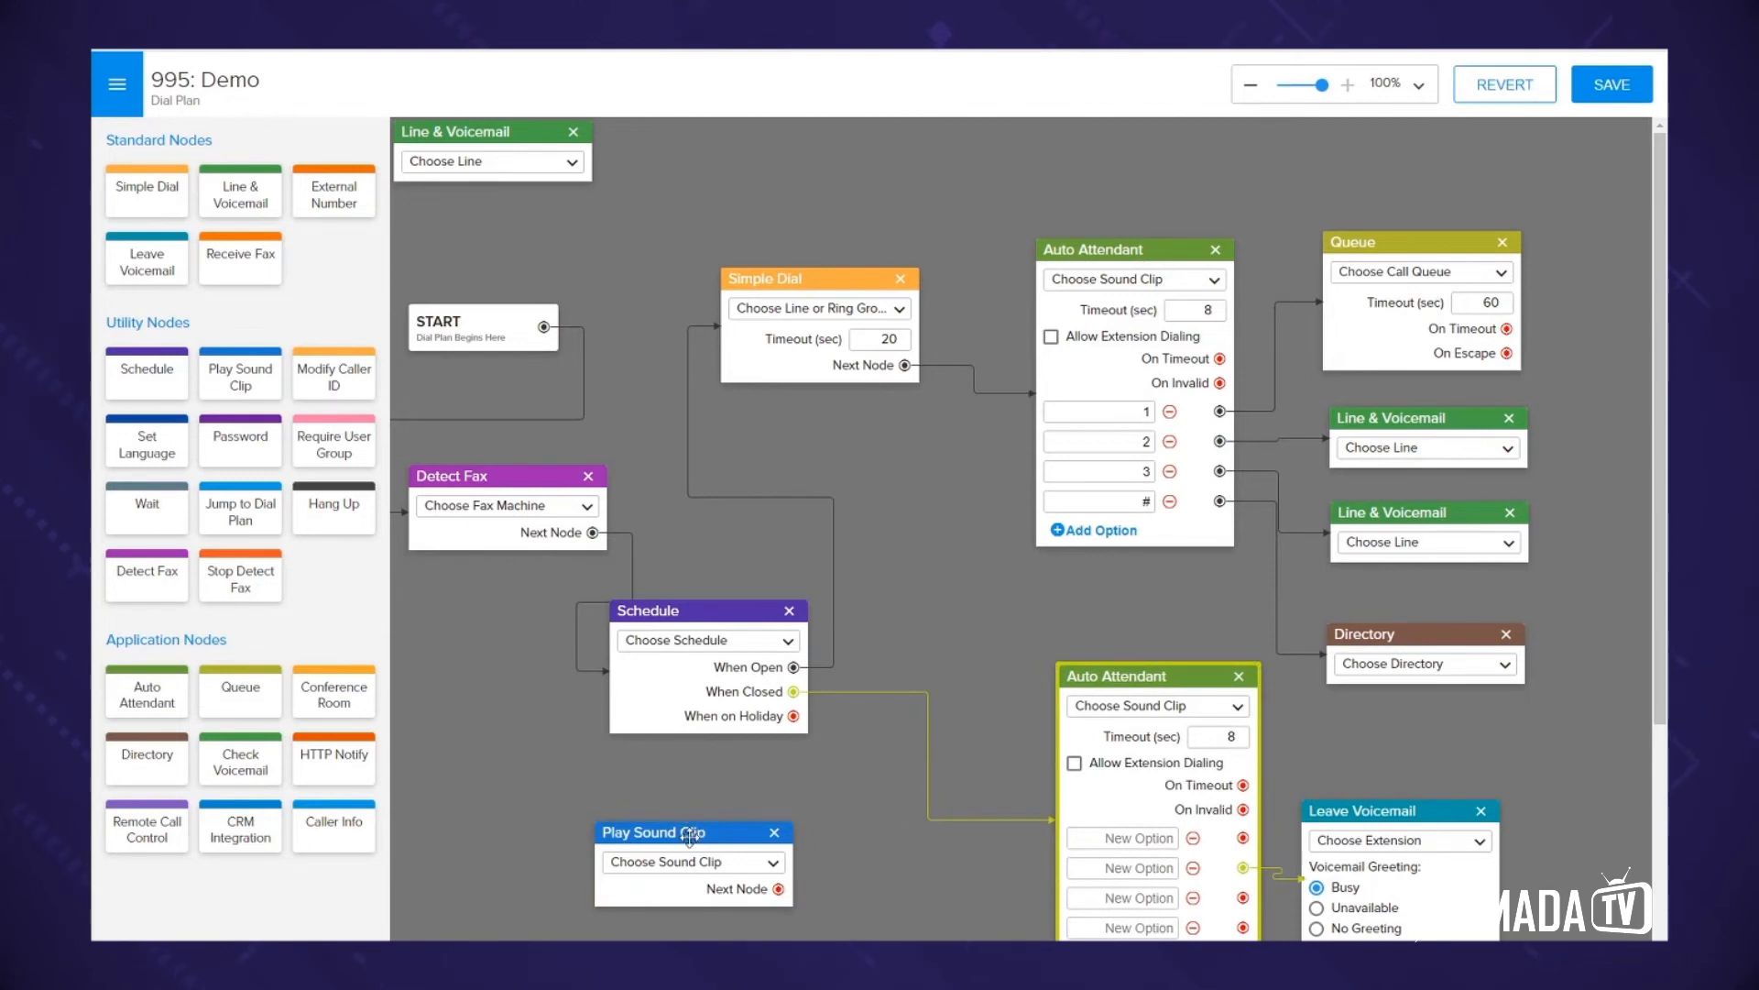
Position the Play Sound Clip node beneath Schedule on the When Closed path.
{"action": "left_click_drag", "start_coordinate": [650, 832], "coordinate": [832, 806]}
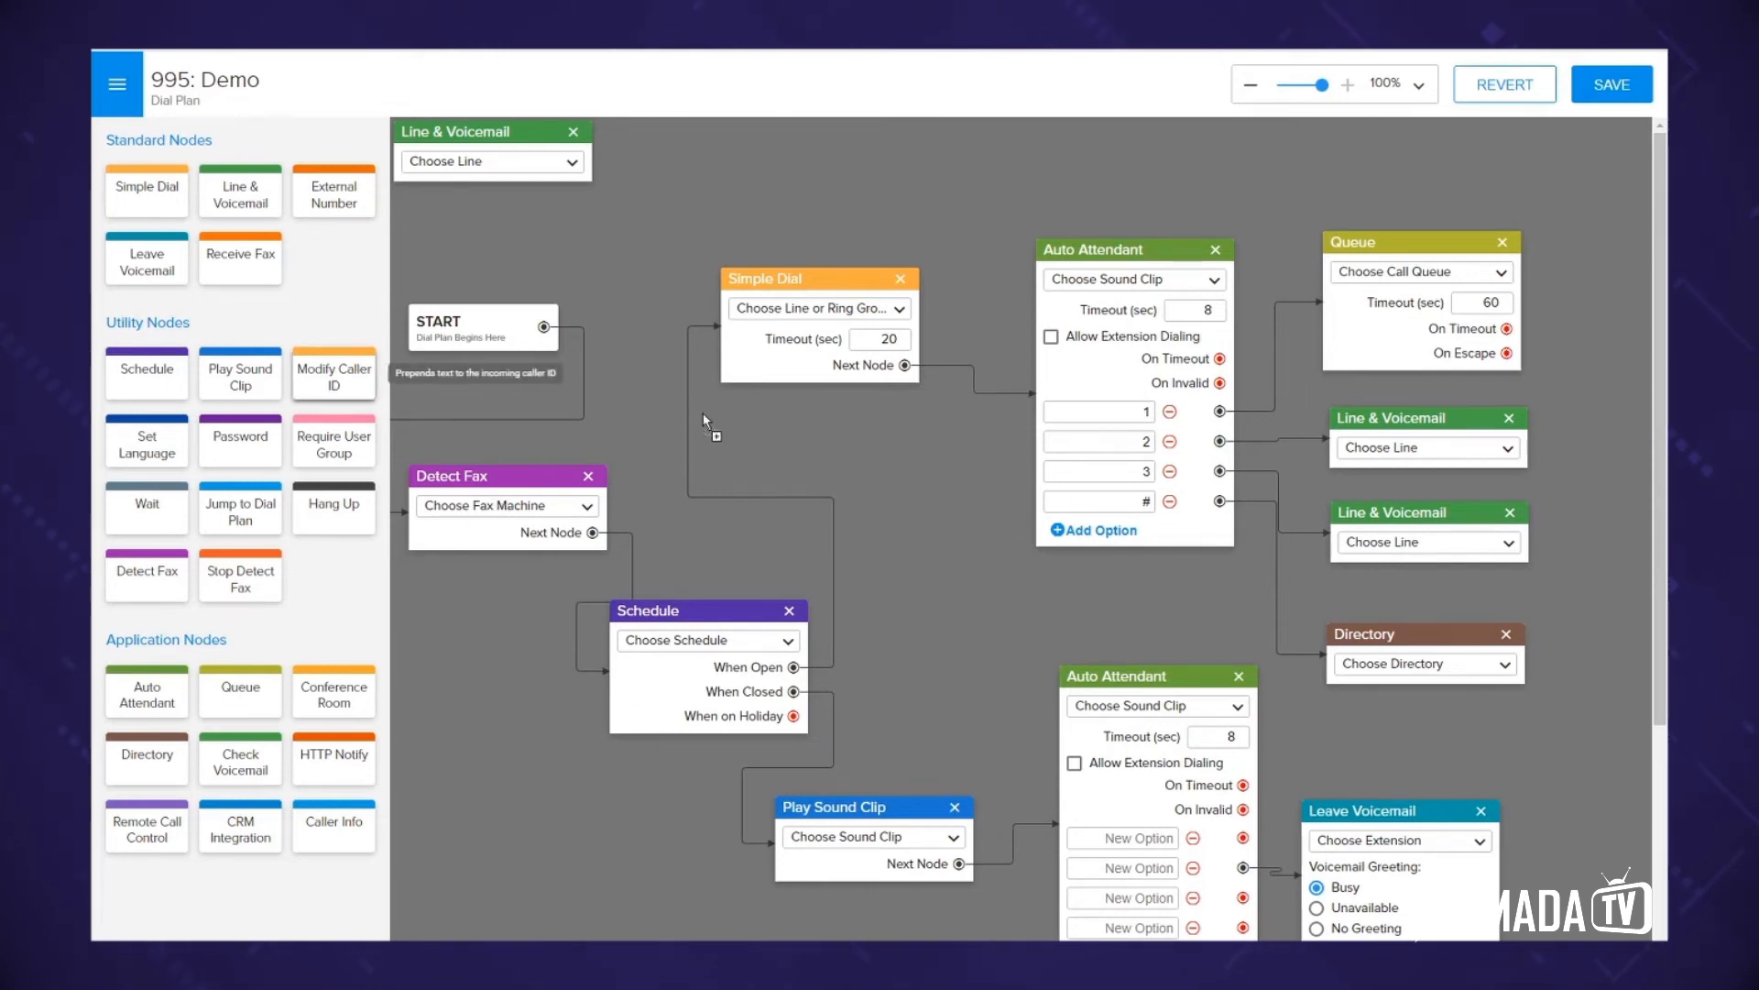
Add a Modify Caller ID node with text SALES and place it ahead of the Queue.
{"action": "left_click_drag", "start_coordinate": [332, 372], "coordinate": [1013, 603]}
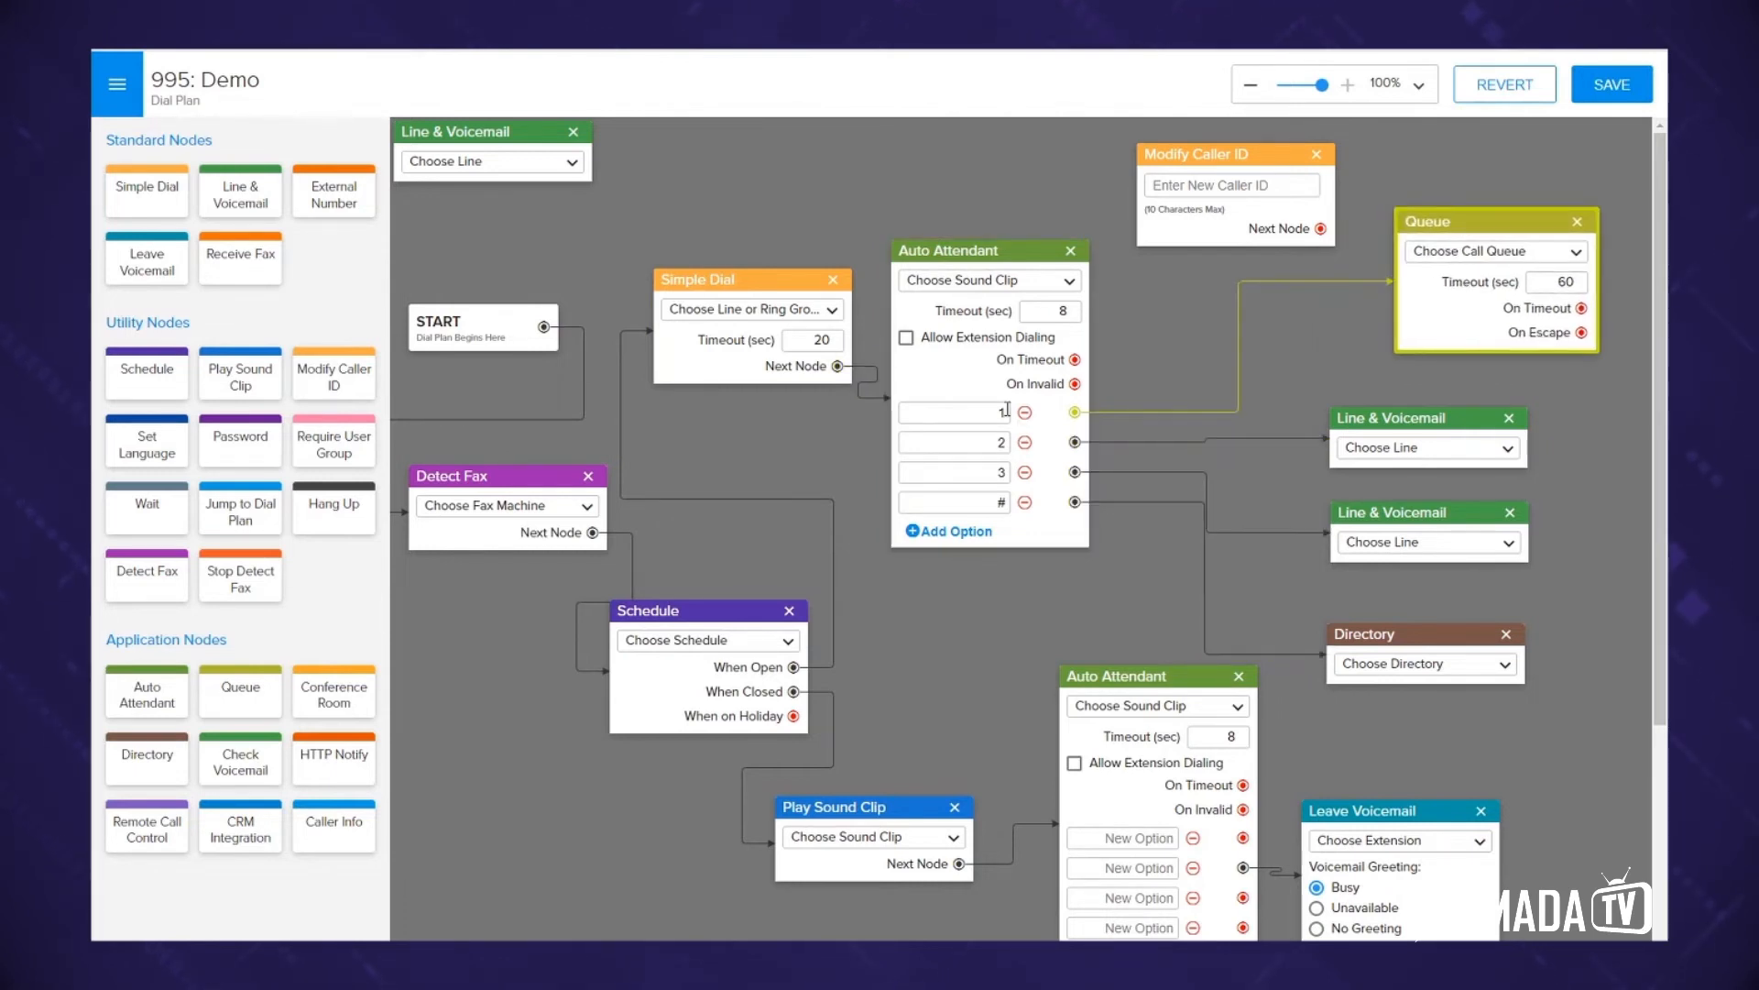
{"action": "mouse_move", "coordinate": [1041, 418]}
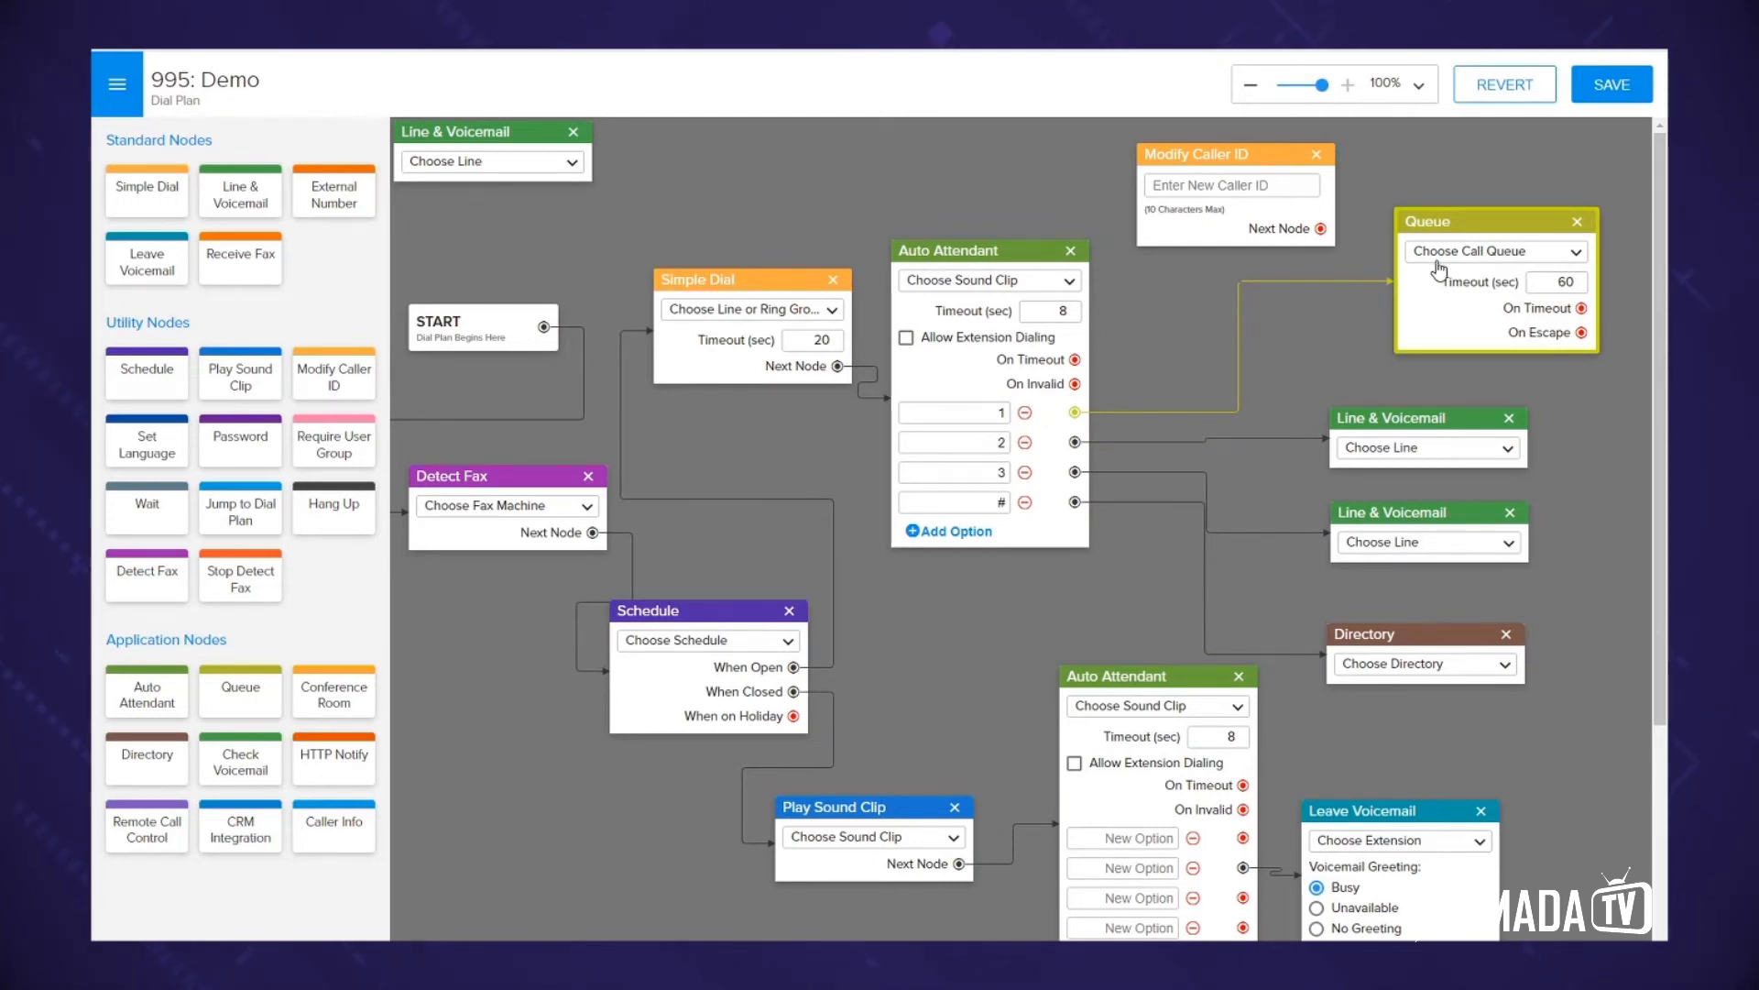
{"action": "mouse_move", "coordinate": [1171, 213]}
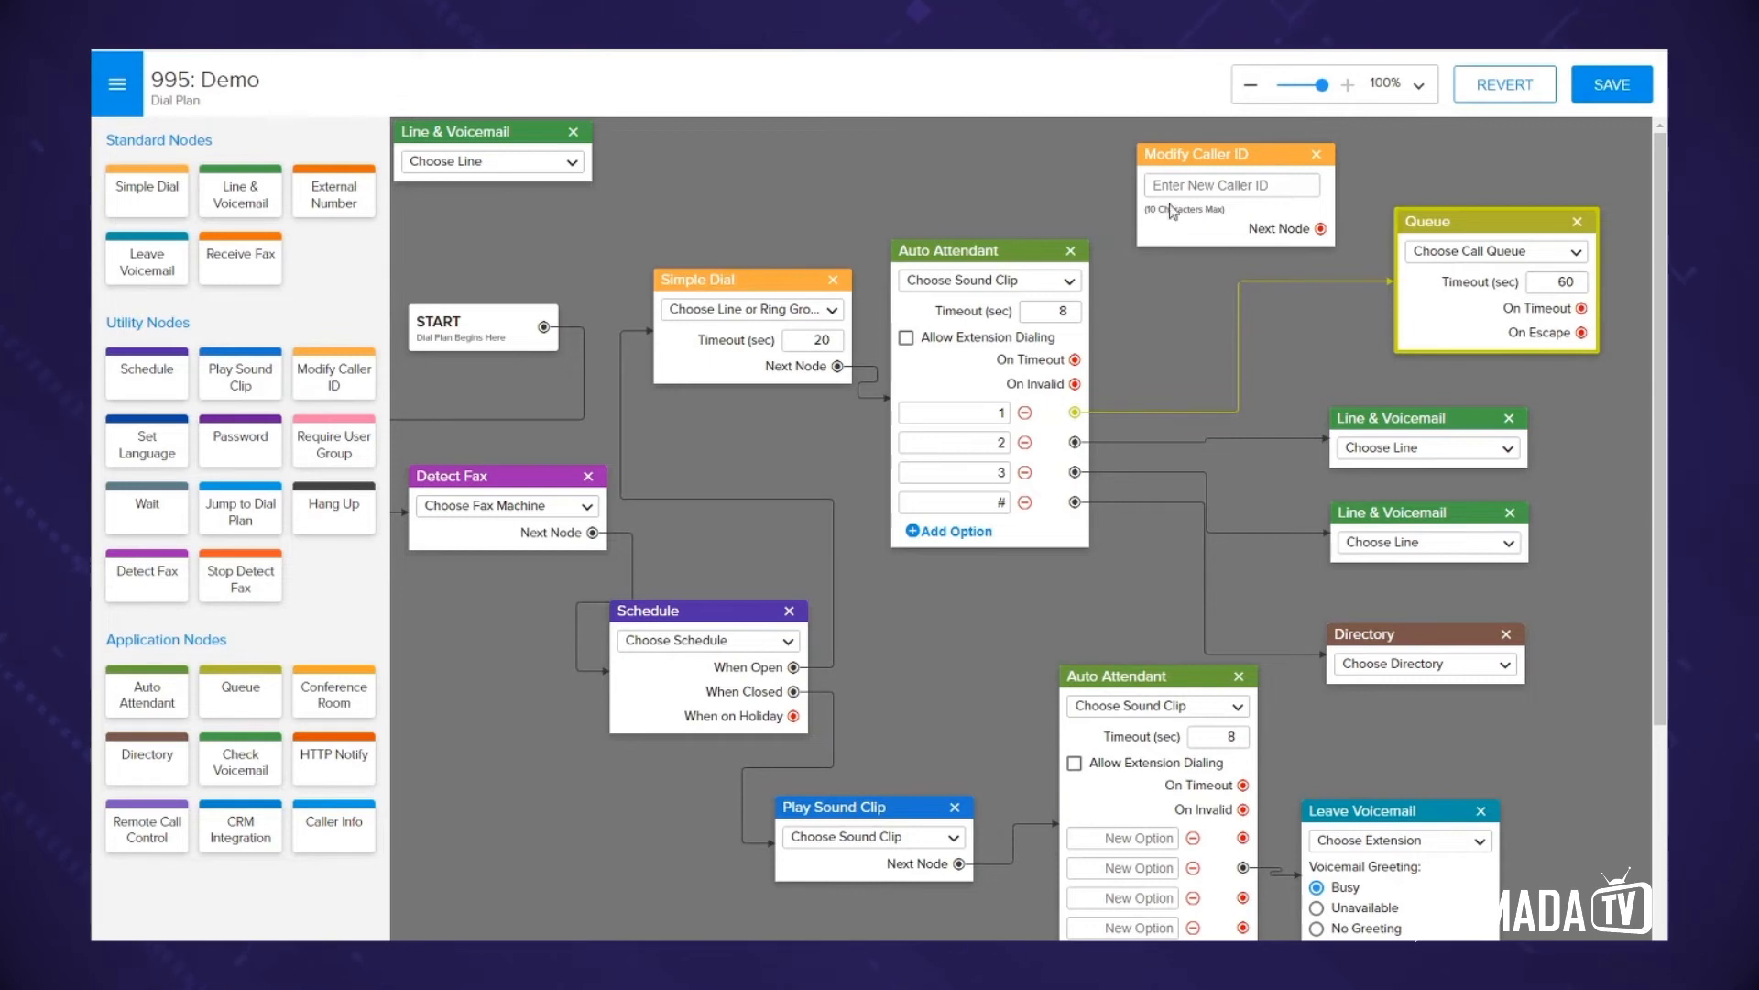
{"action": "type", "text": "S"}
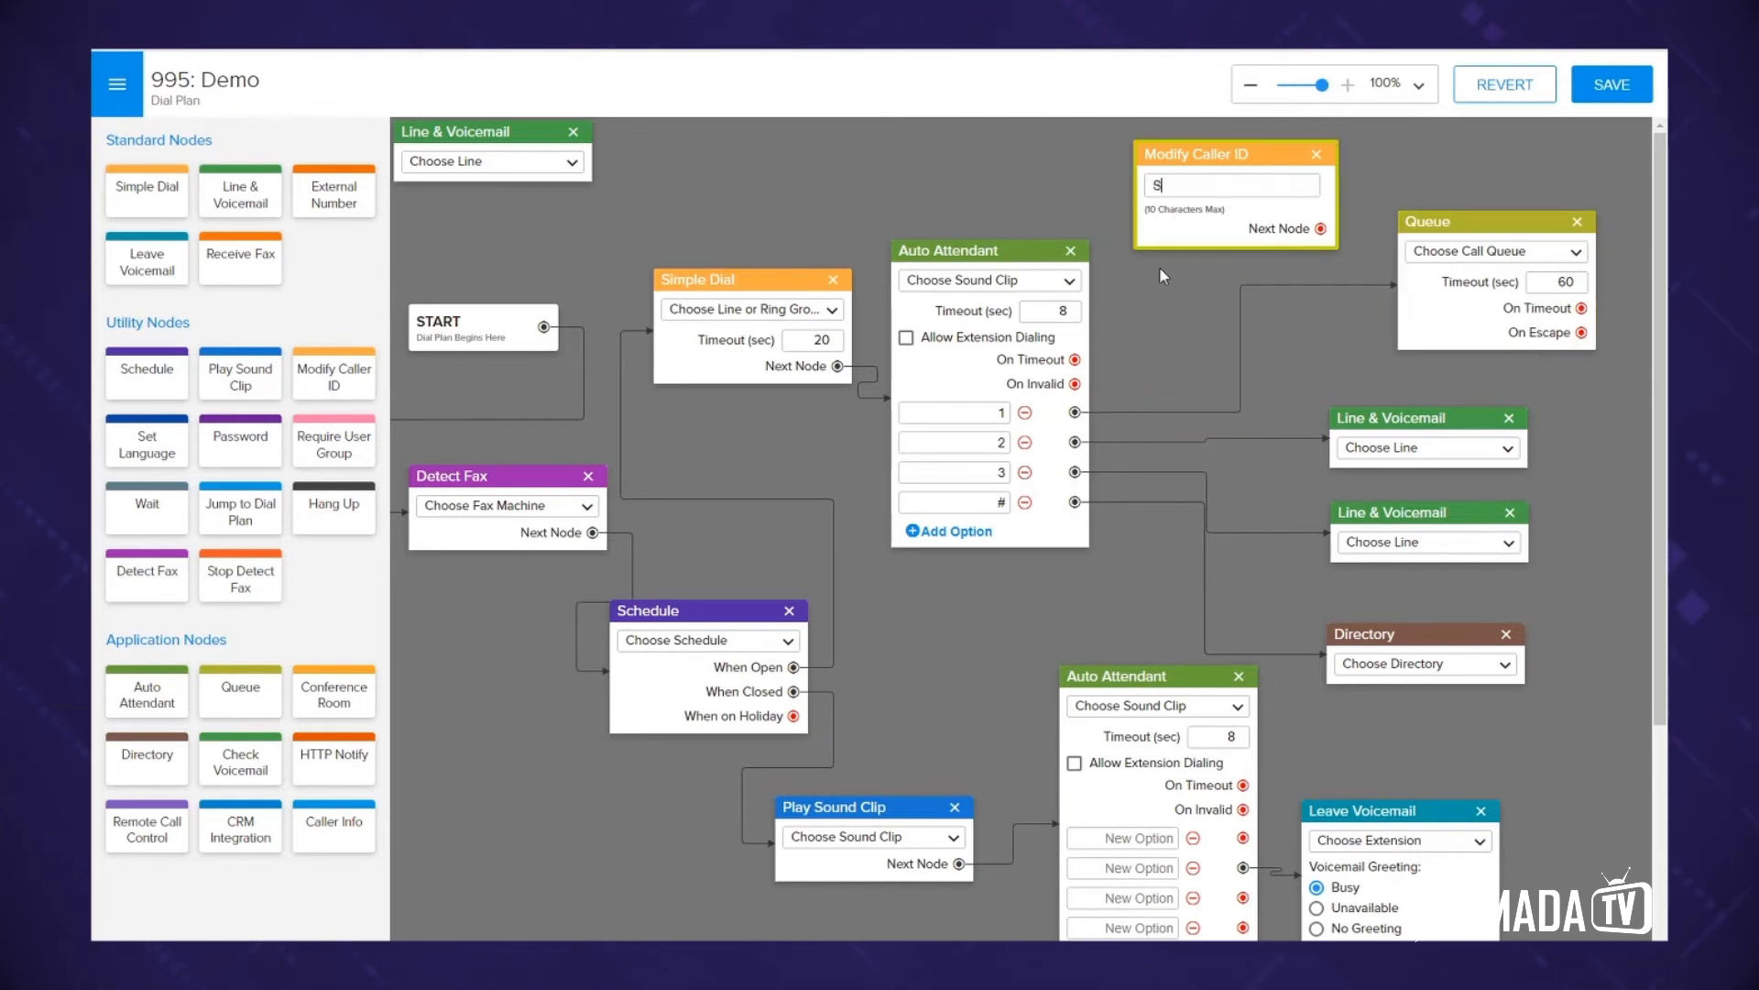
{"action": "type", "text": "ALES"}
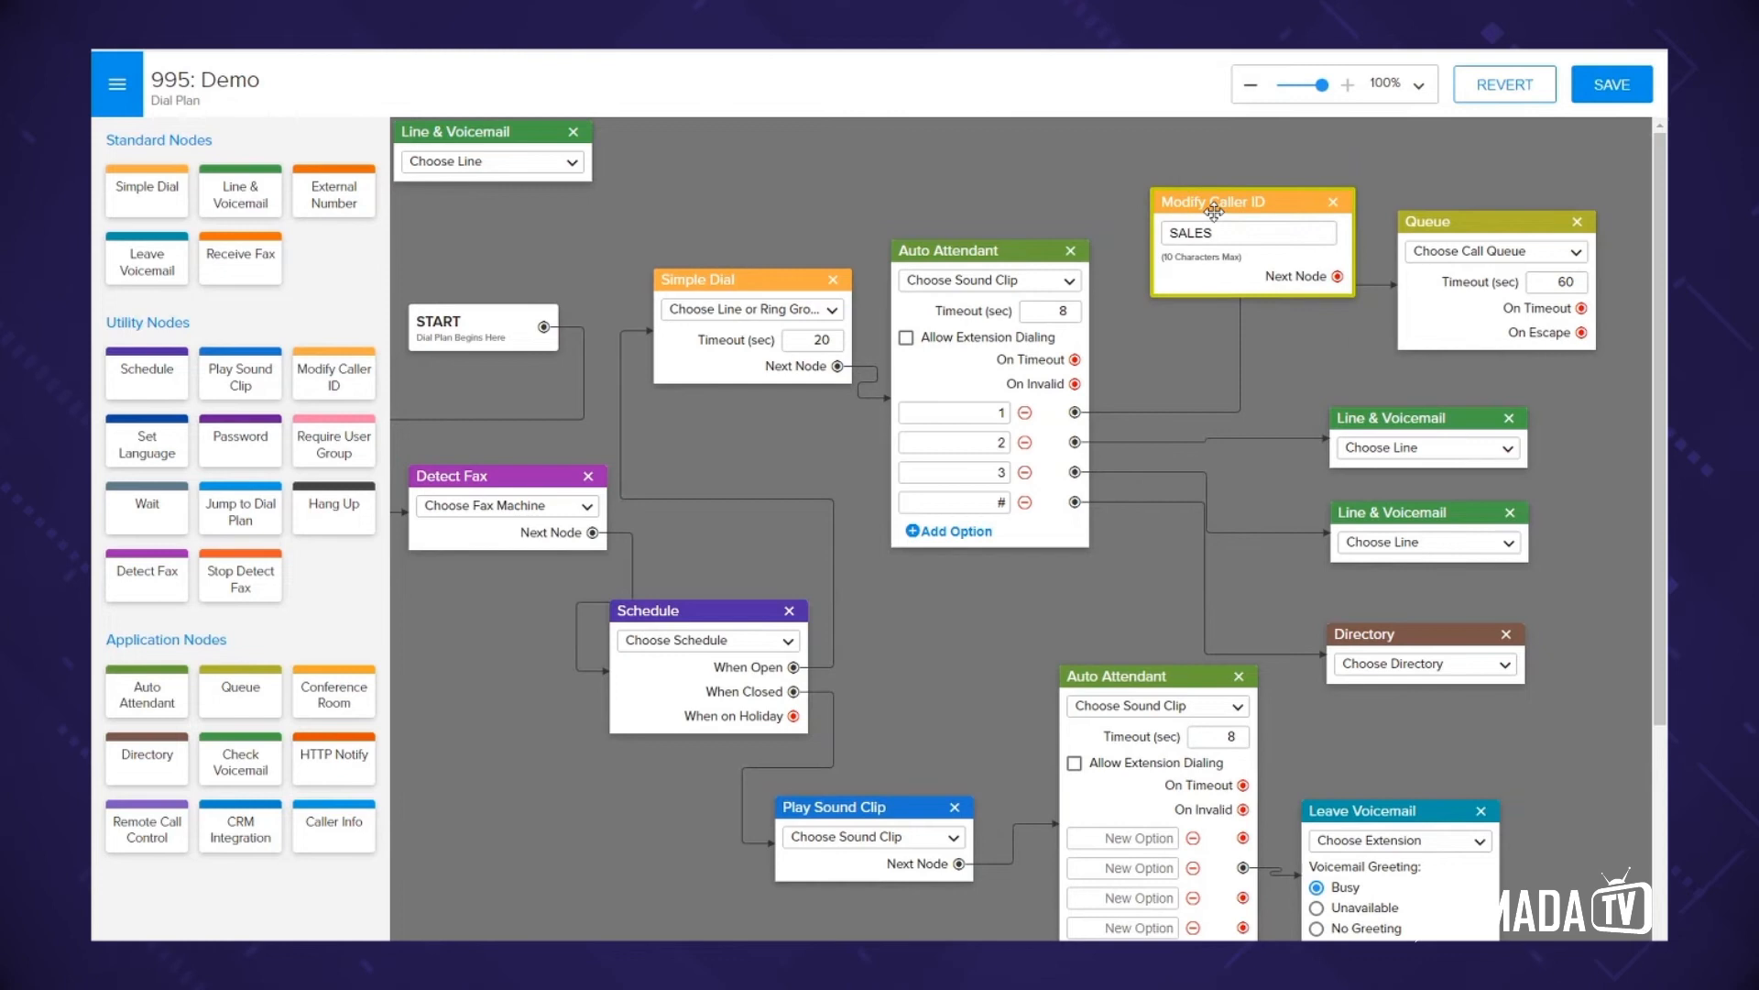
{"action": "left_click_drag", "start_coordinate": [1211, 209], "coordinate": [1197, 262]}
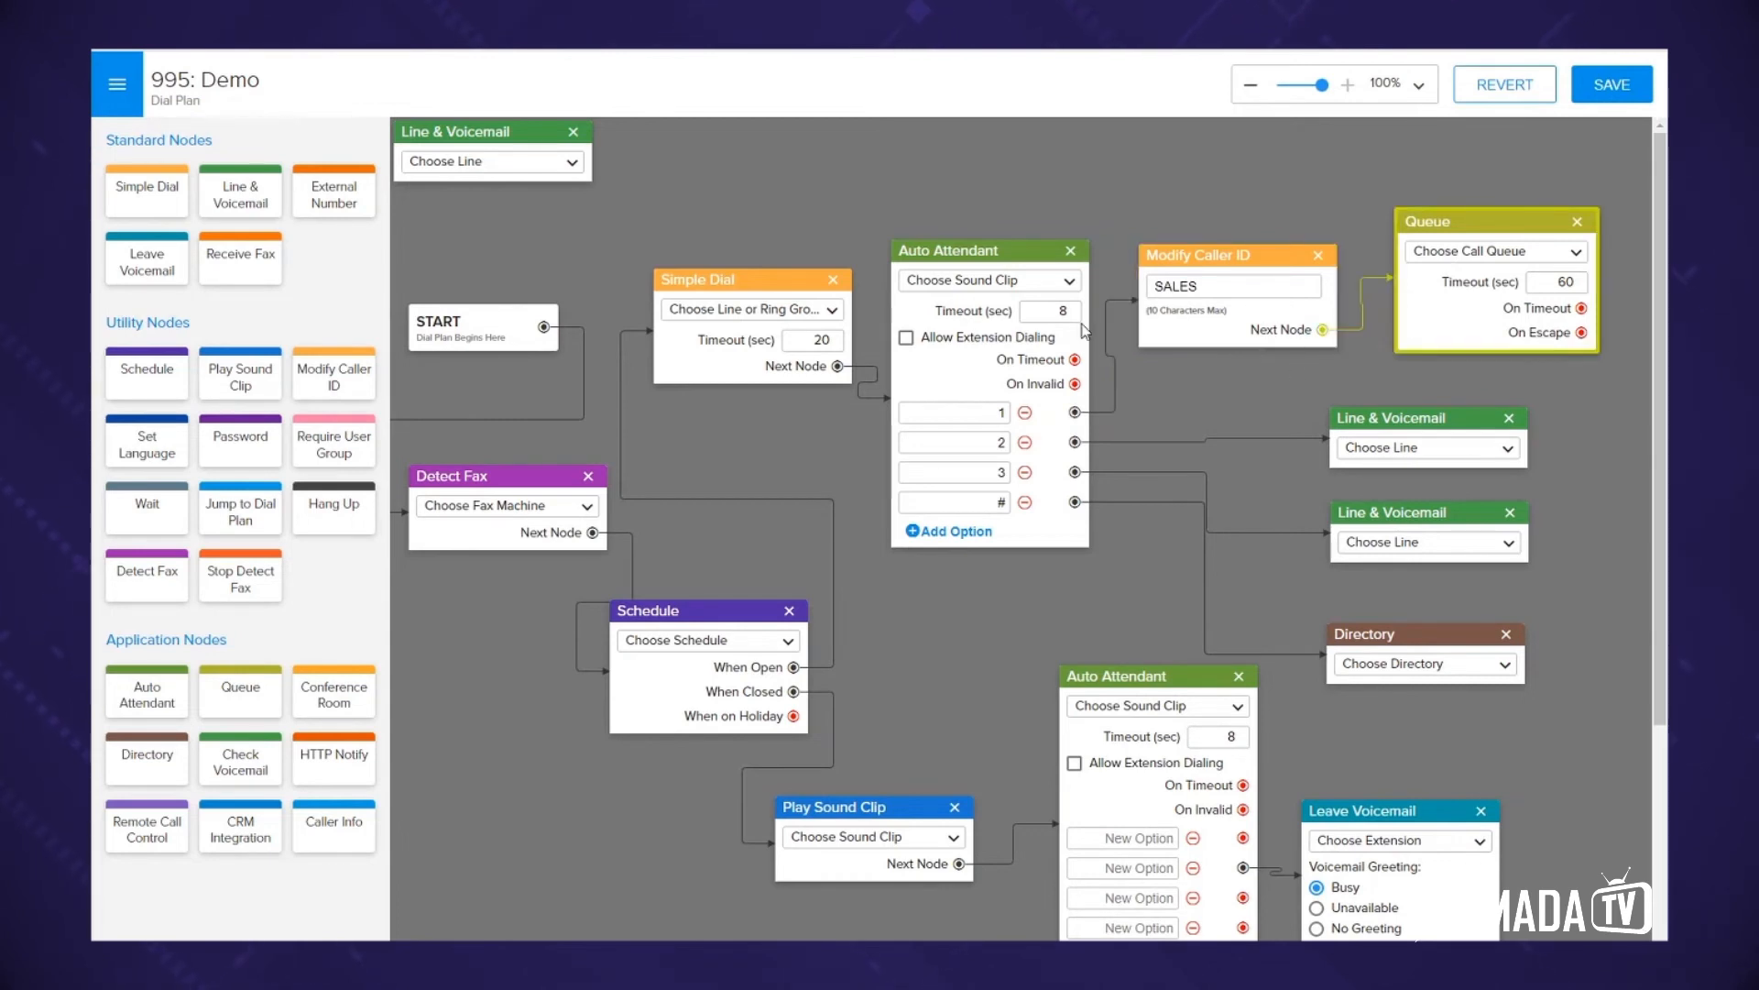
{"action": "mouse_move", "coordinate": [1272, 344]}
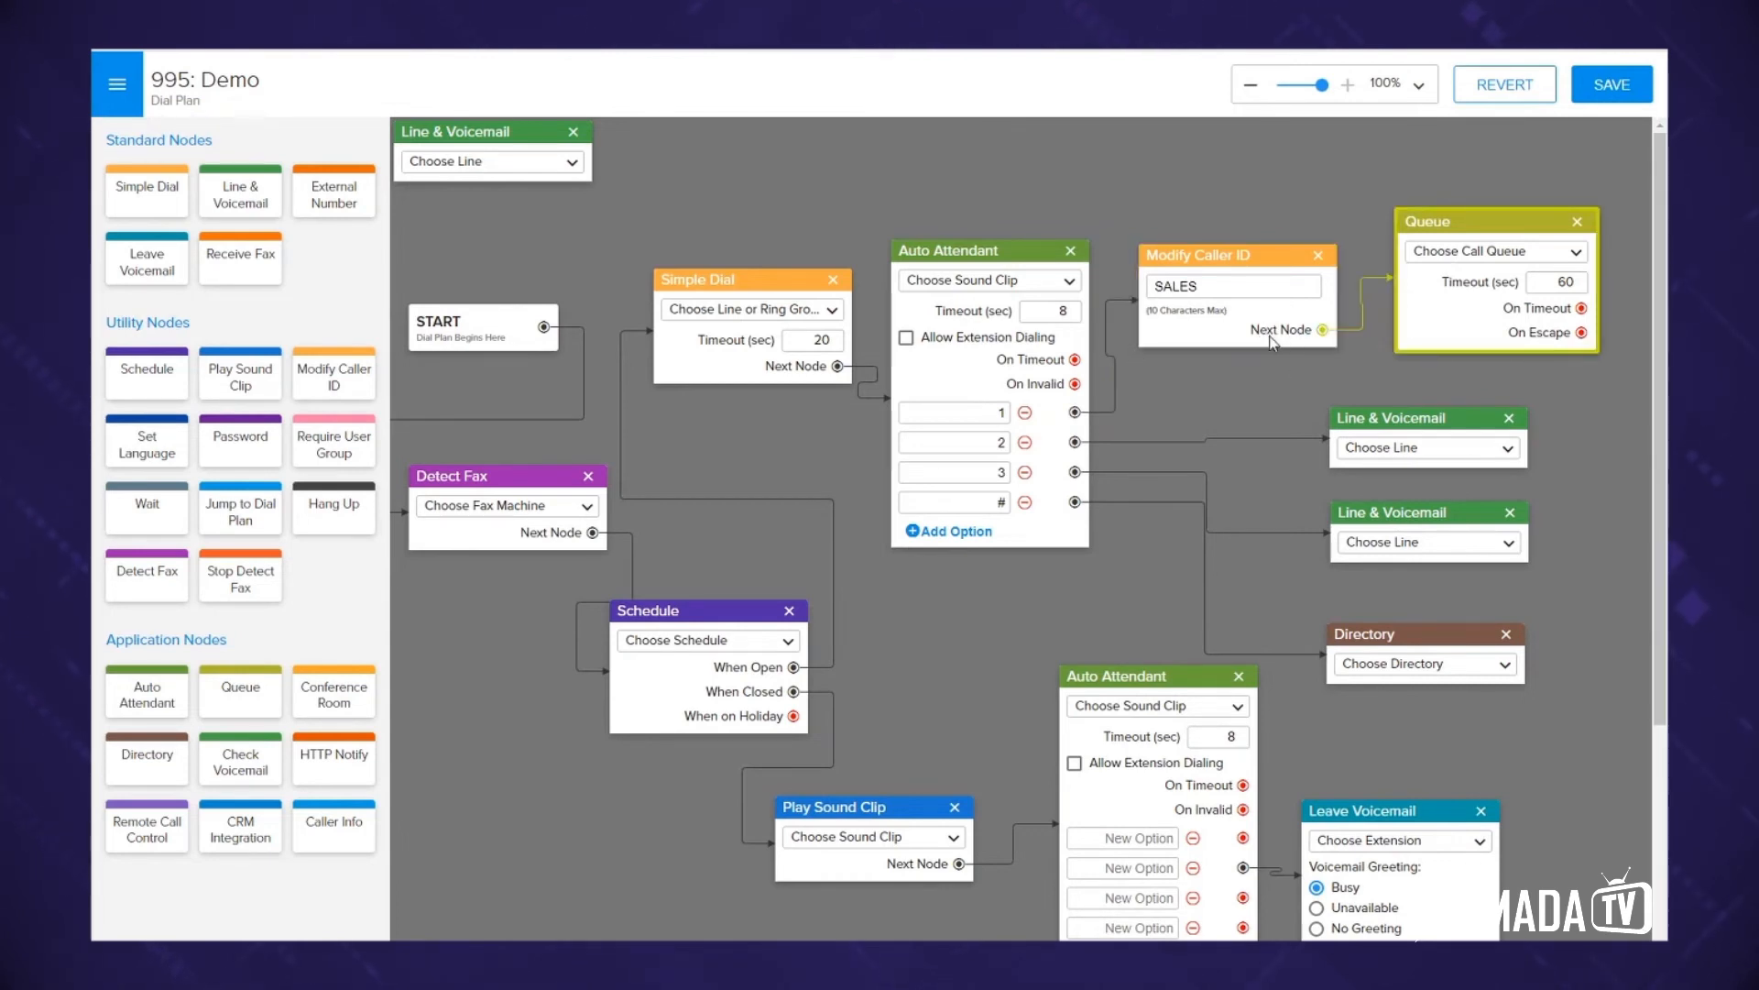
{"action": "mouse_move", "coordinate": [1182, 322]}
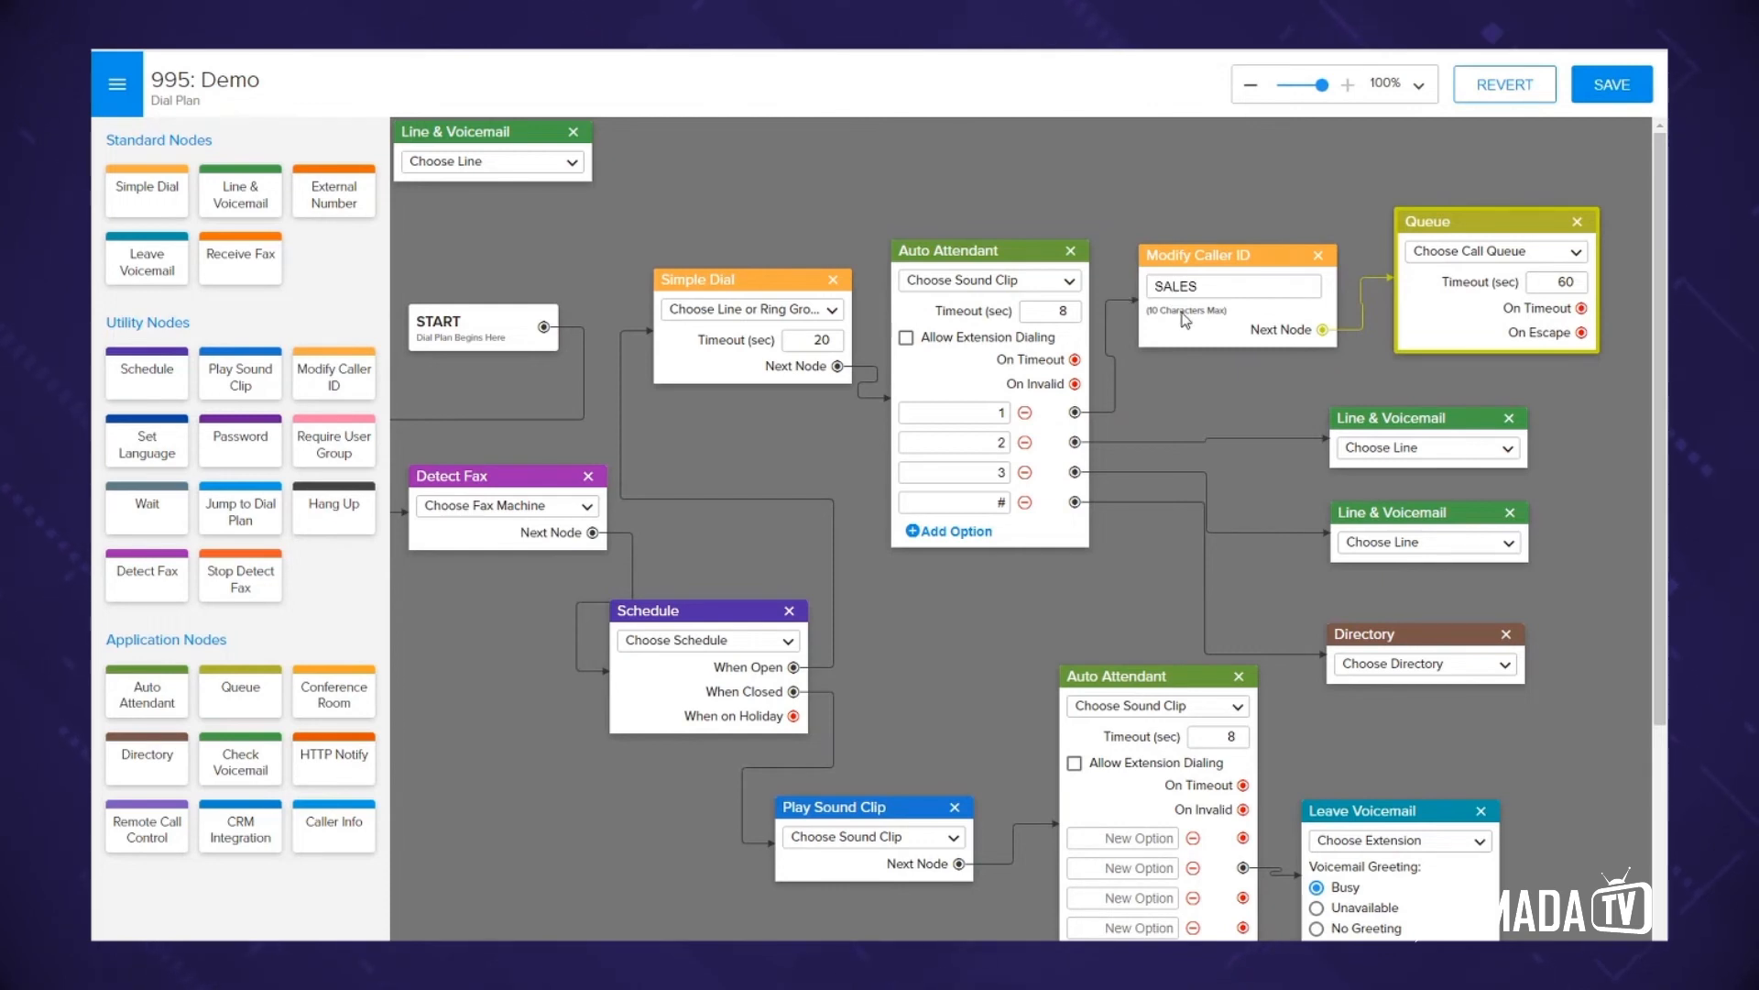